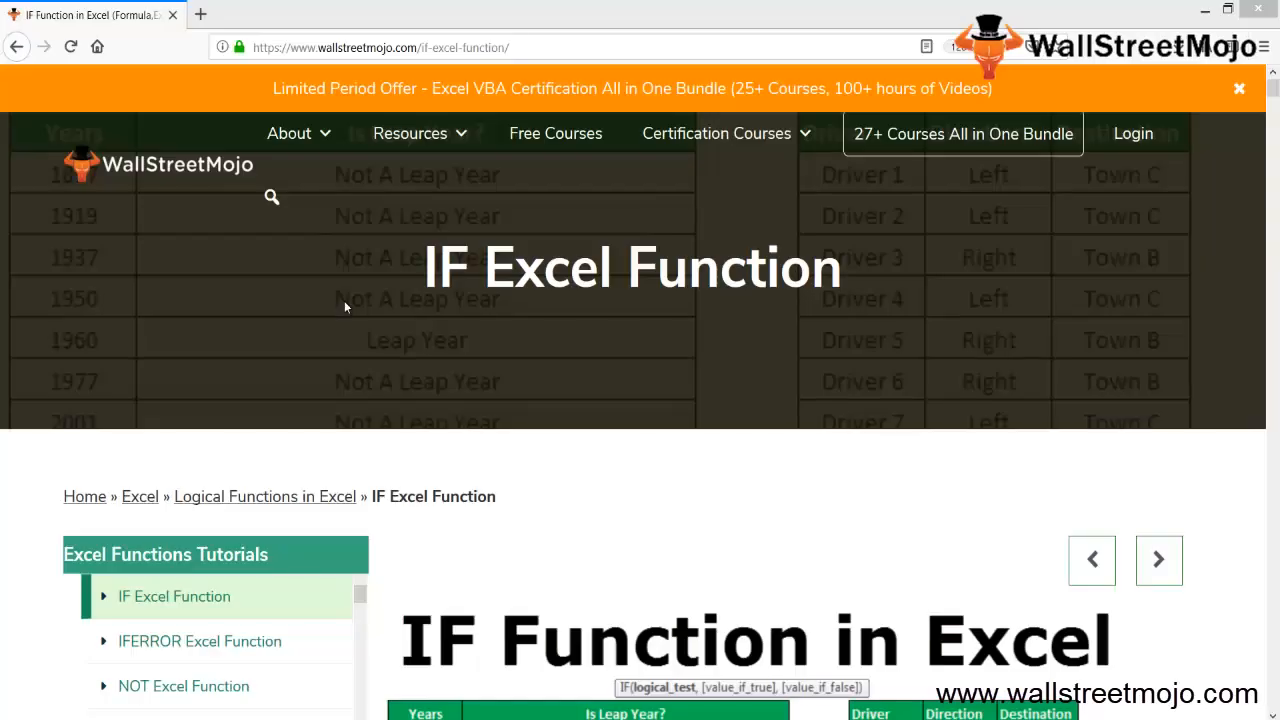
mouse_move(170, 236)
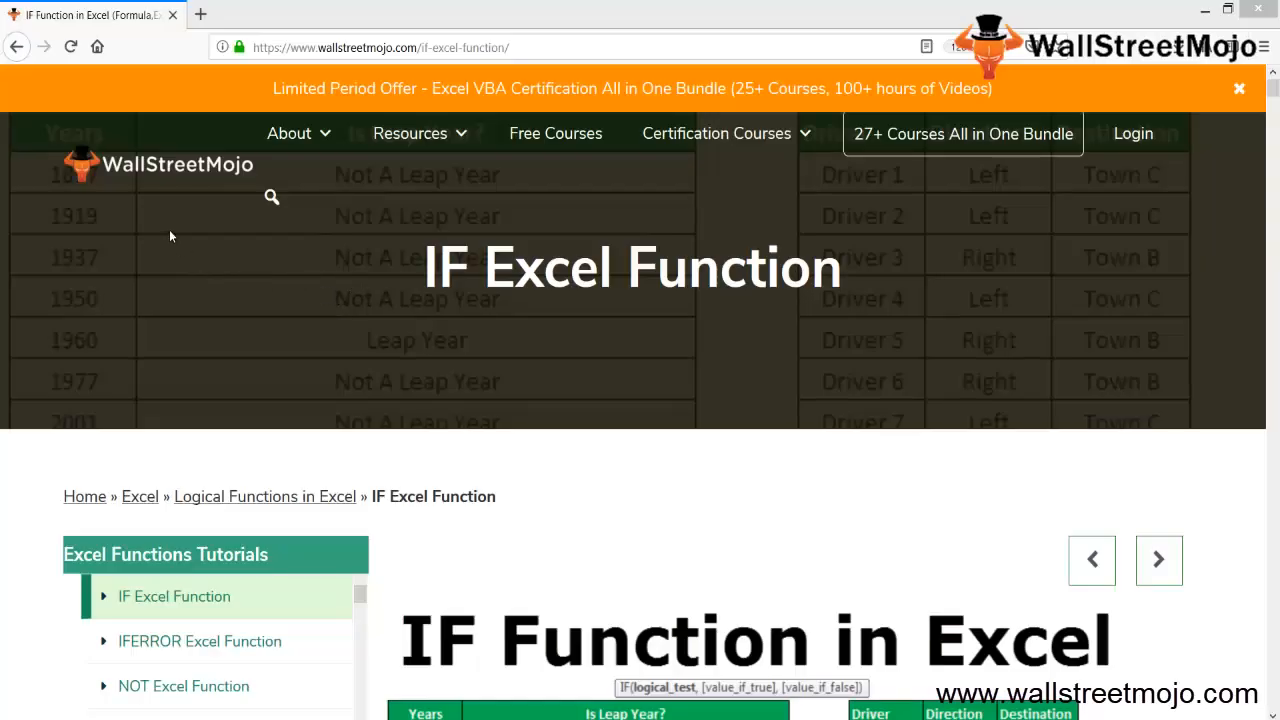
mouse_move(546, 450)
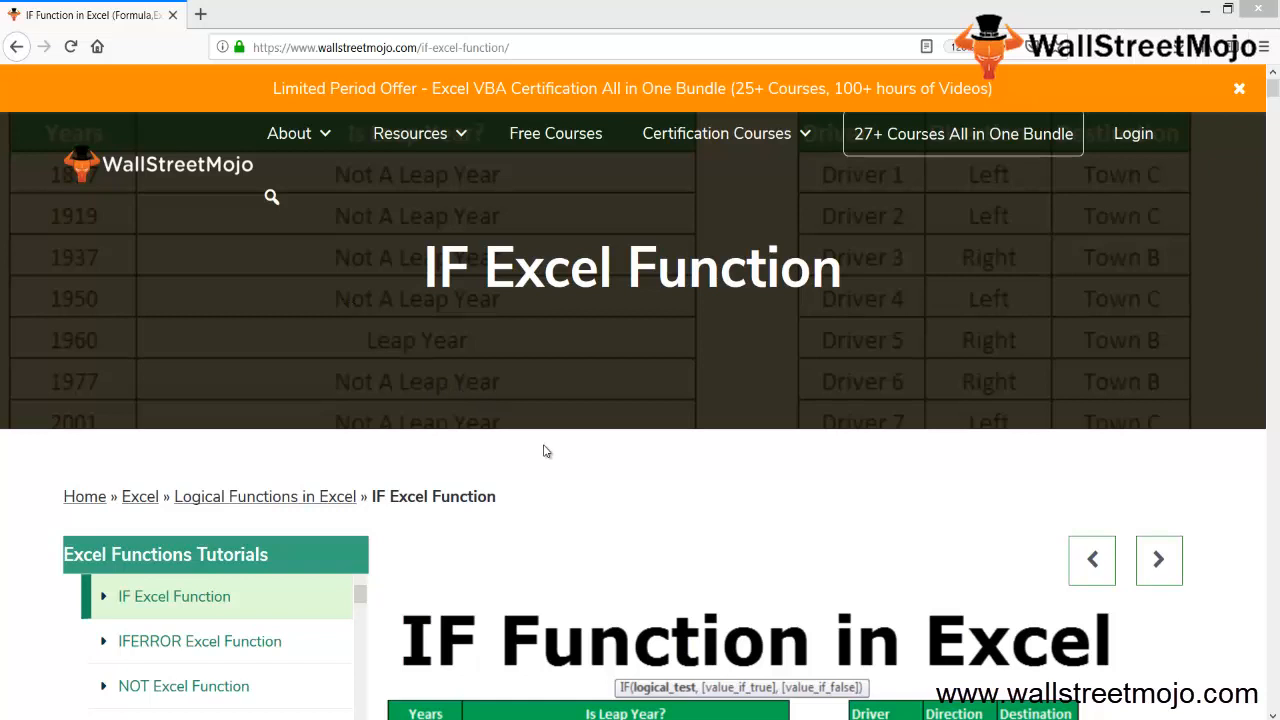
mouse_move(568, 470)
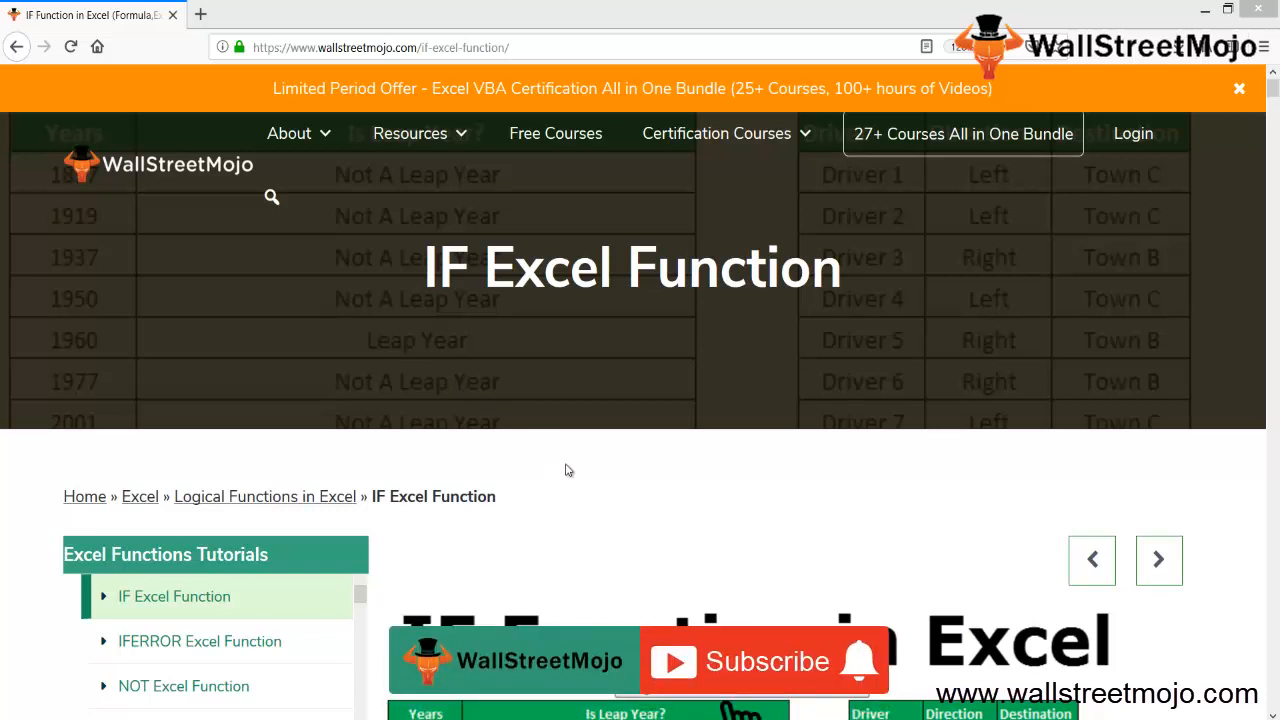
Type the notes 'Condition is met', 'True', 'Does not meet' and 'False' below the planets table
click(762, 661)
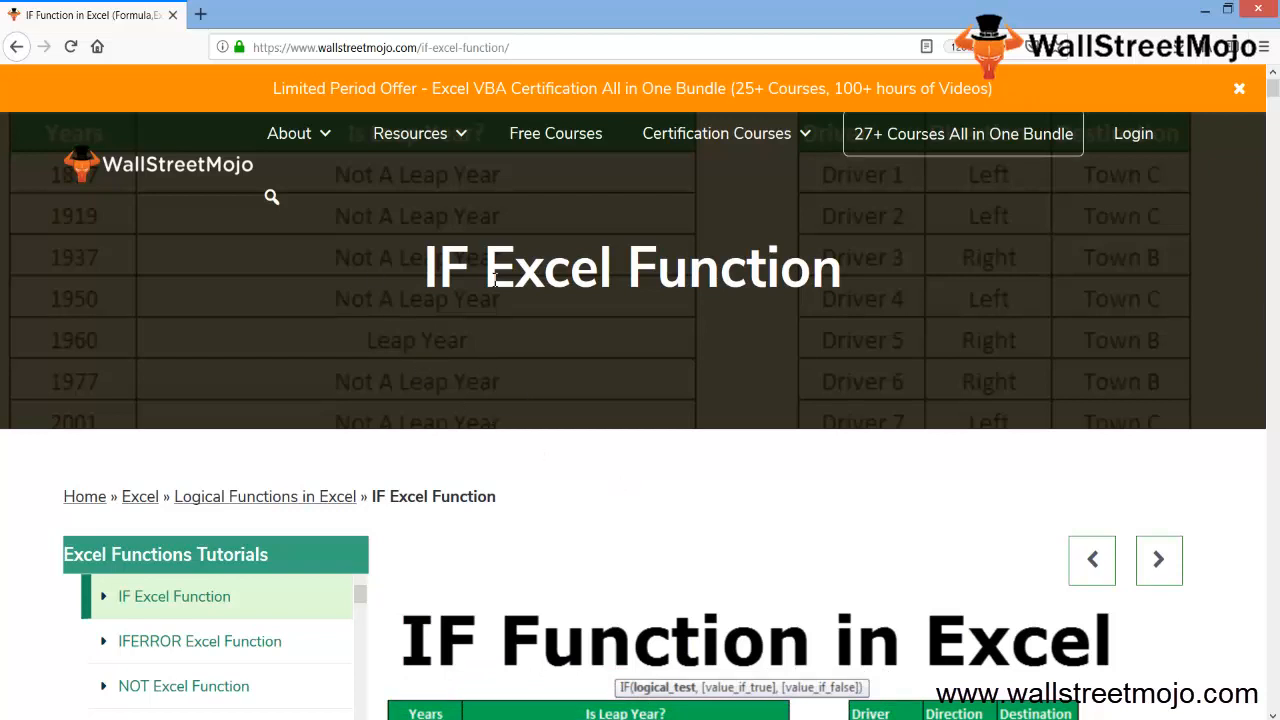
mouse_move(548, 594)
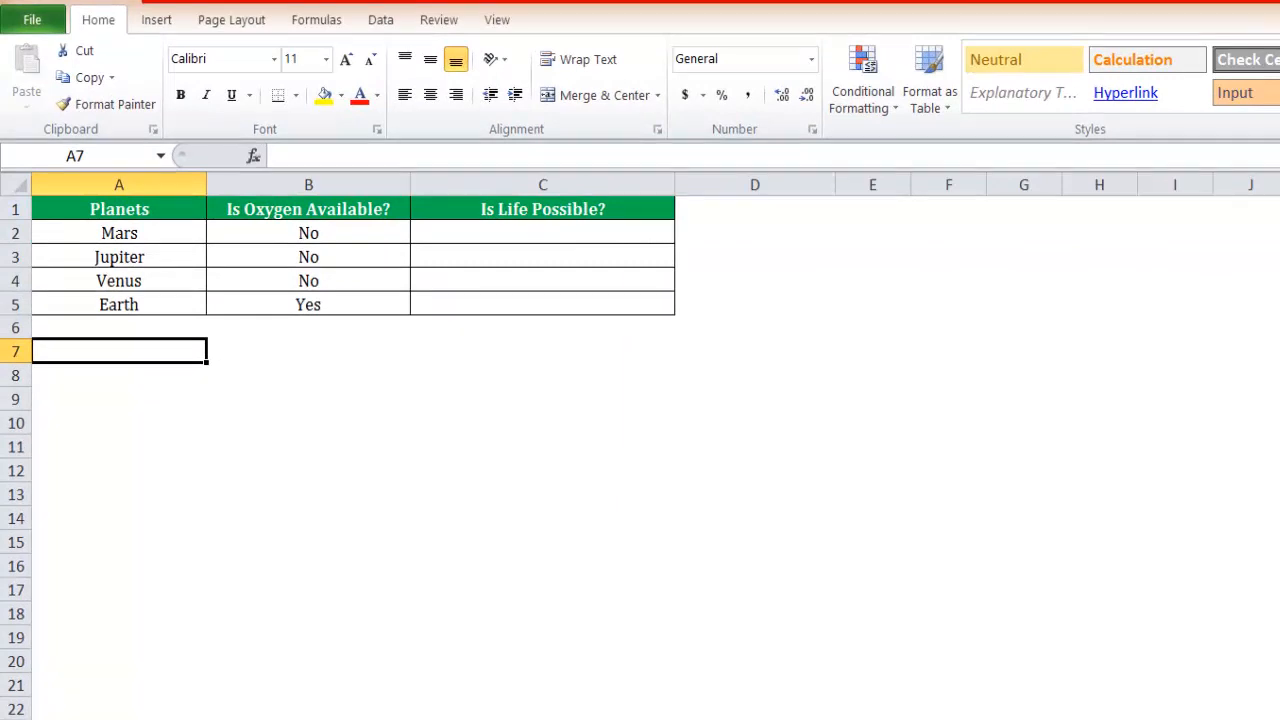
text(COndition is met)
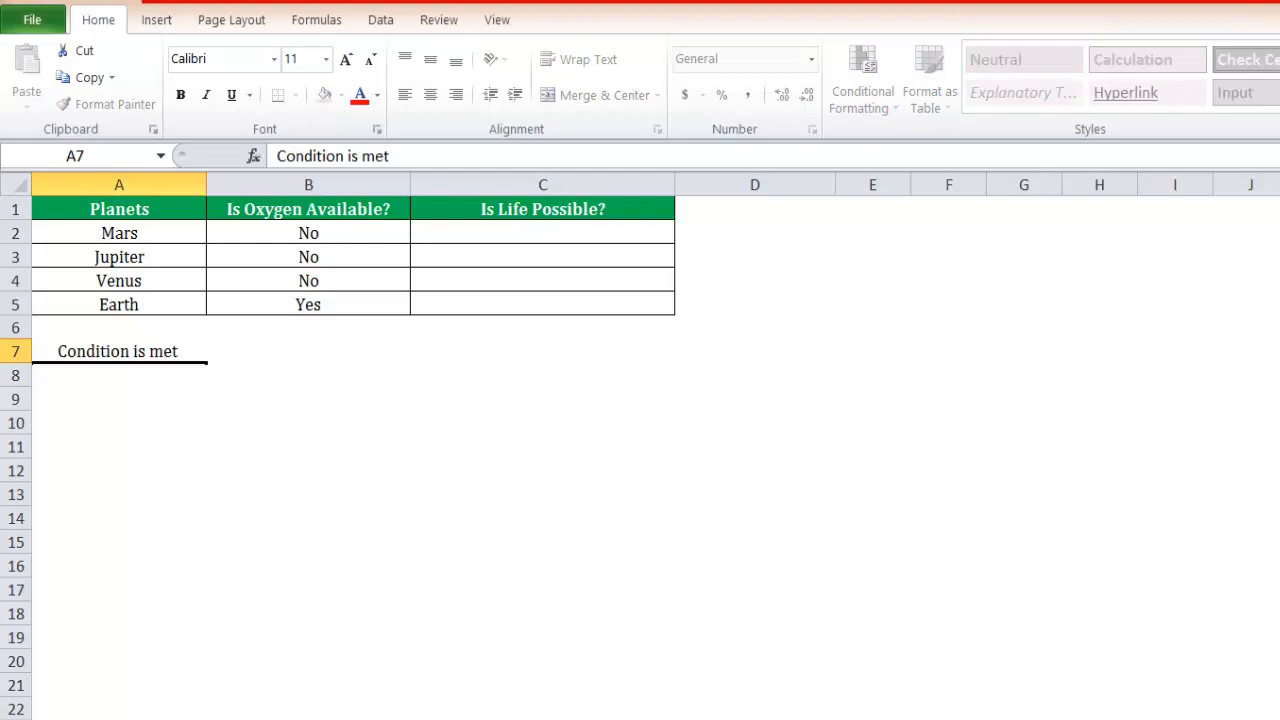
text(Teue)
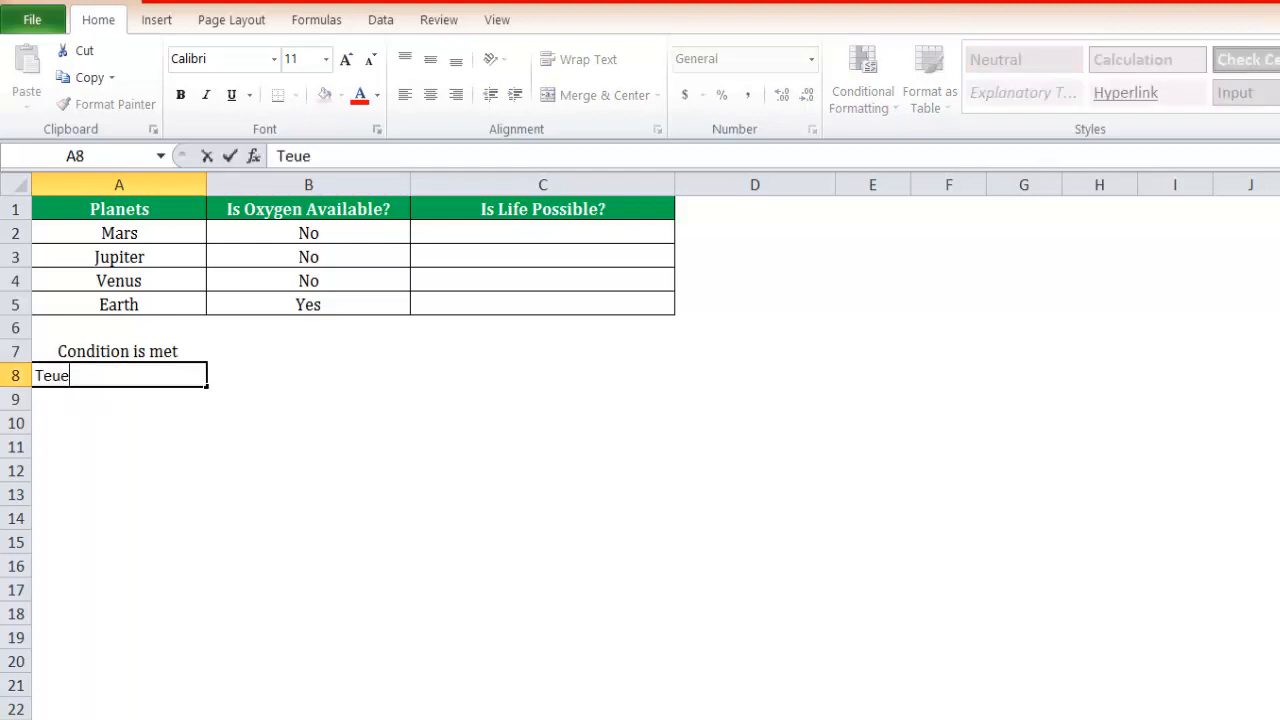
text(True)
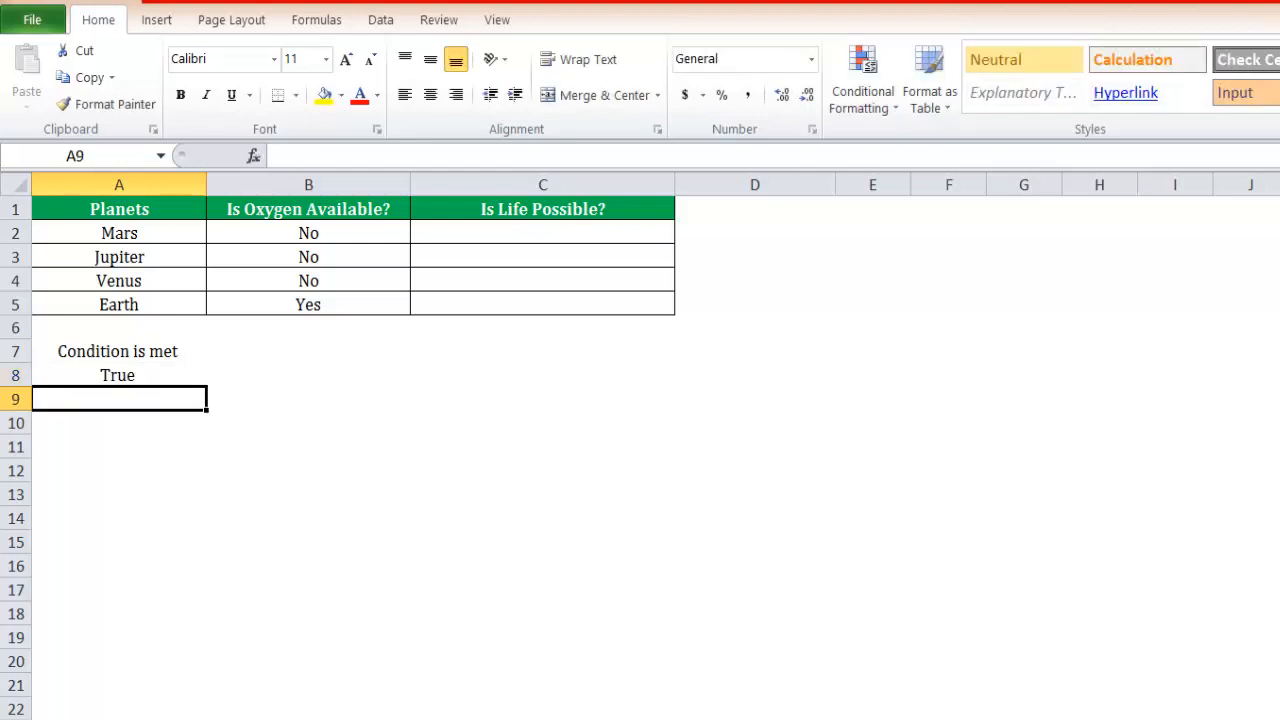
text(Does)
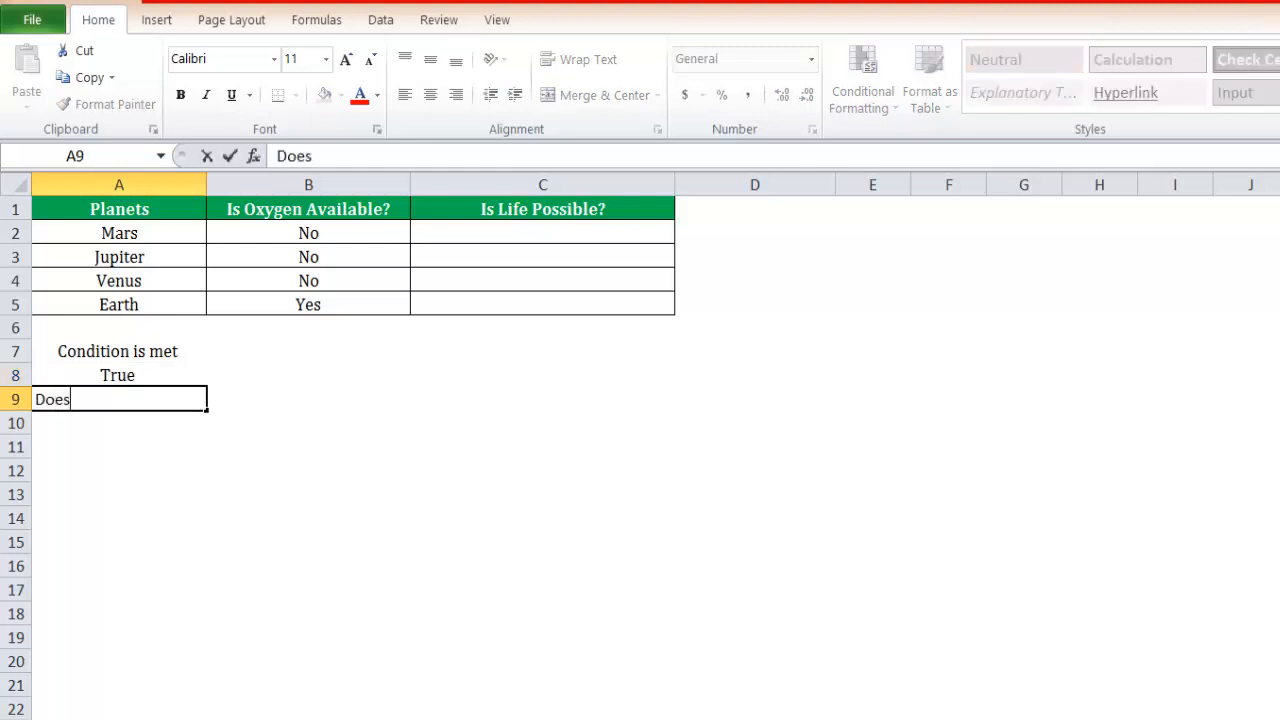
text(not meet)
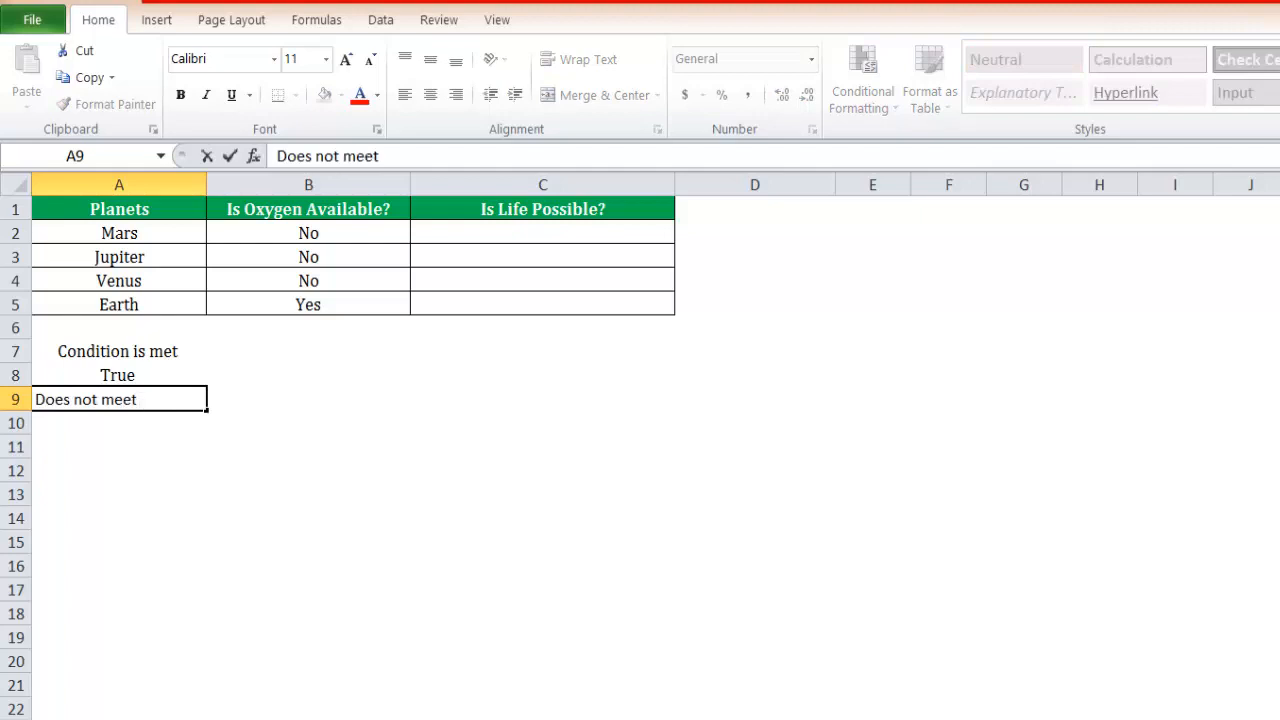
text(False)
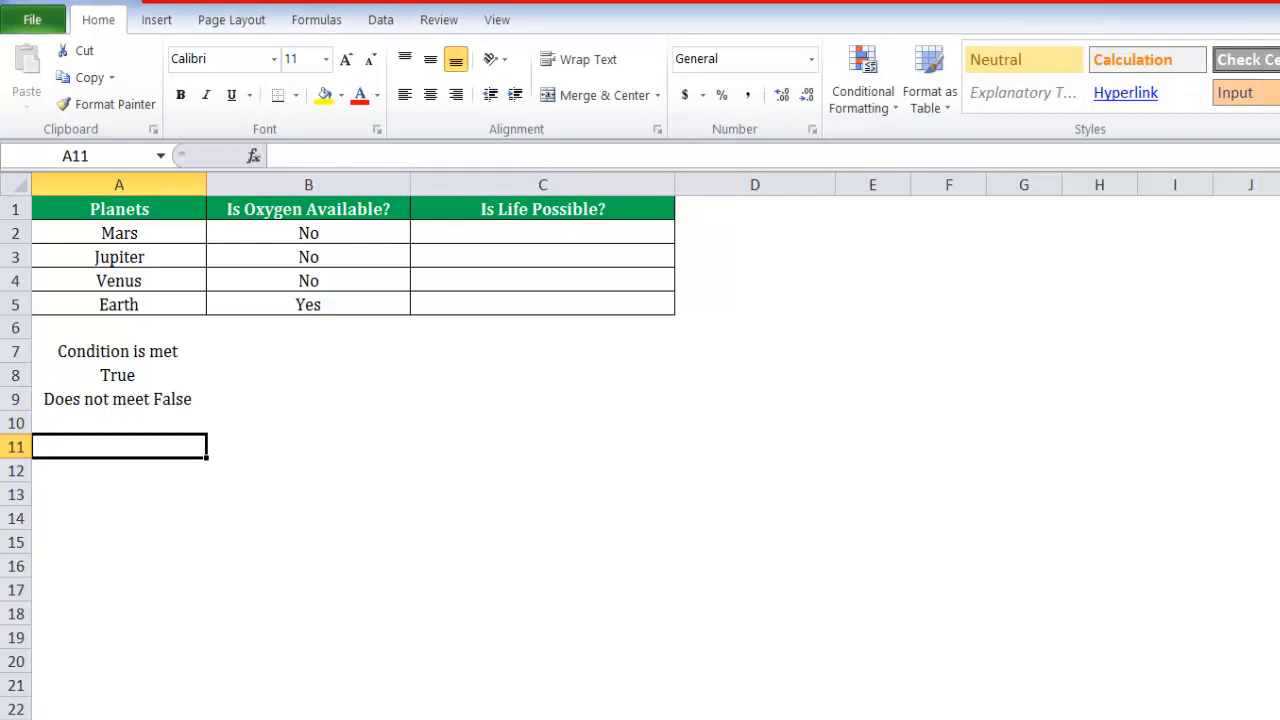
Add the 'Comma' and 'Logical Function' notes and start an =IF entry in A14
text(Comma)
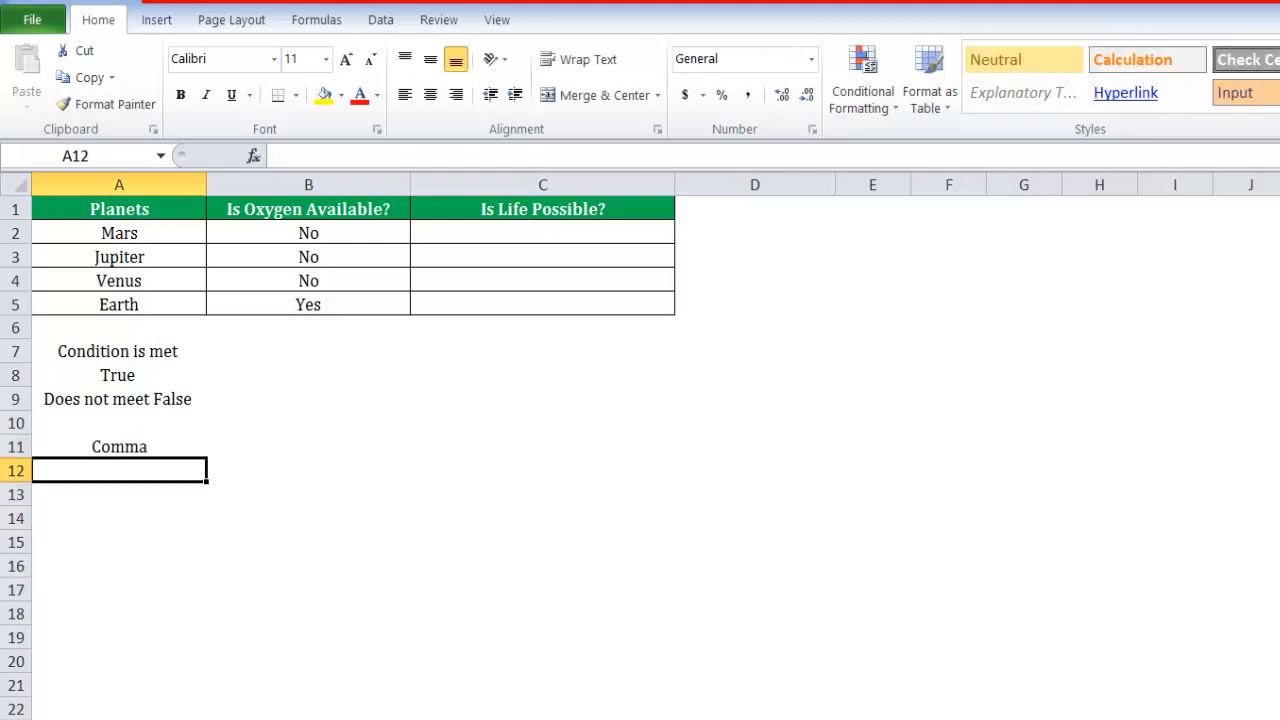
text(Logica)
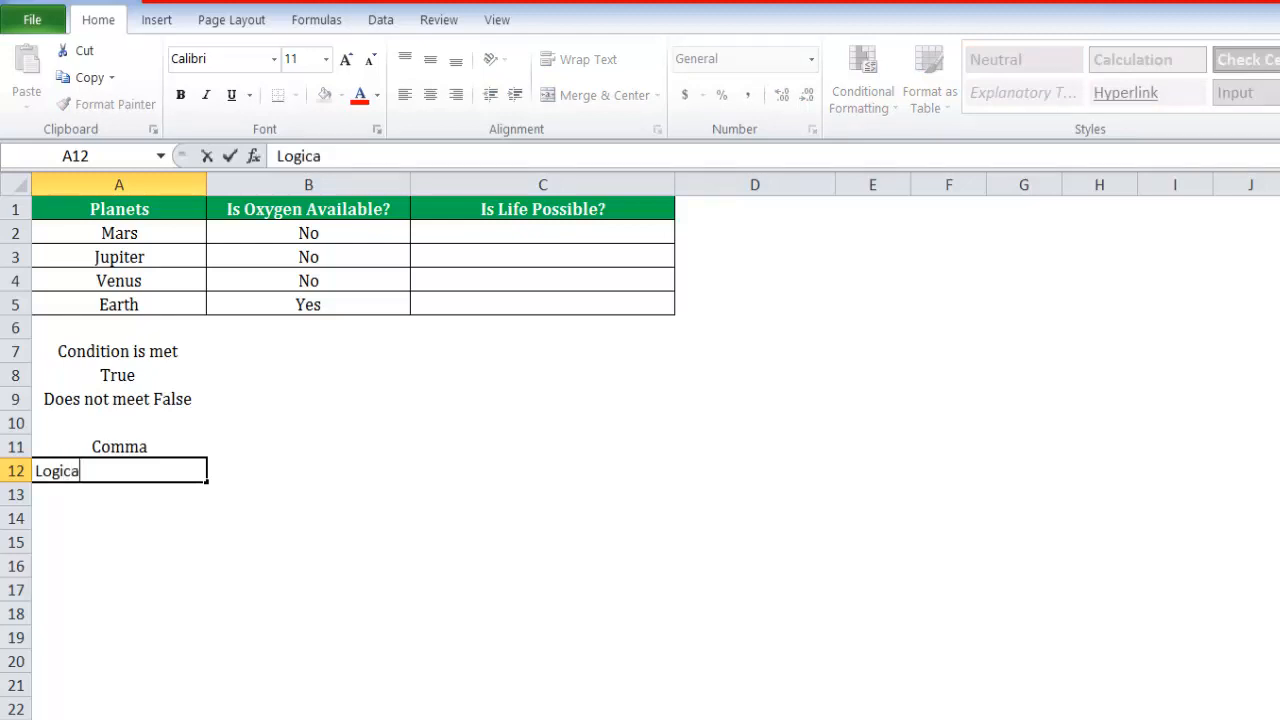
text(l Function)
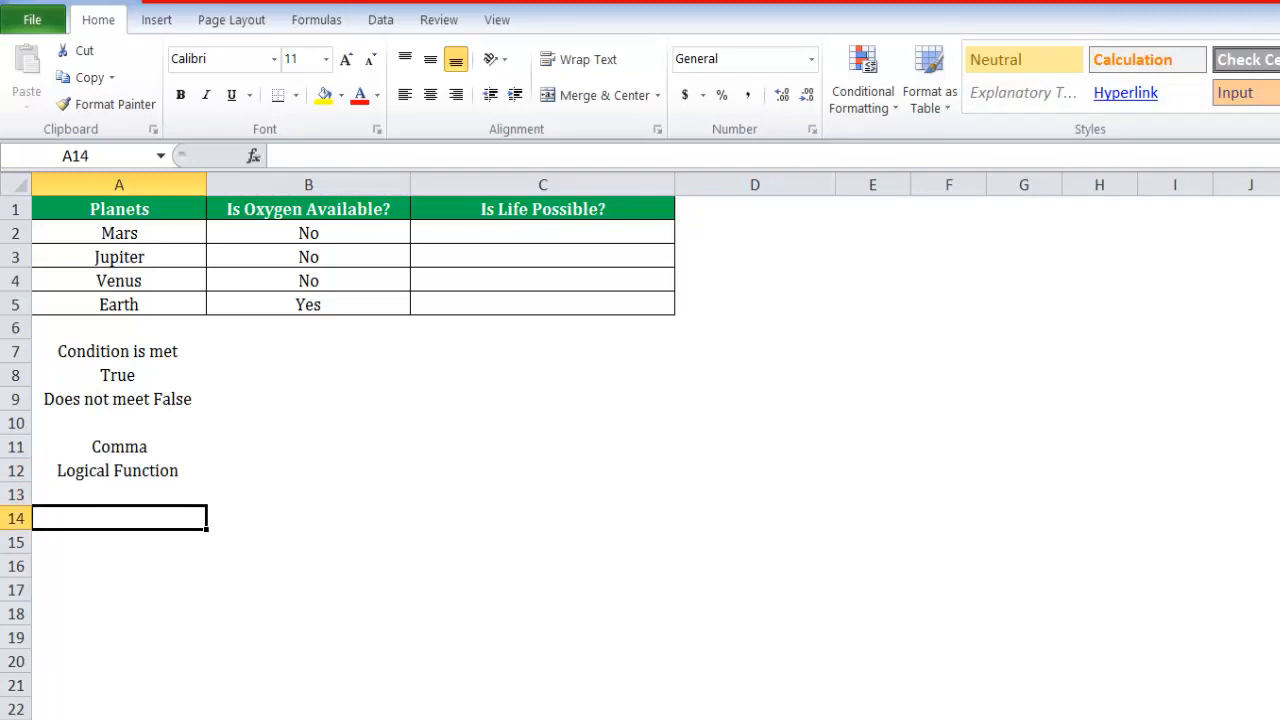
text(=i)
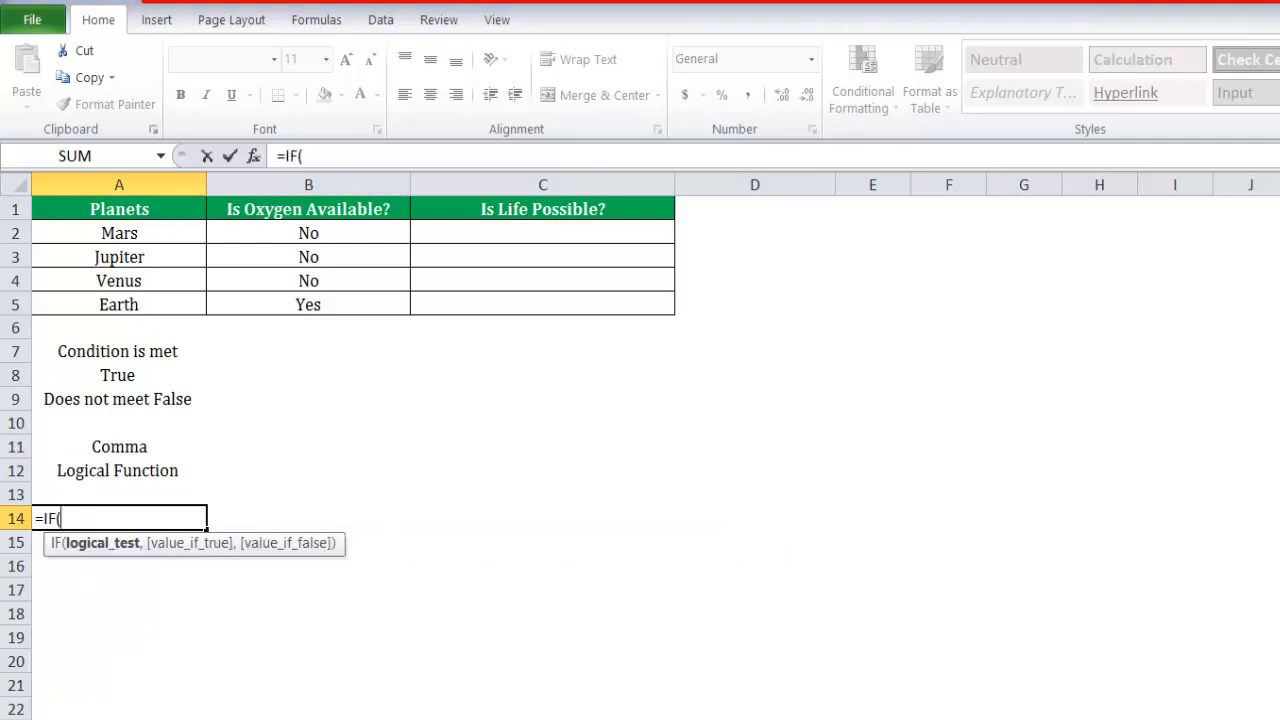
Delete and retype the opening bracket in A14 to view matching functions and IF syntax
key(Backspace)
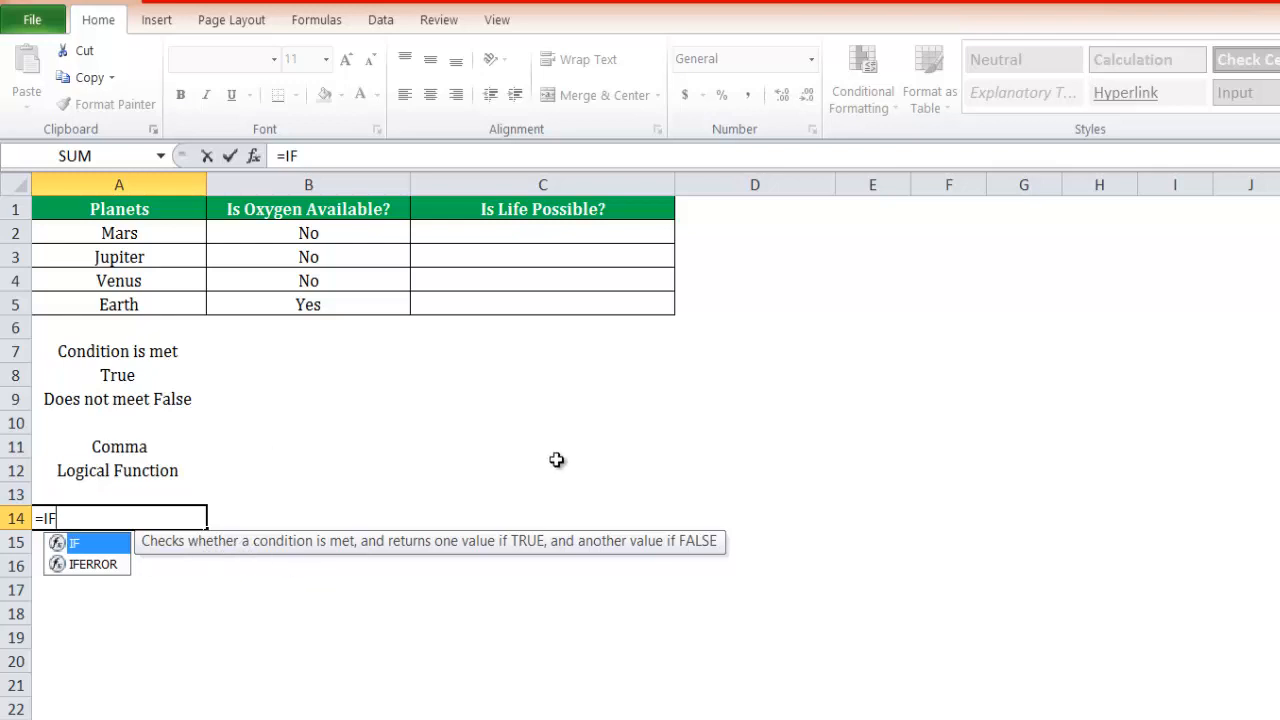
mouse_move(533, 521)
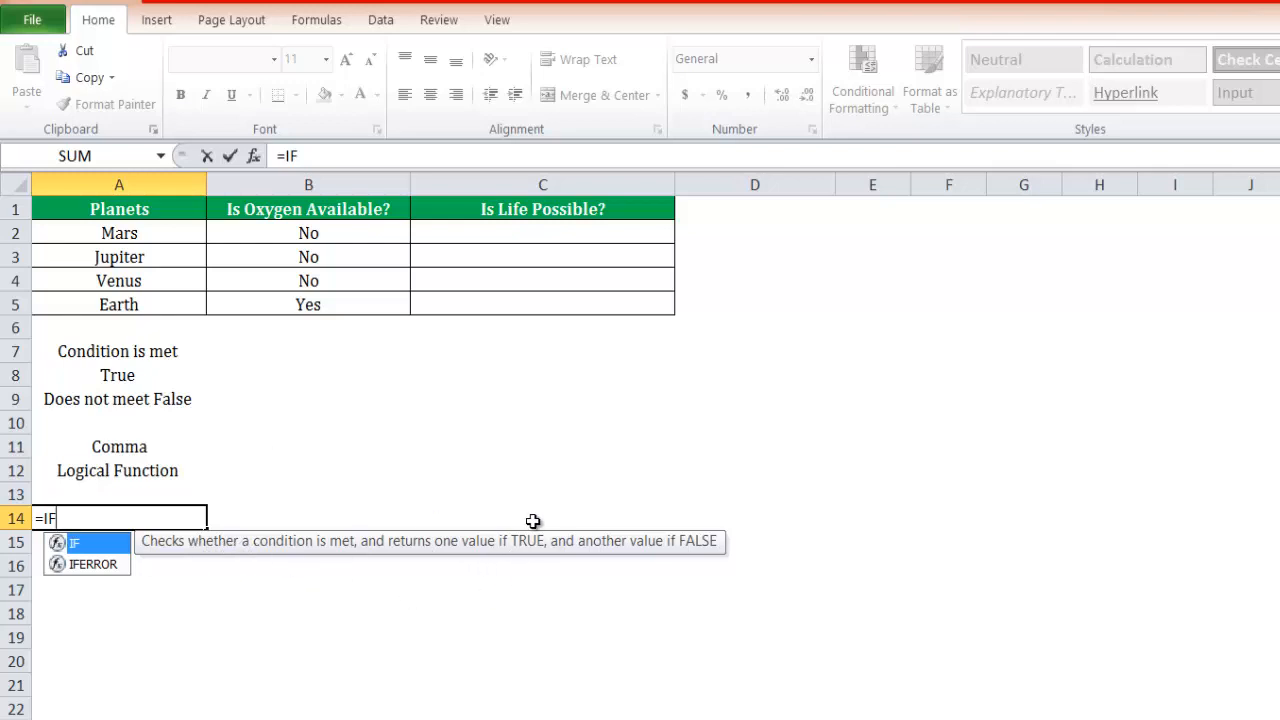
mouse_move(643, 550)
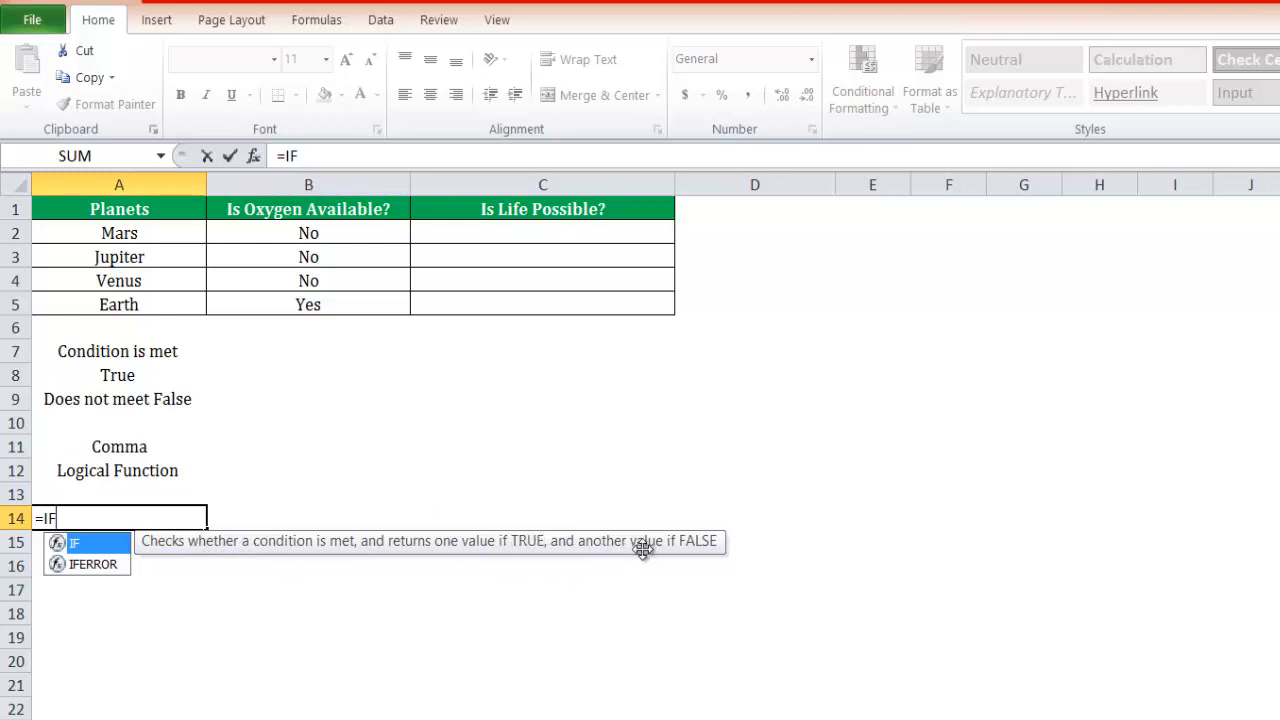
mouse_move(675, 546)
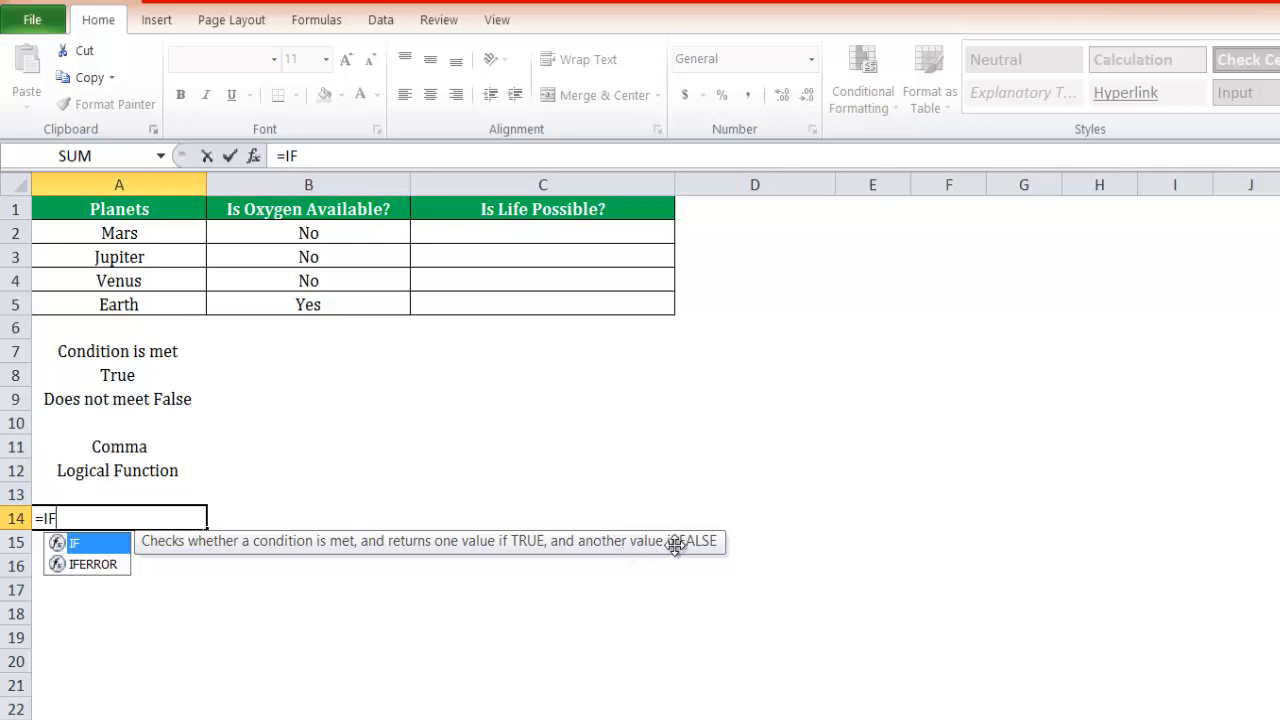
mouse_move(527, 512)
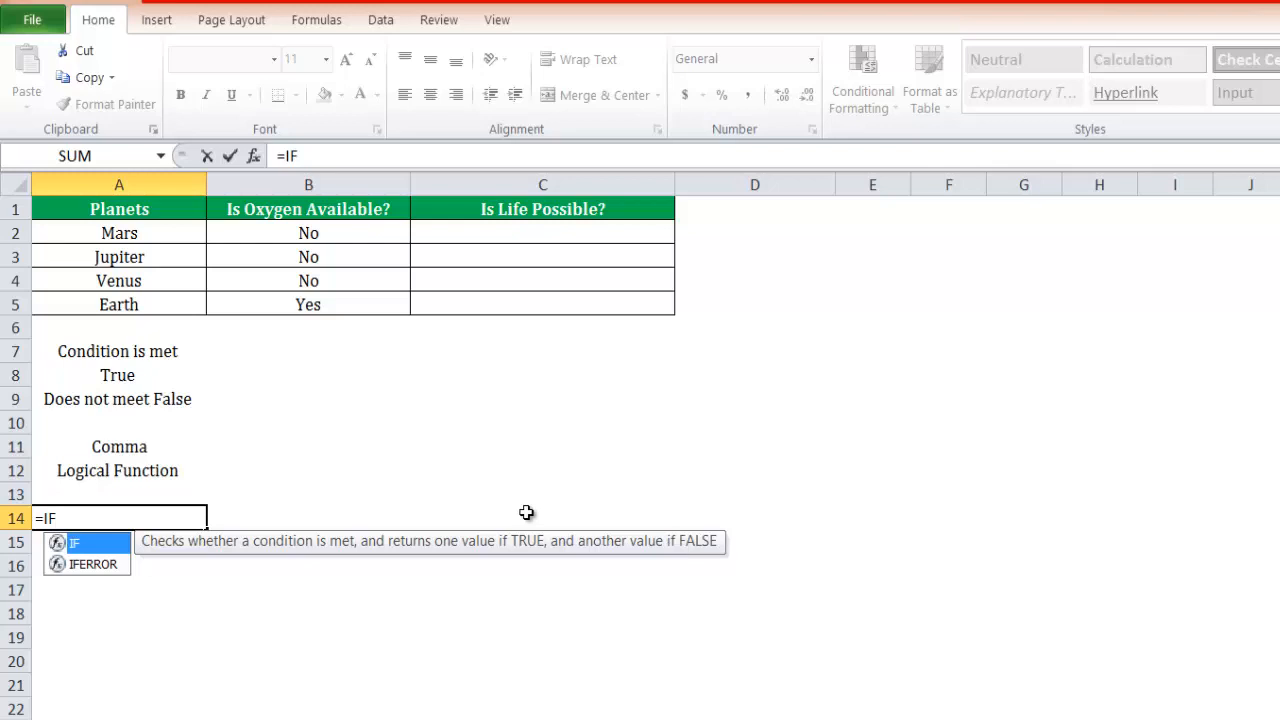
text(()
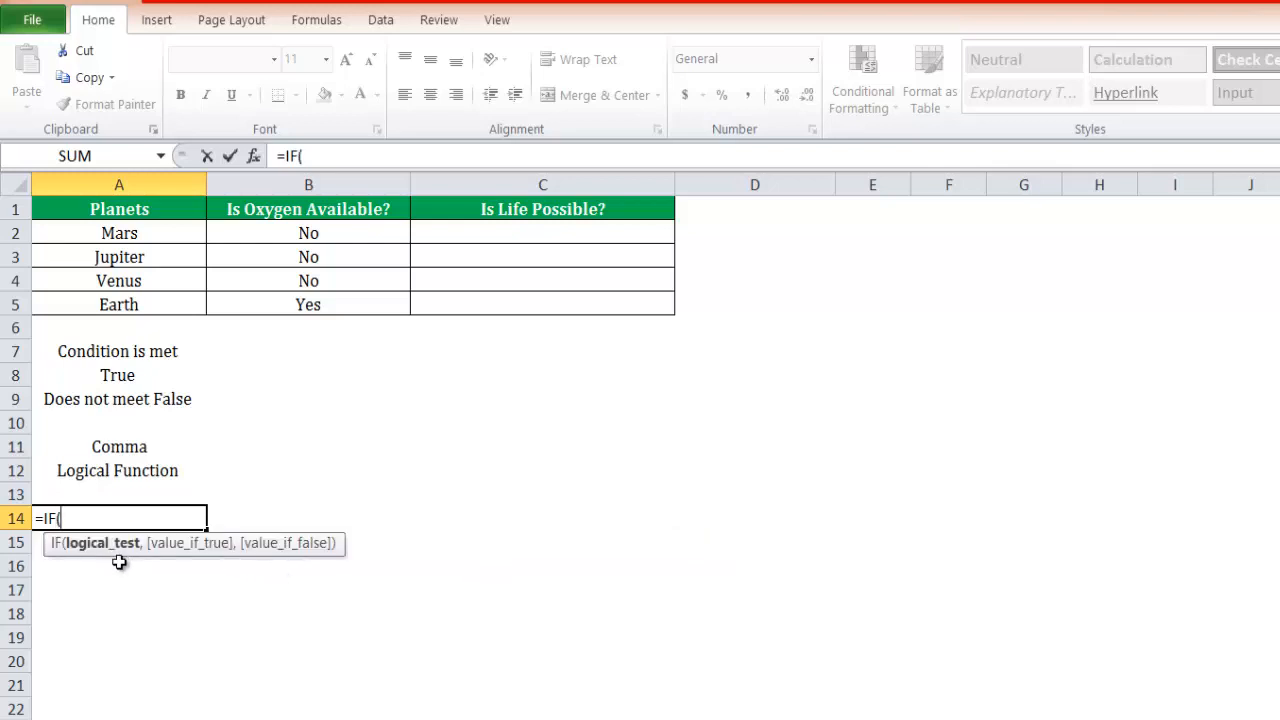
mouse_move(114, 560)
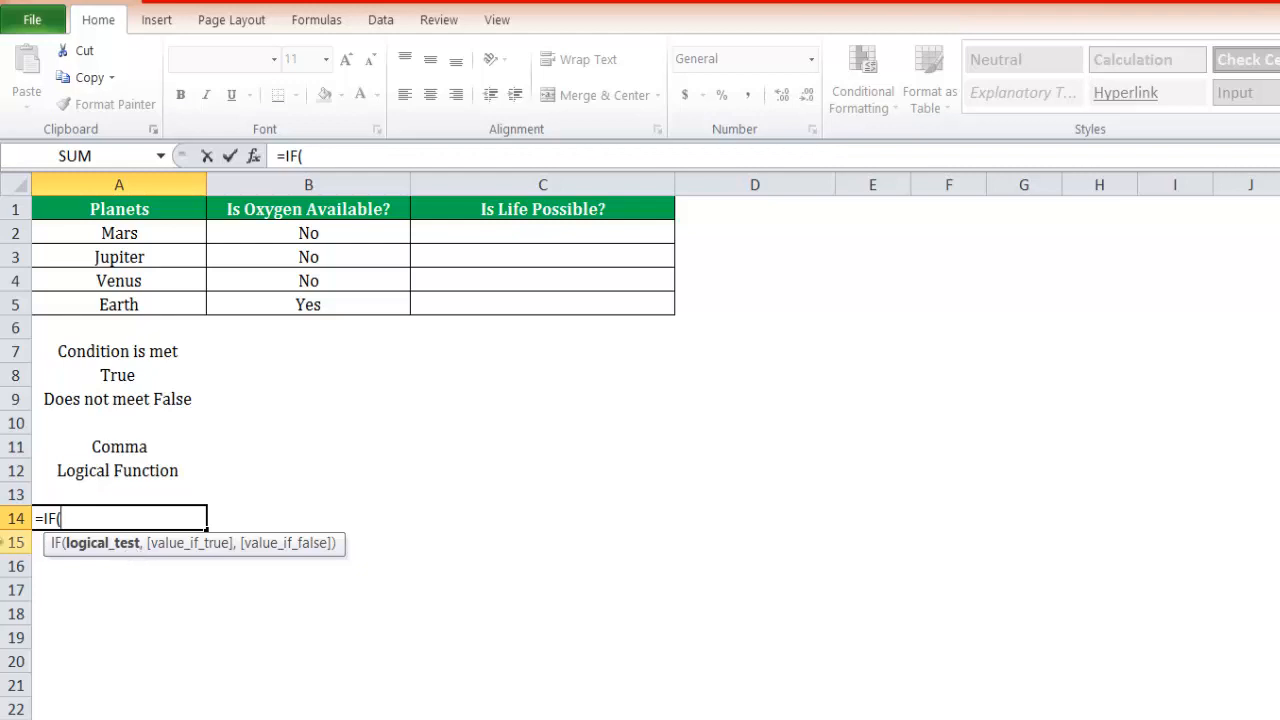
mouse_move(213, 562)
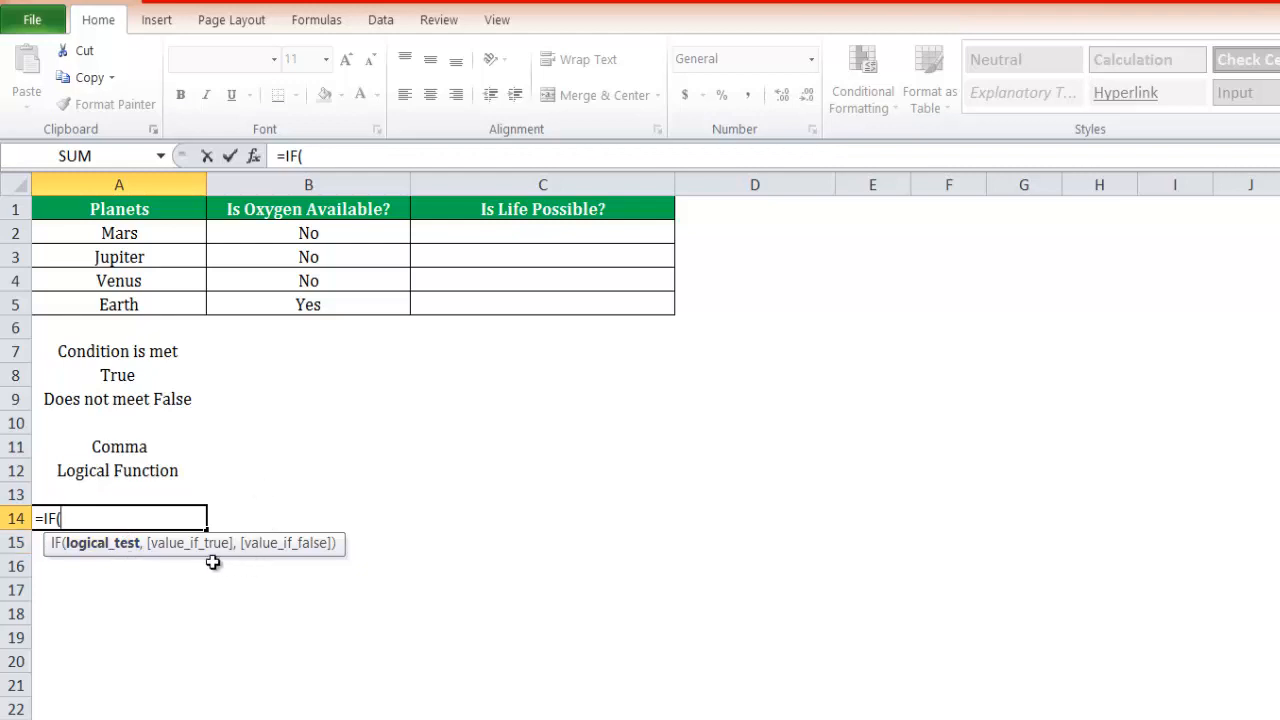
mouse_move(198, 553)
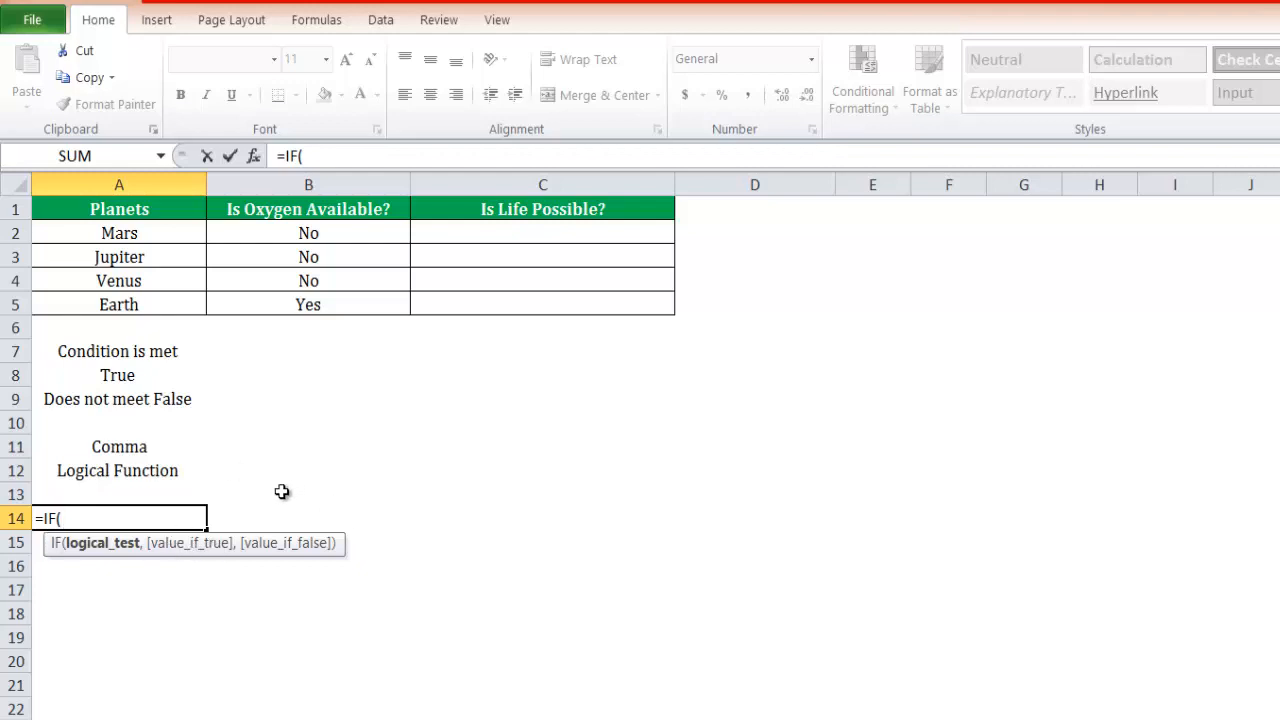
mouse_move(282, 572)
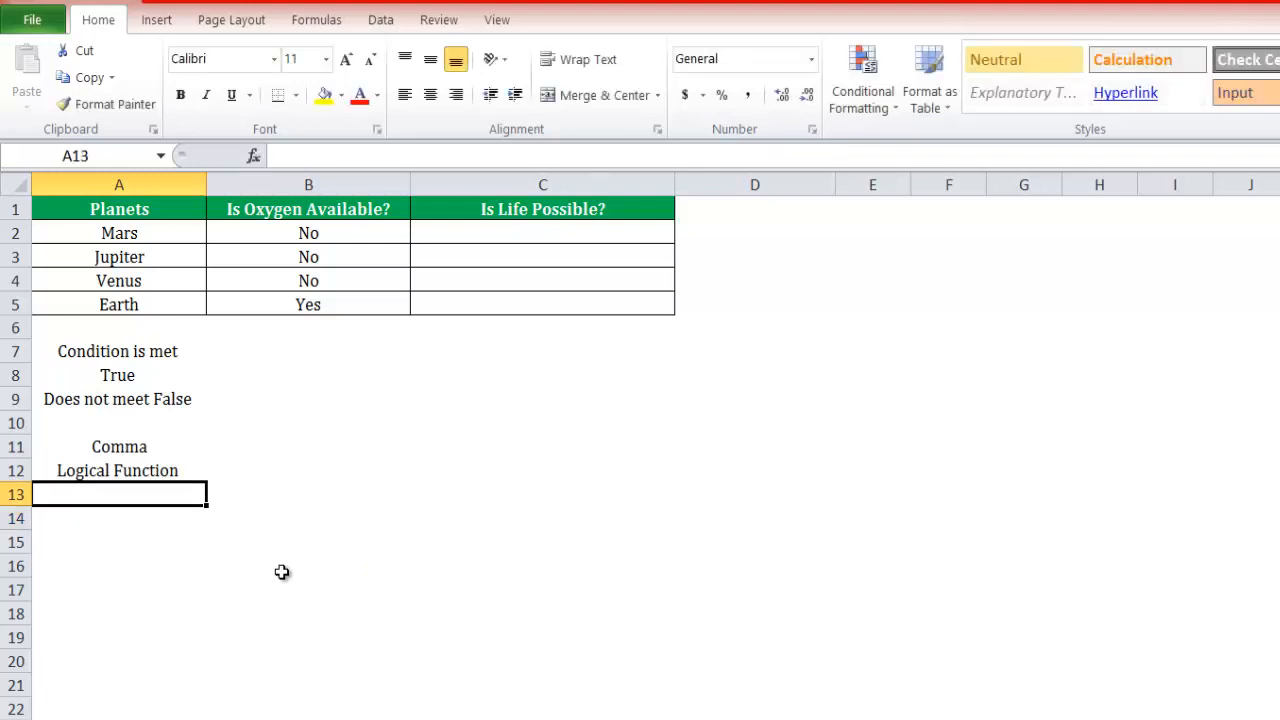
click(118, 304)
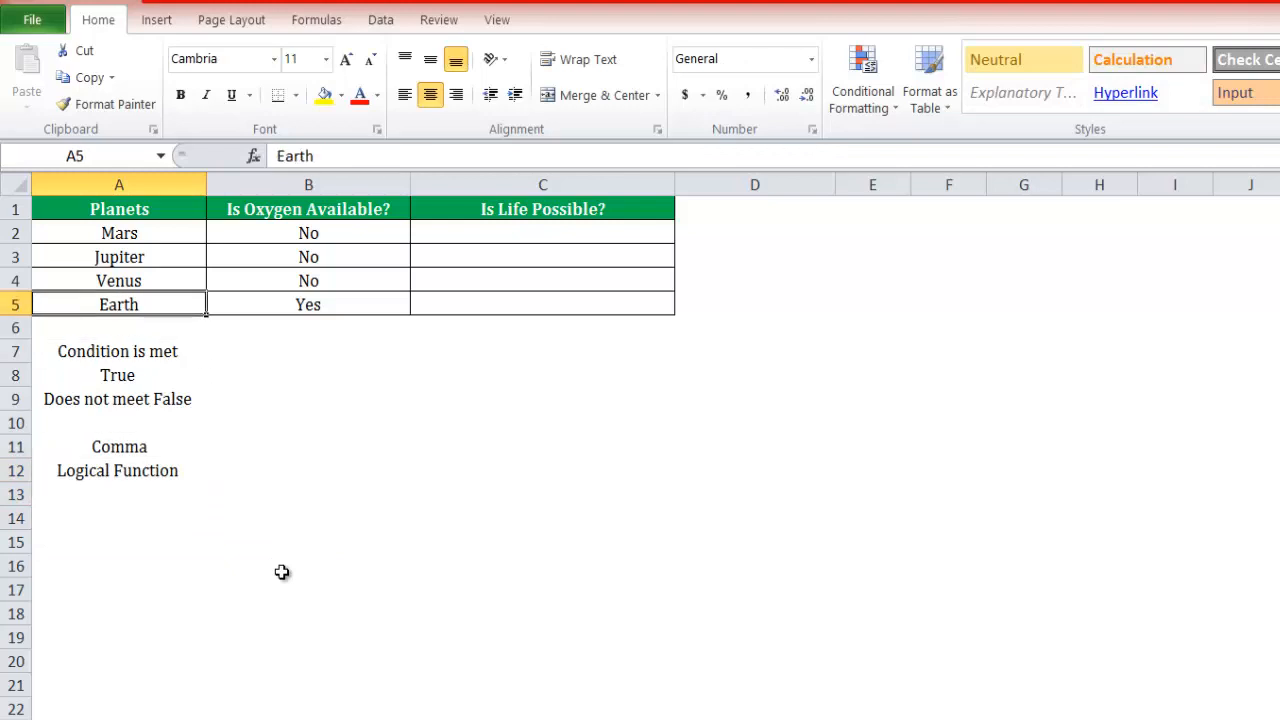
click(308, 256)
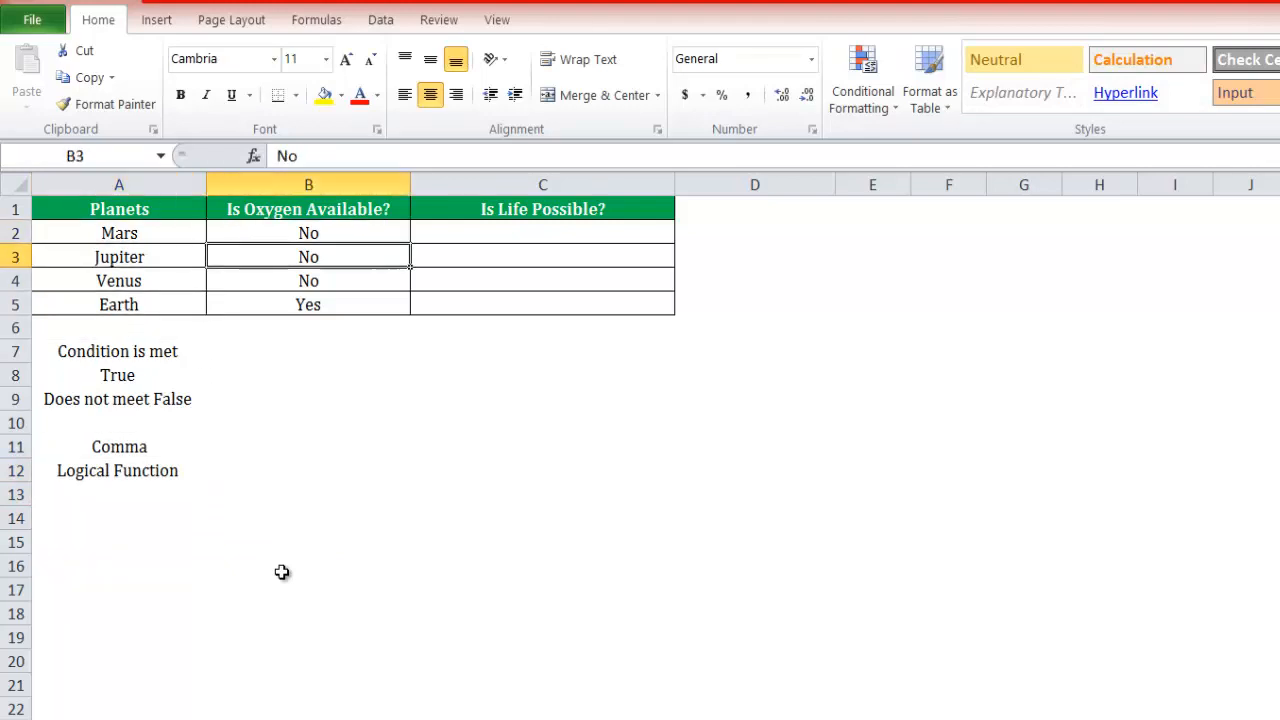
click(543, 256)
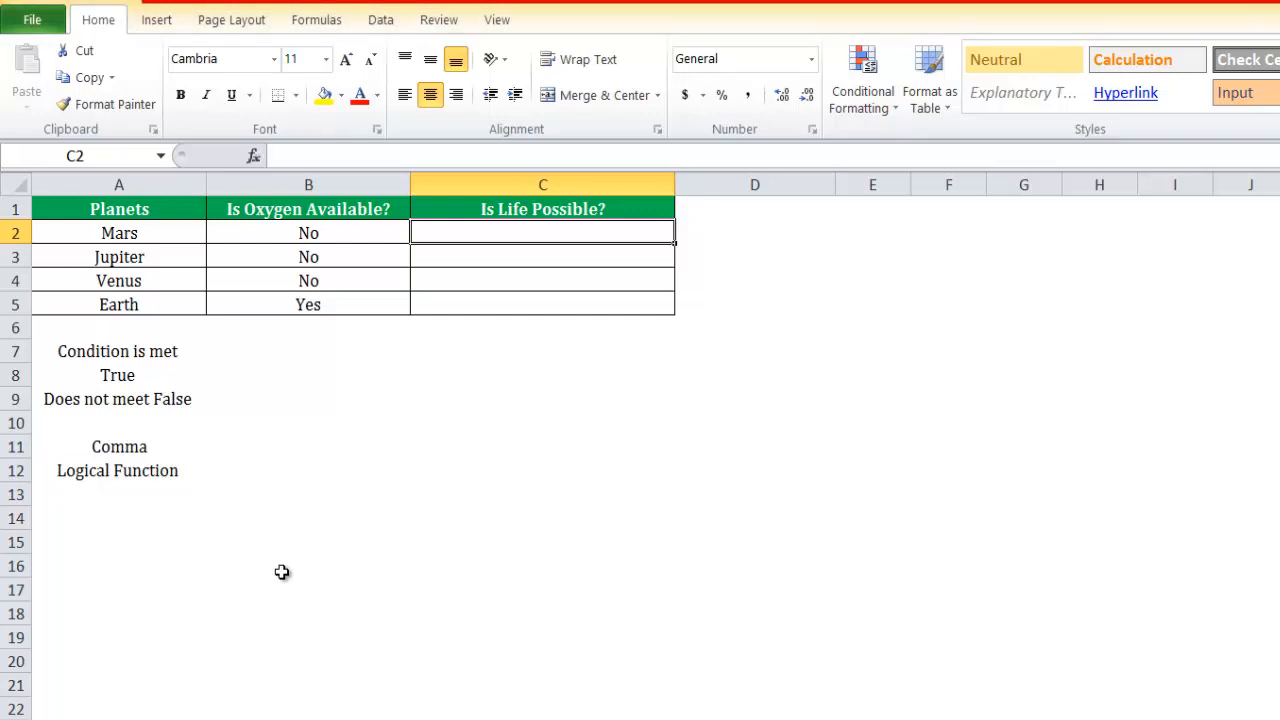
click(308, 232)
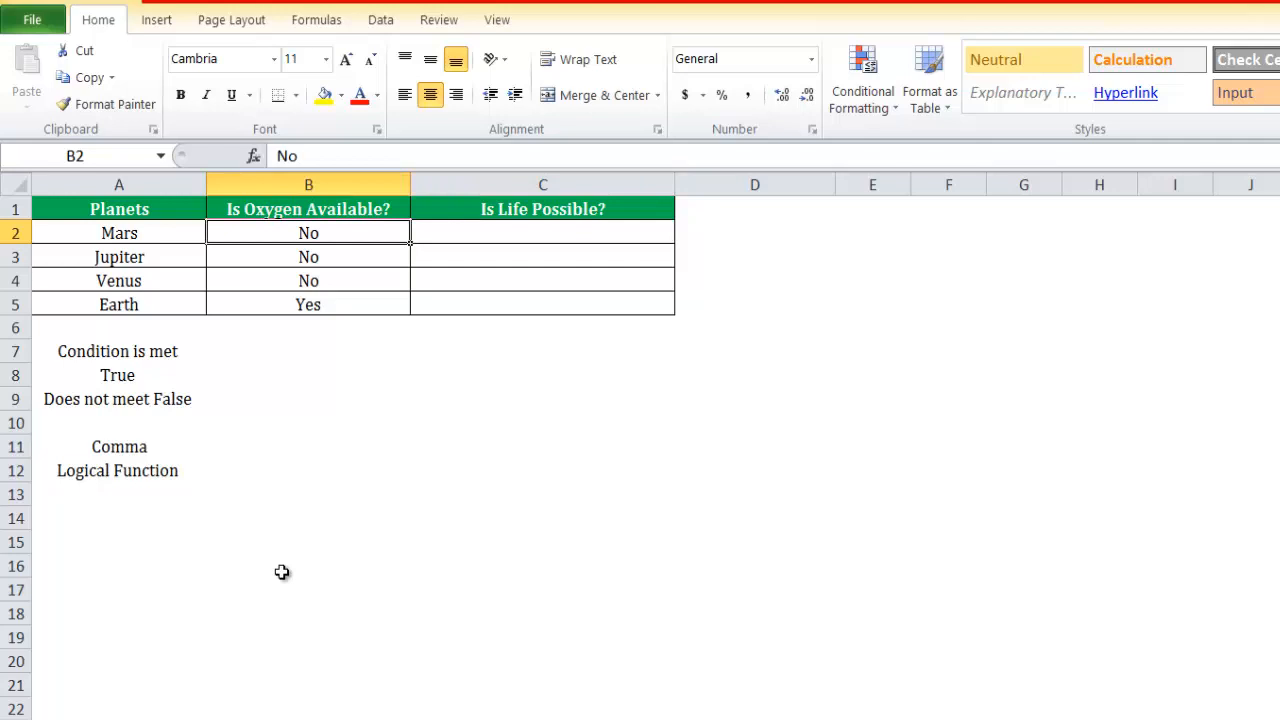
click(308, 280)
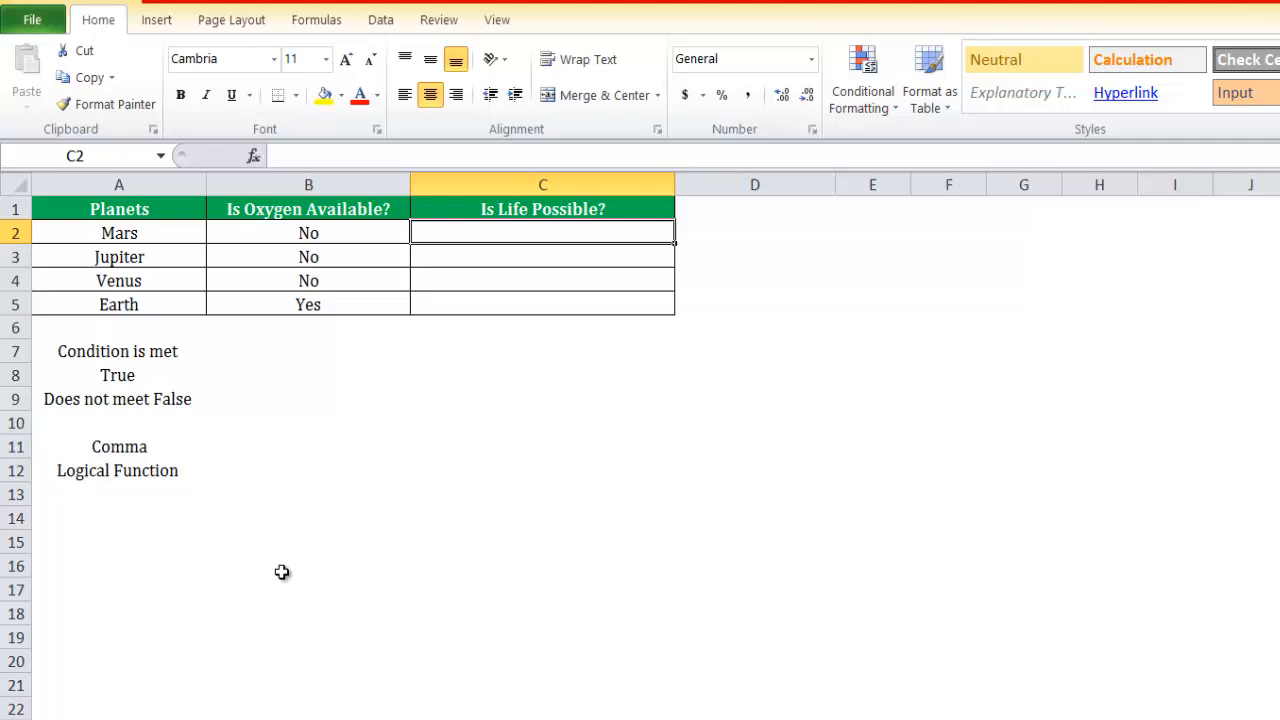
Start Mars's C2 IF formula with the condition B2="Yes"
text(=IF()
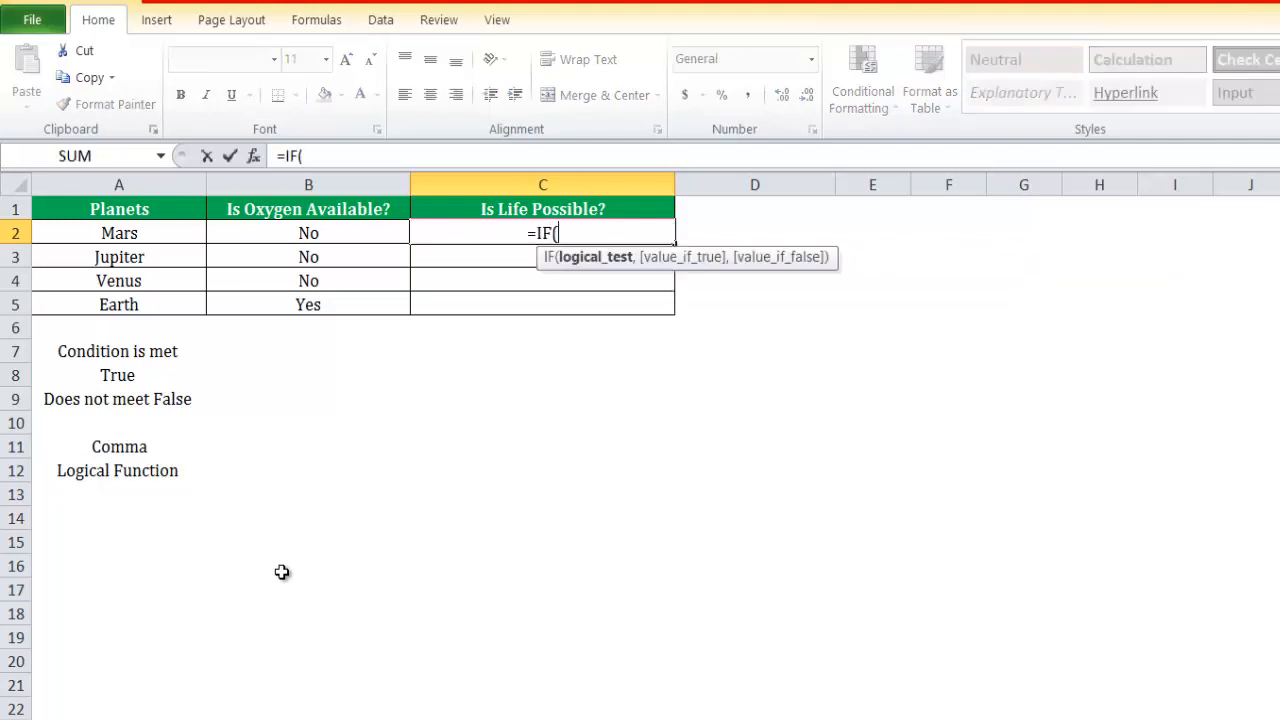
click(118, 232)
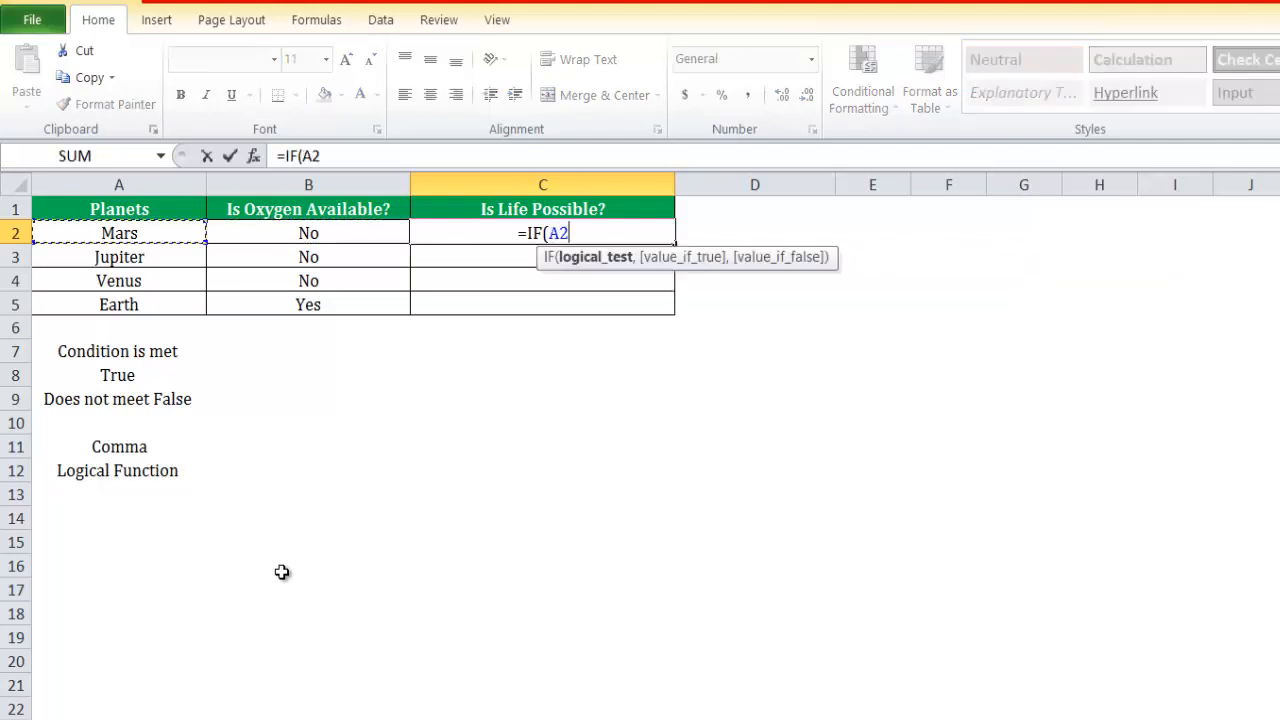
click(308, 233)
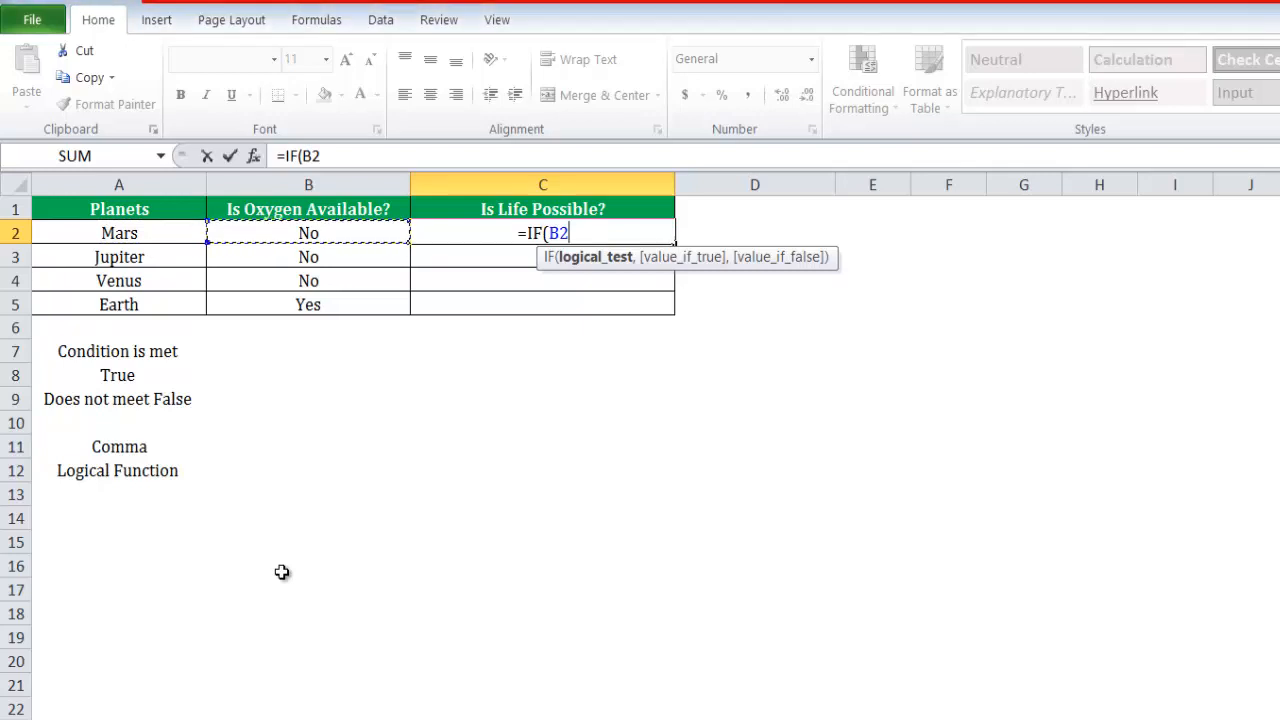
text(=)
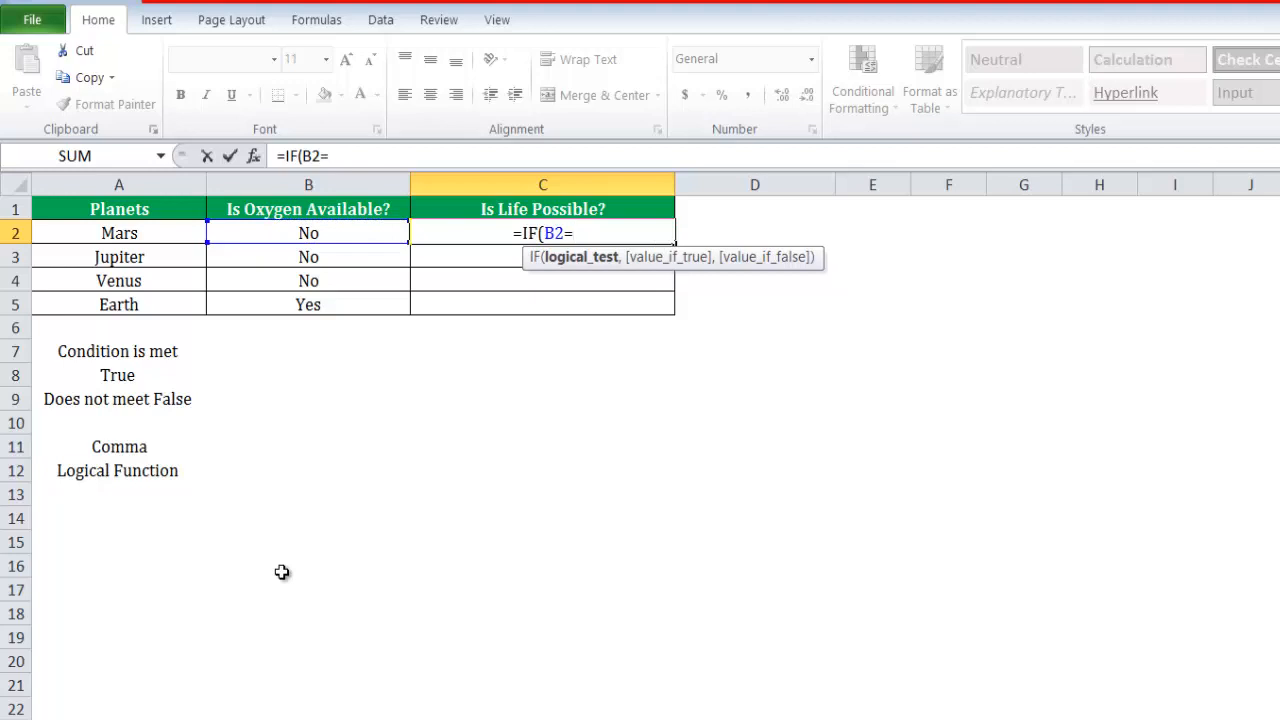
text("Y)
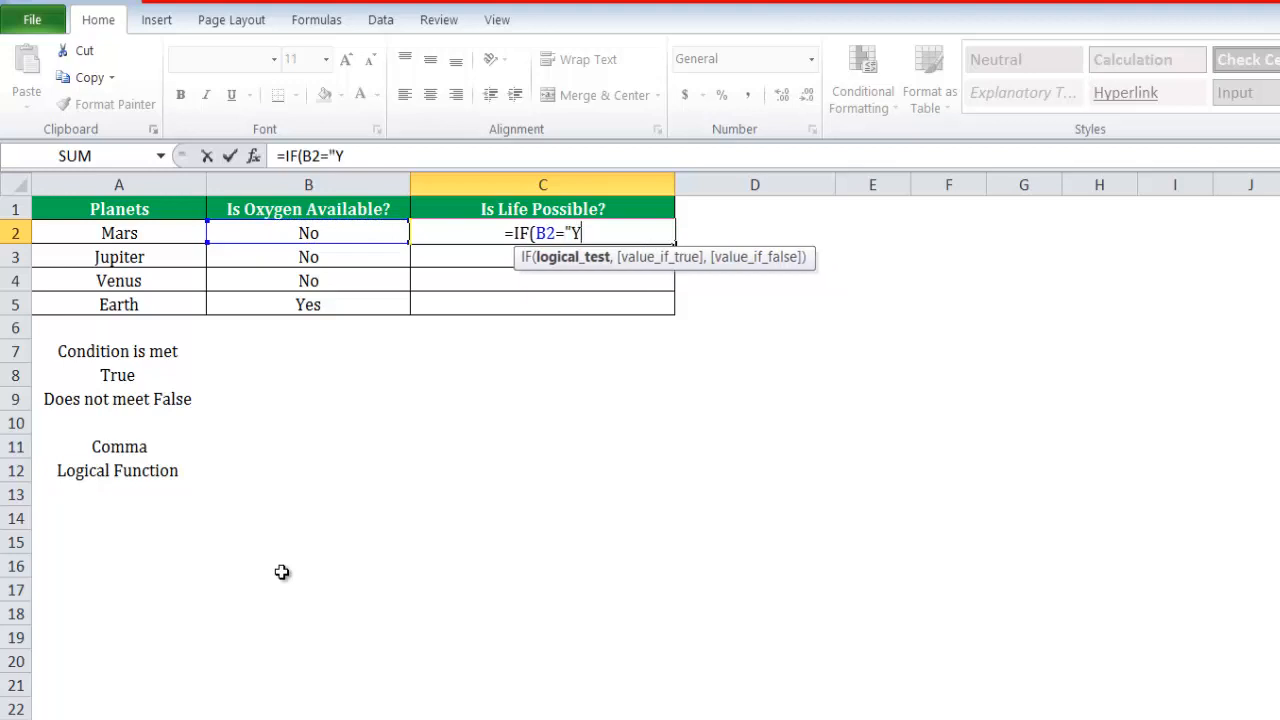
text(es)
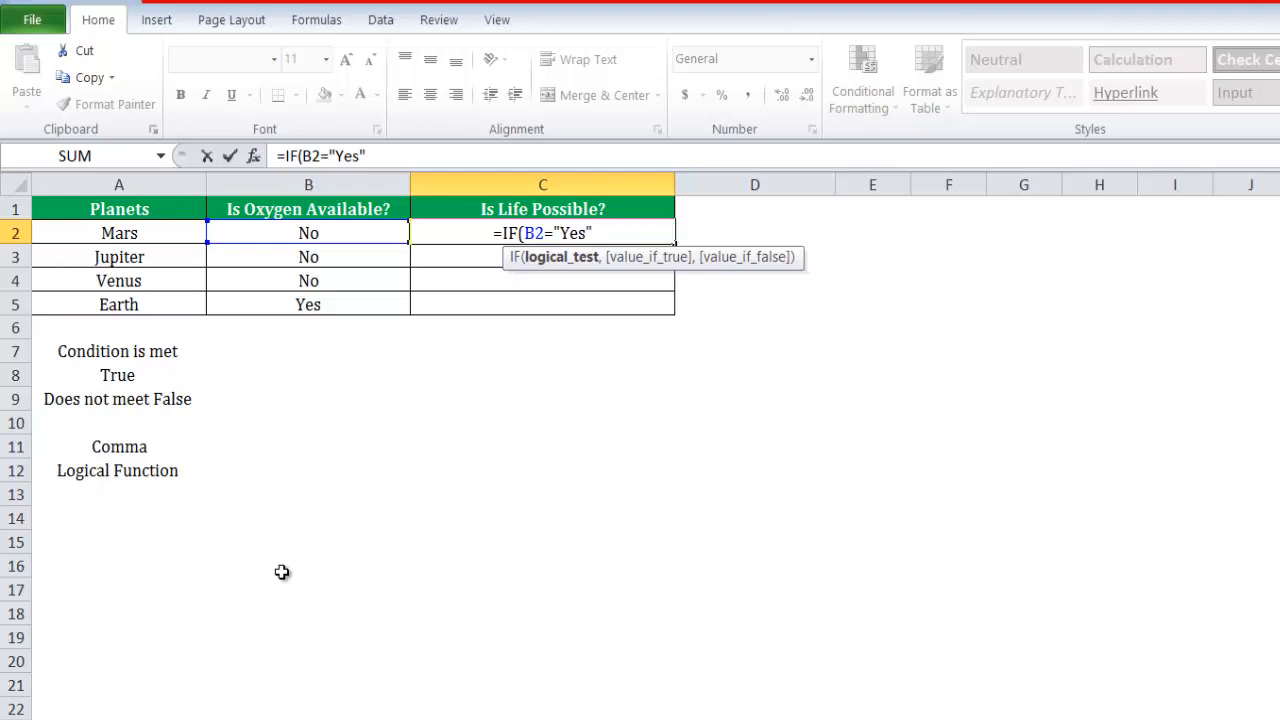
text(,L)
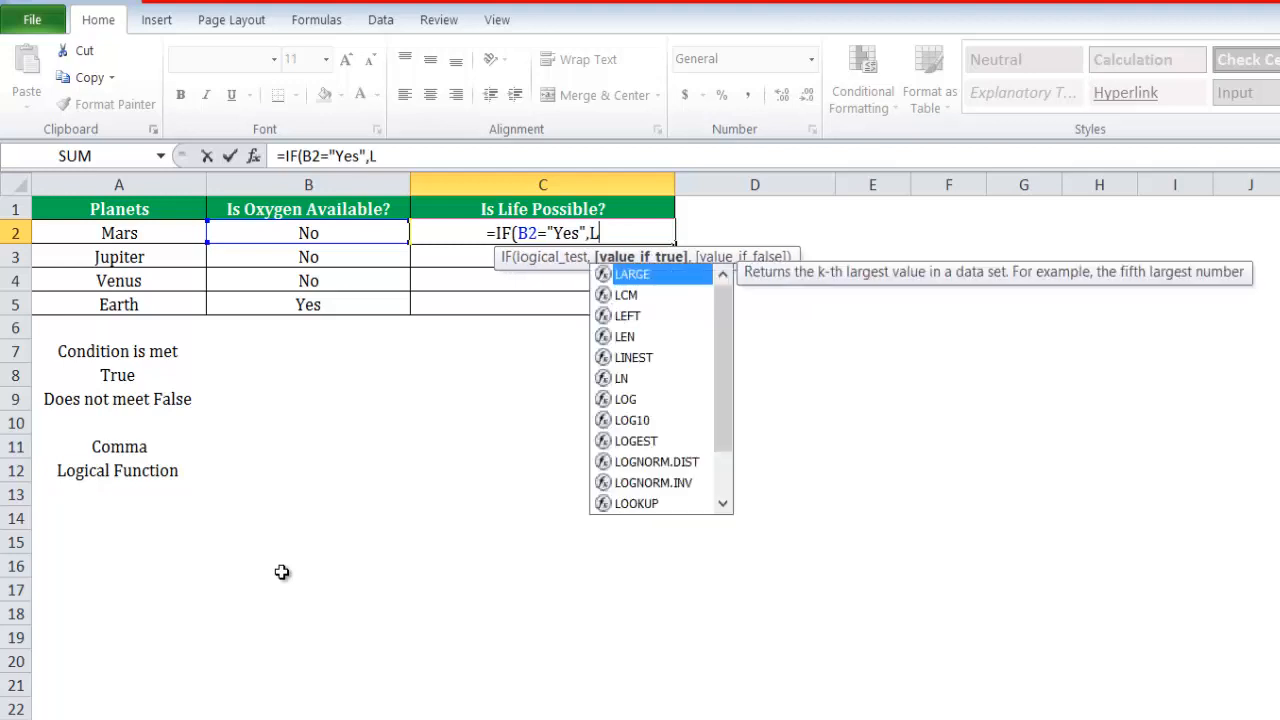
key(backspace)
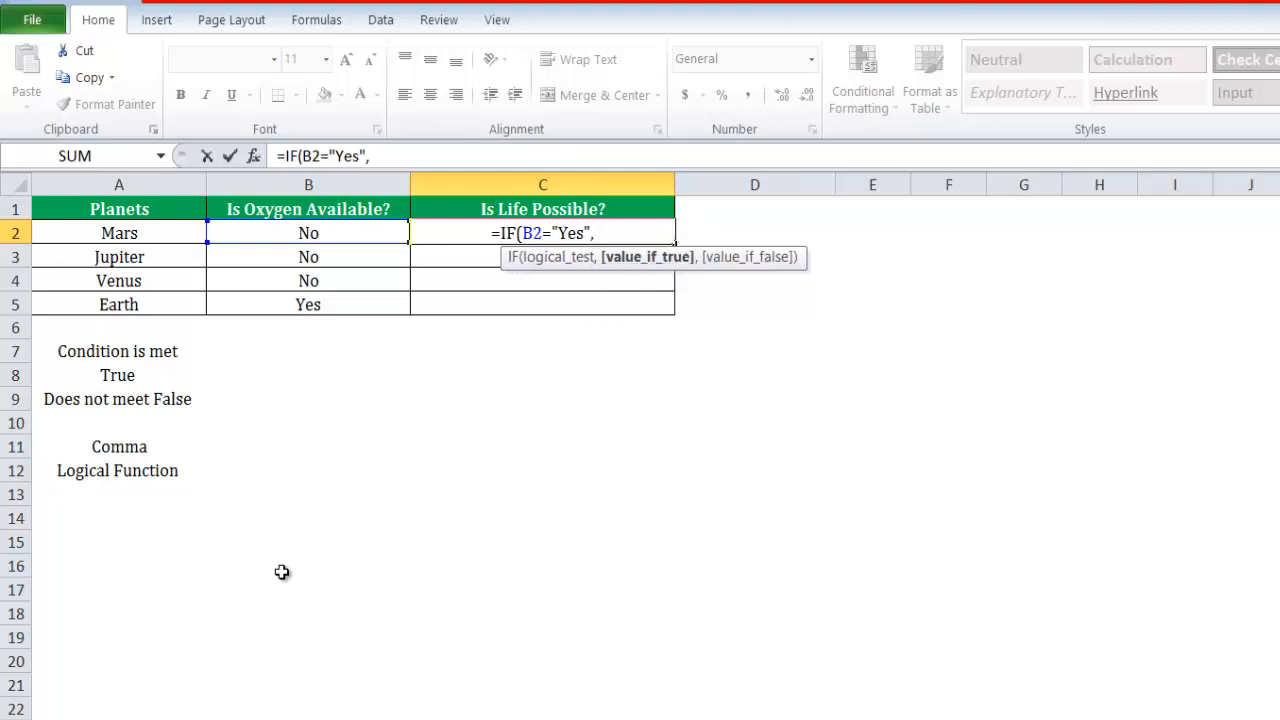
Add the results 'Life is Possible' and 'Life is not possible' and commit the formula
text("Life)
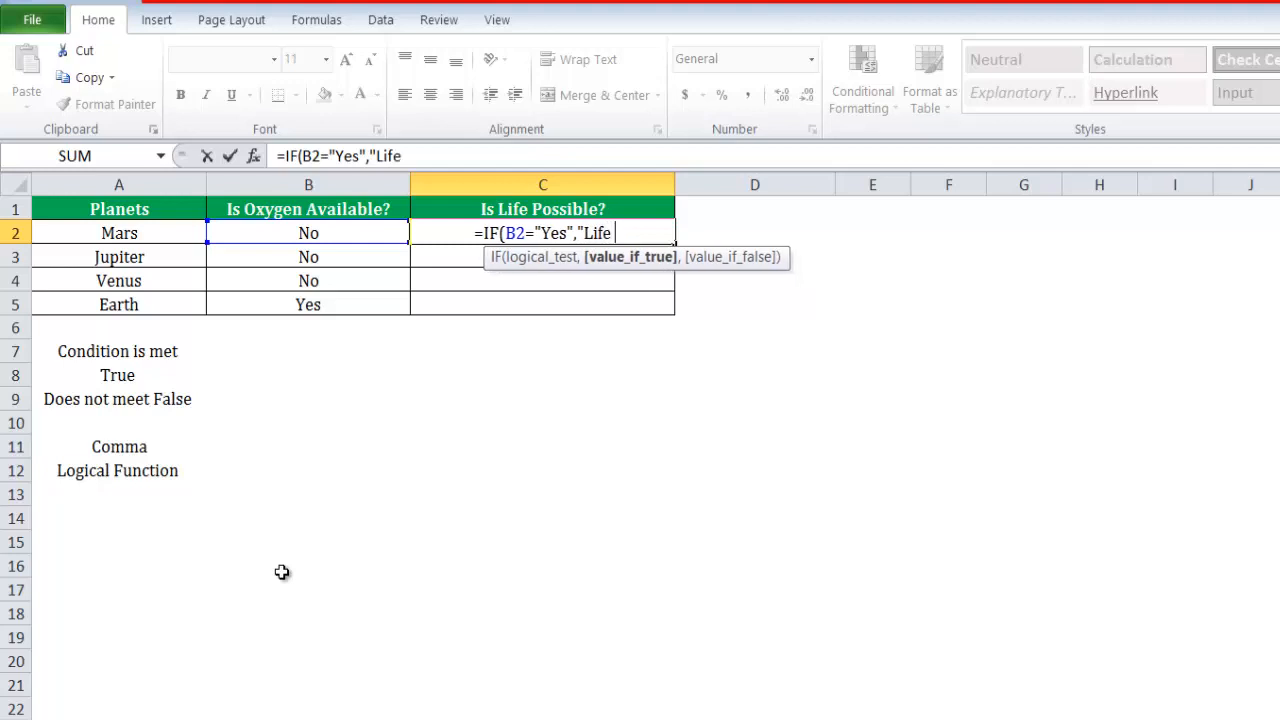
text(is P)
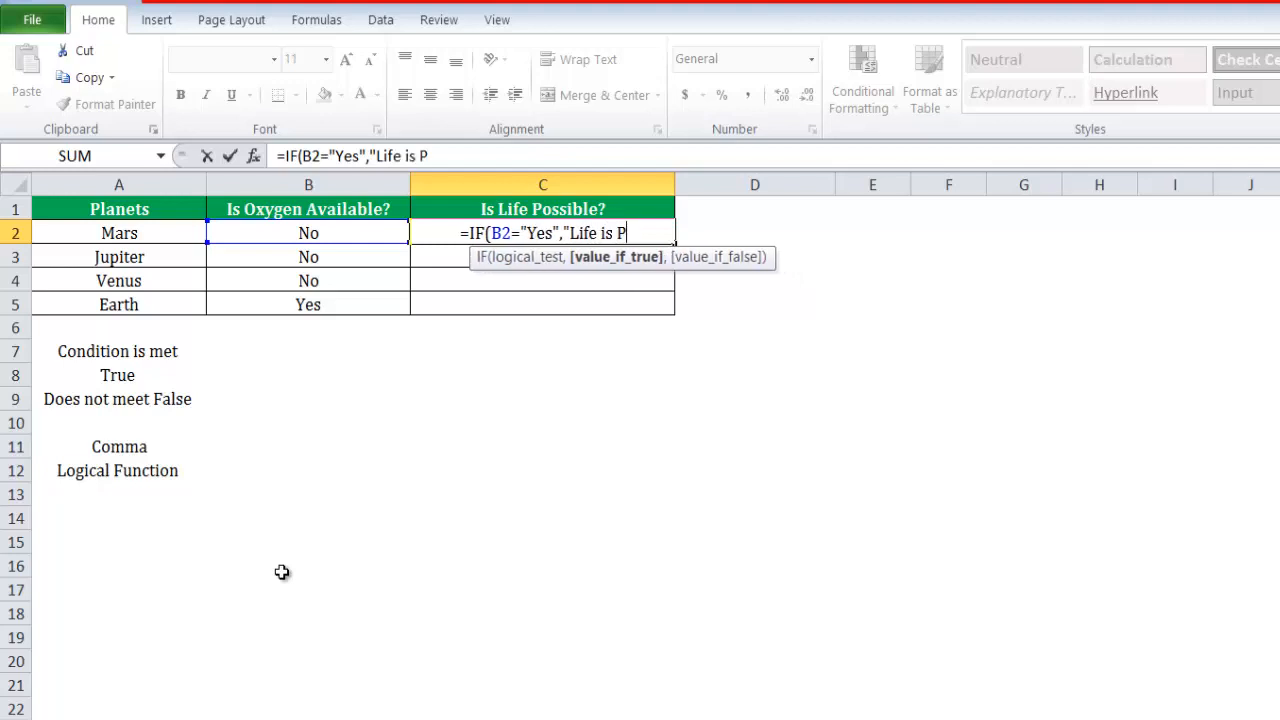
text(ossible)
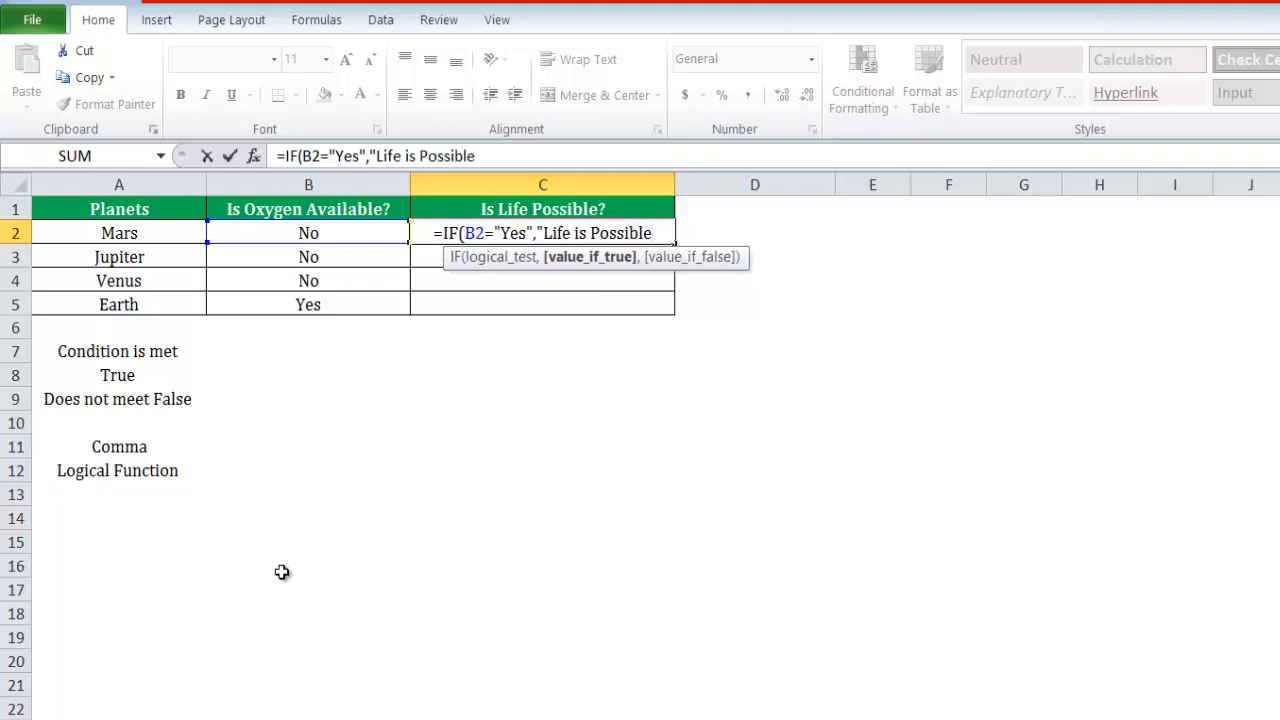
text(")
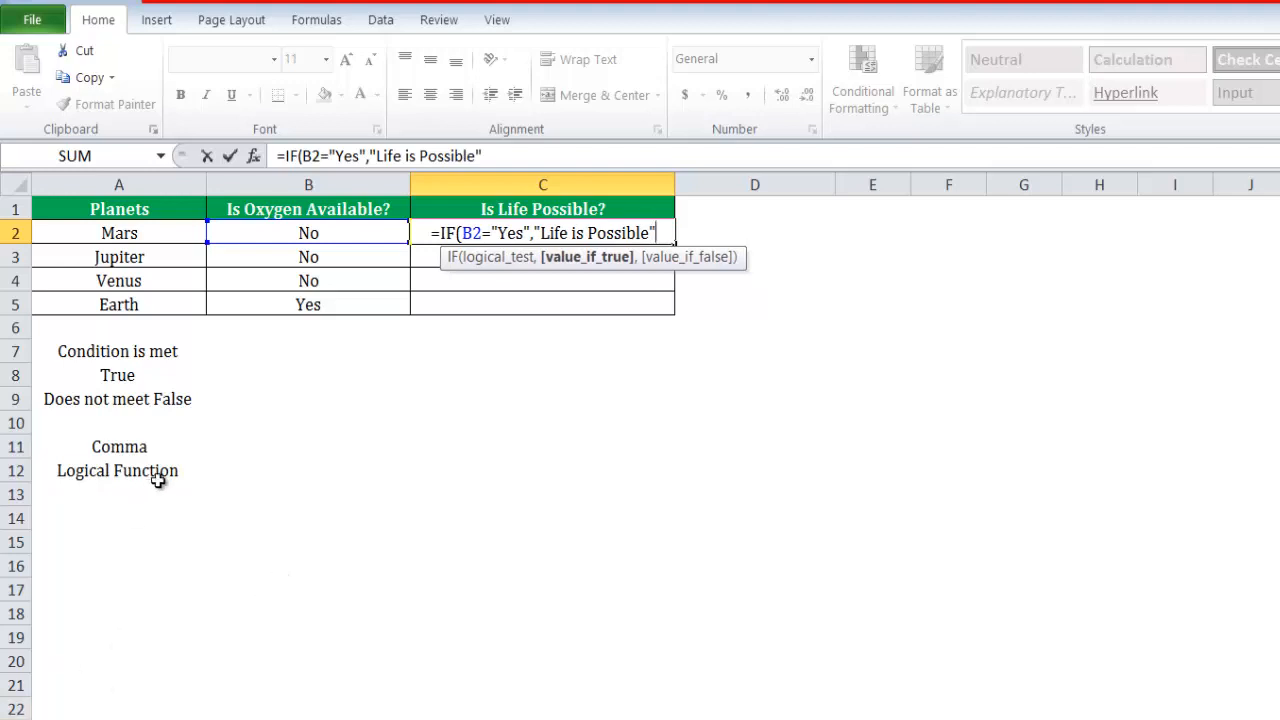
text(,)
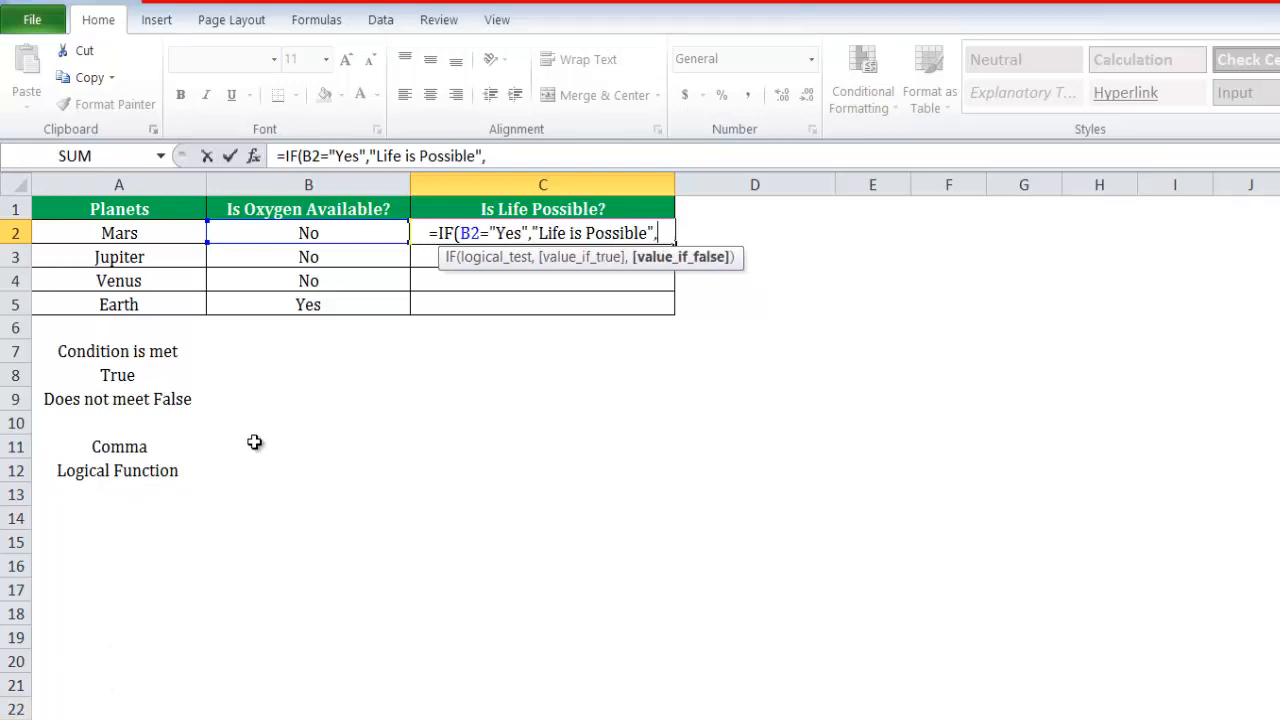
text(")
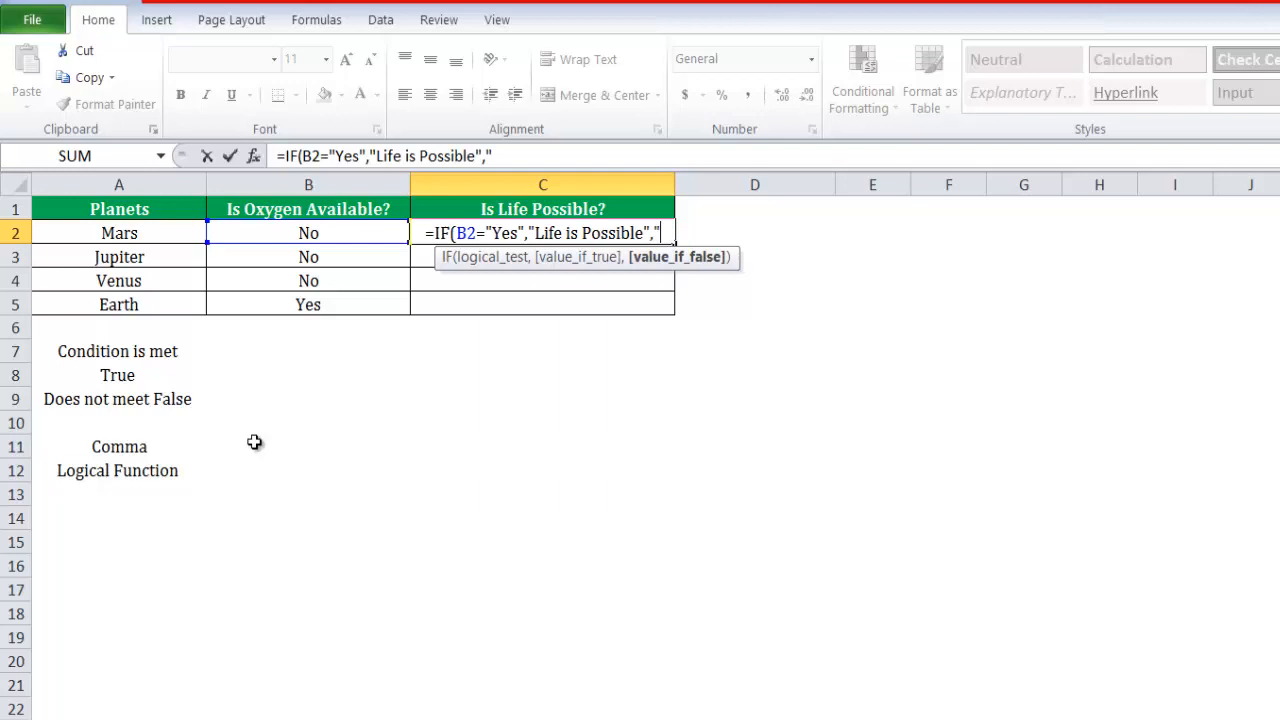
text(Life is not)
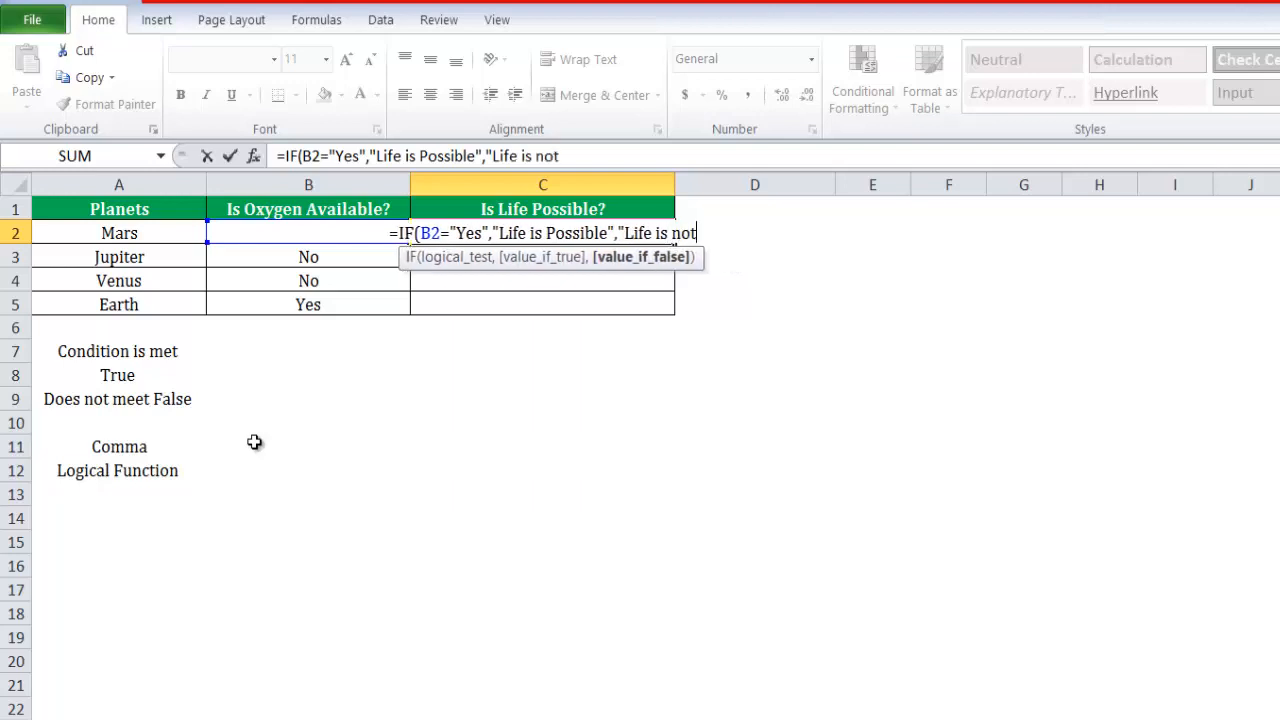
text(possible)
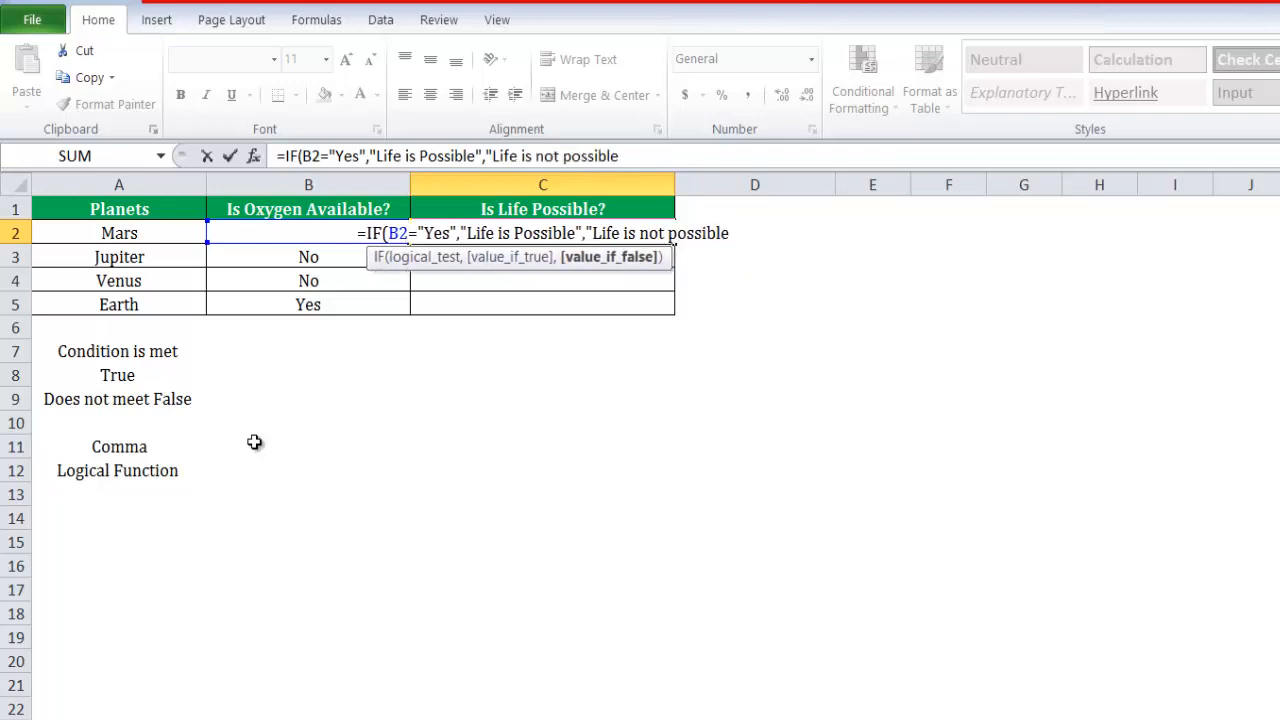
key(Enter)
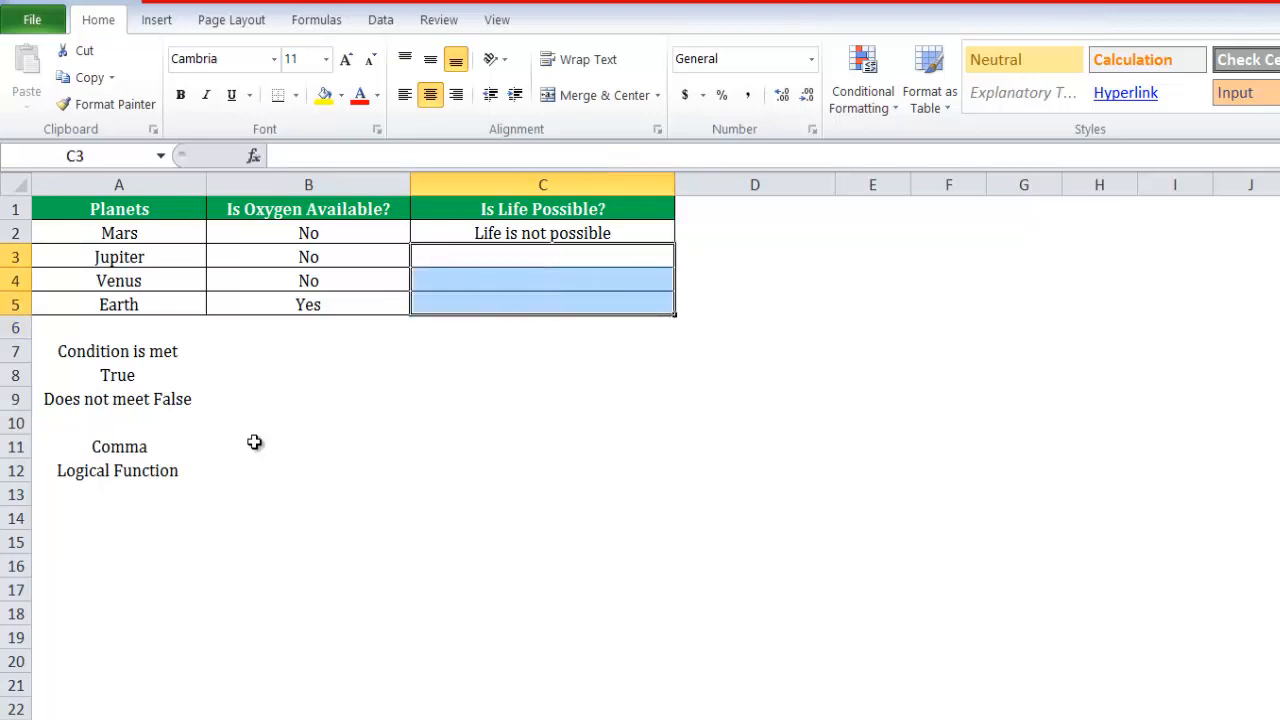
Fill the C2 IF formula down to C5 for Jupiter, Venus and Earth
click(542, 233)
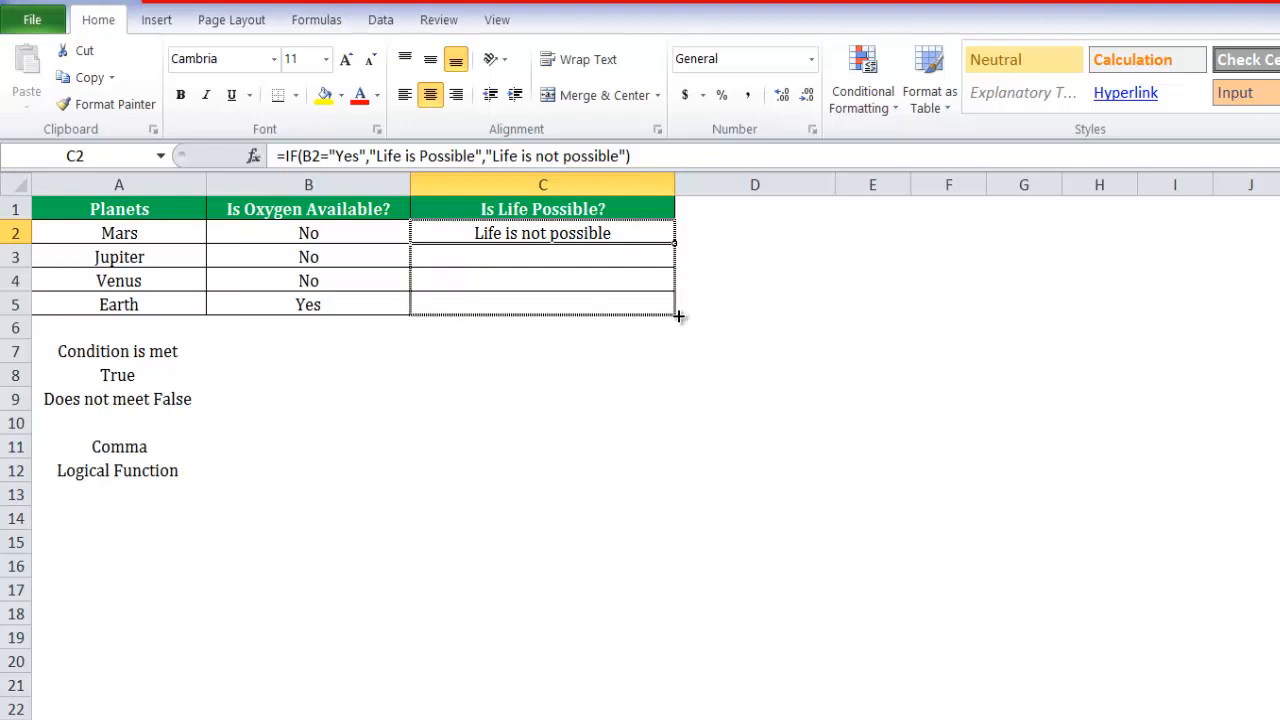
drag(674, 242, 674, 316)
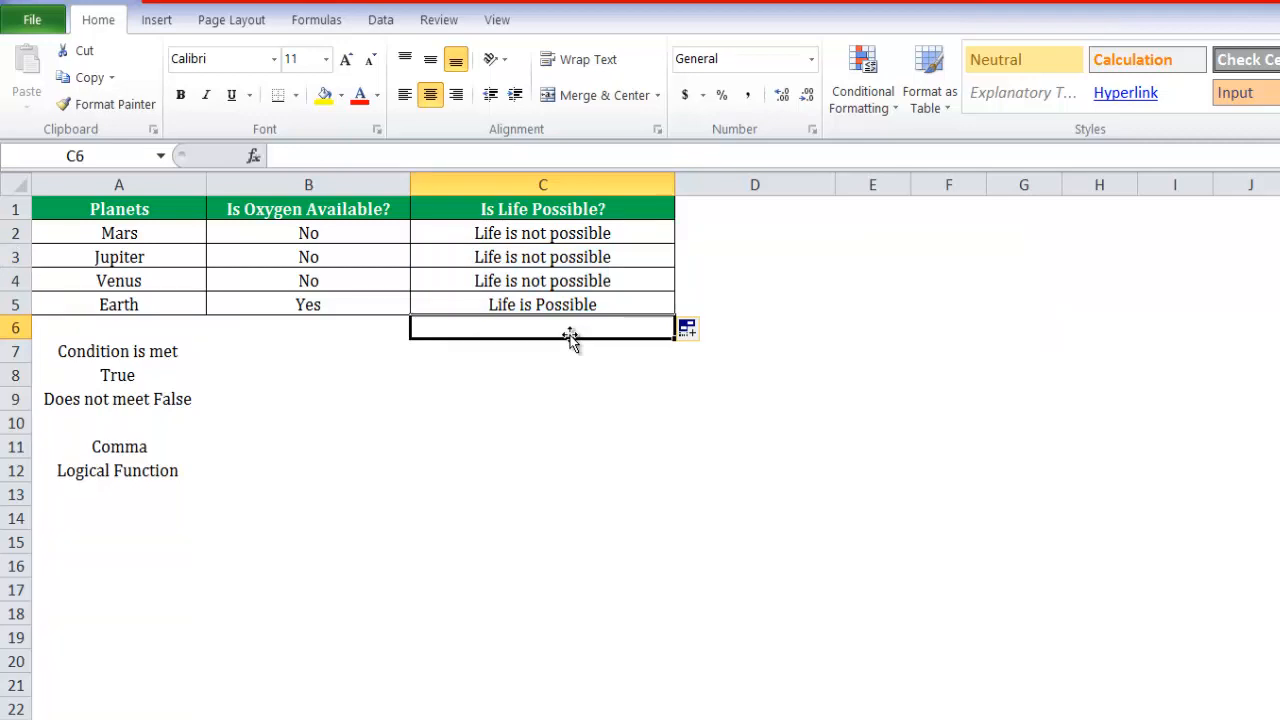
Add note labels 'Decision', 'Execute this', 'True', and 'Output' in C17
click(542, 422)
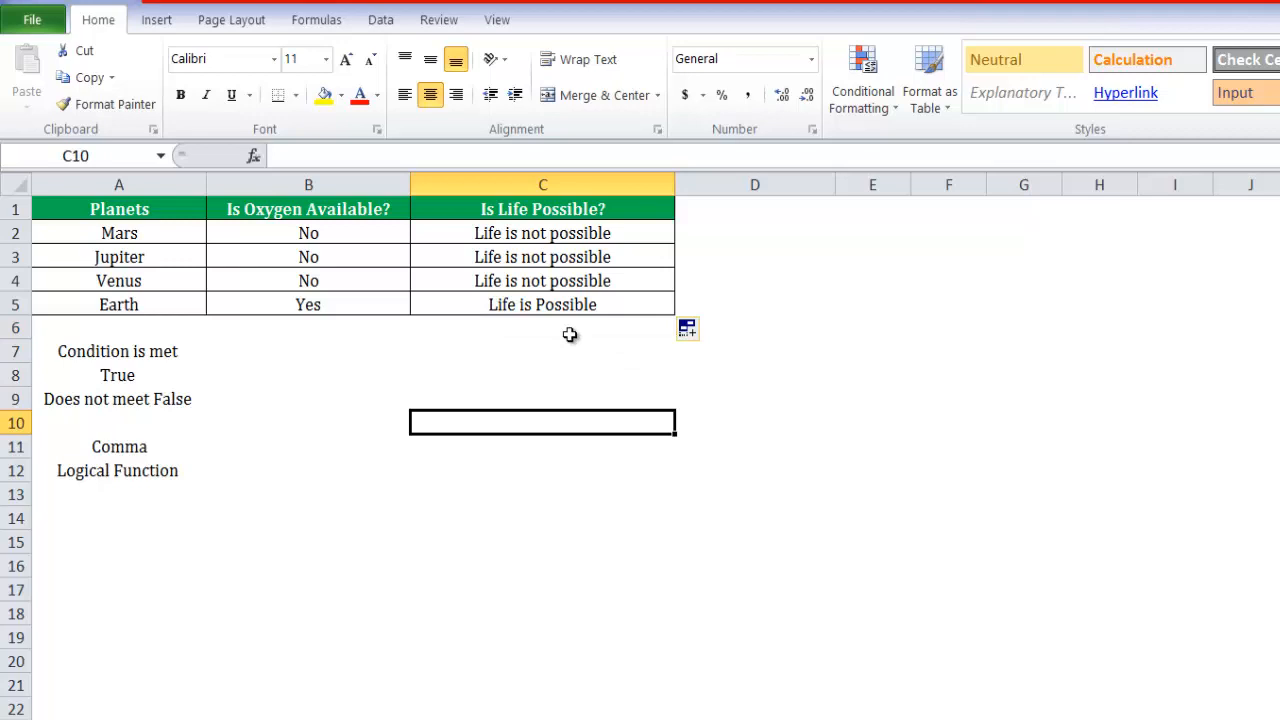
text(Decision)
click(308, 495)
text(Fals)
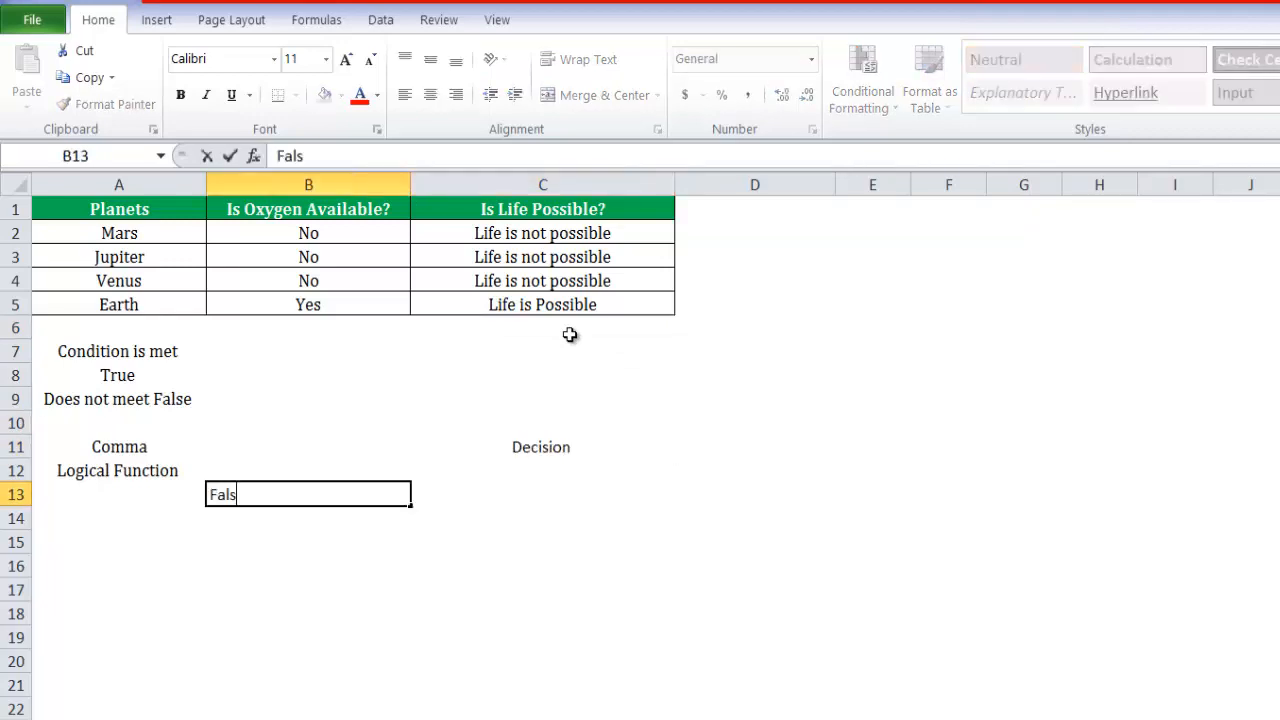
text(Execute this)
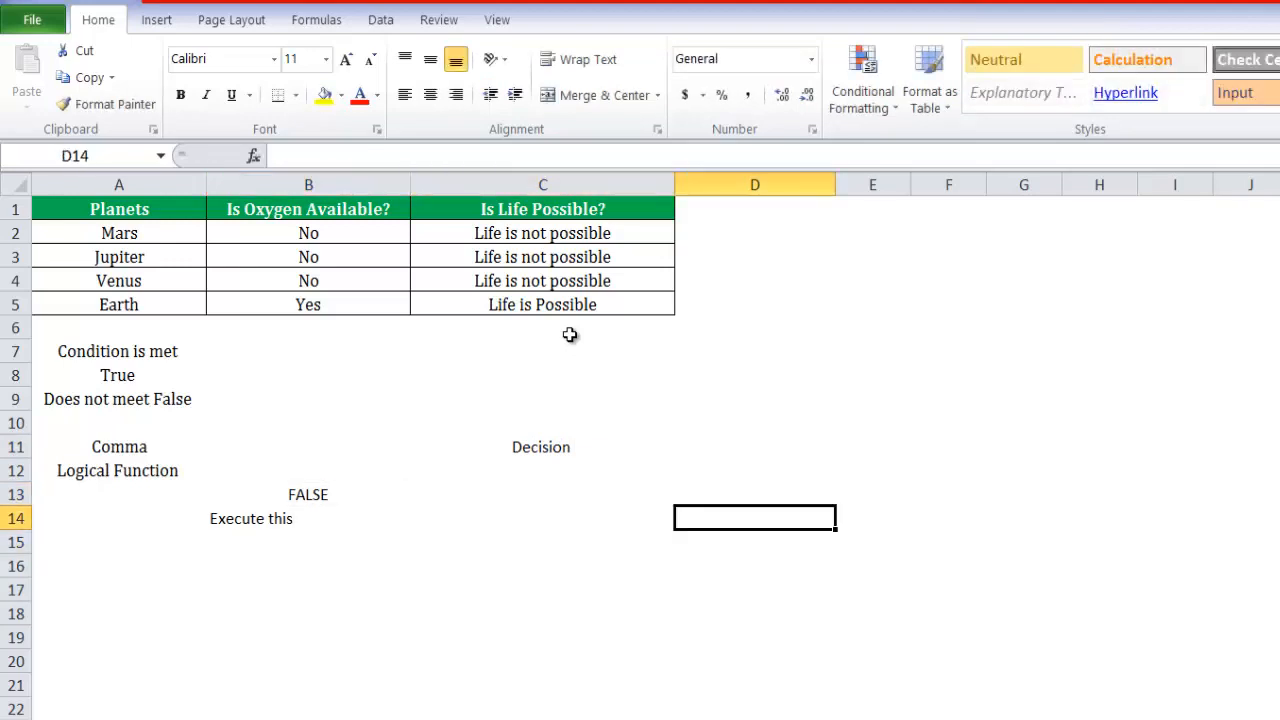
text(True)
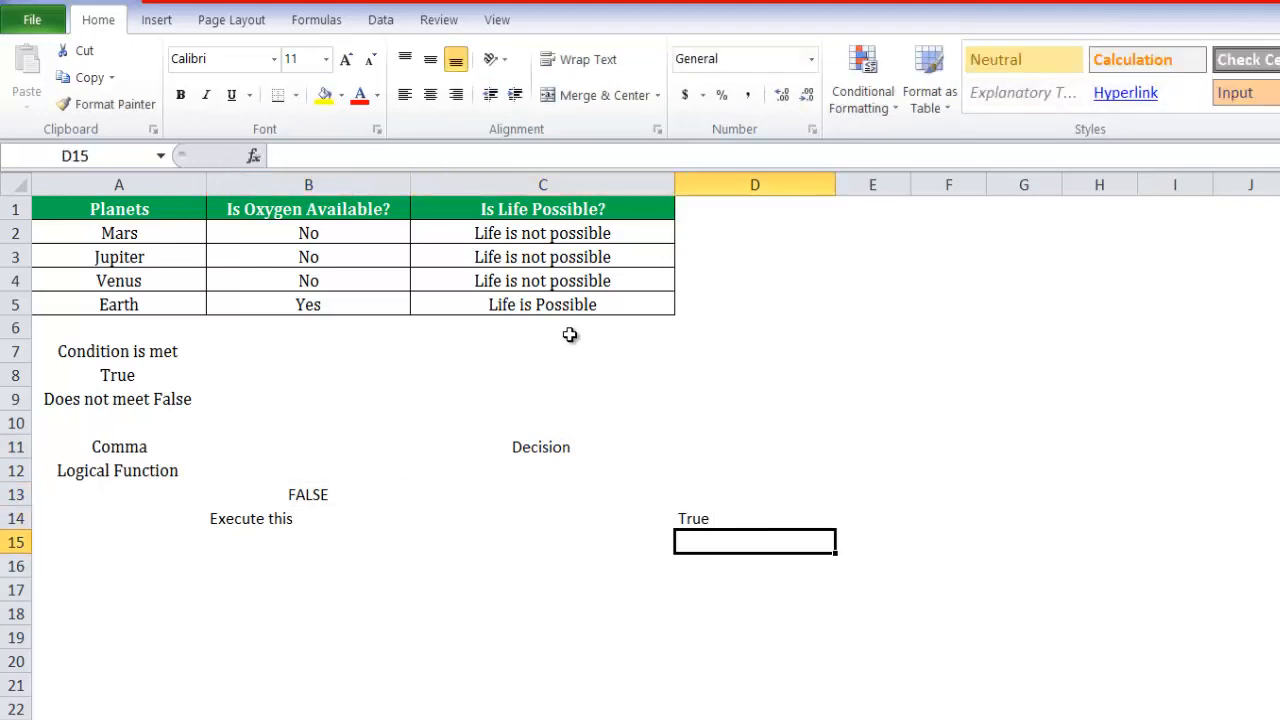
click(543, 589)
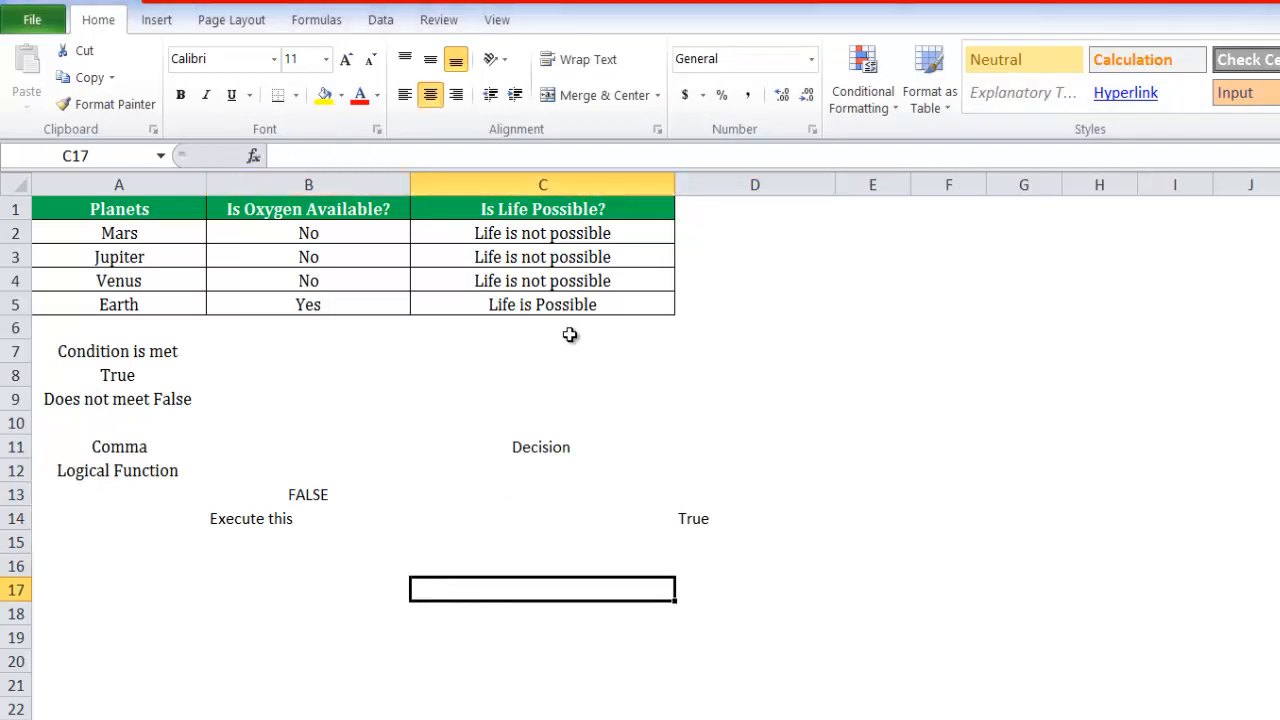
text(Output)
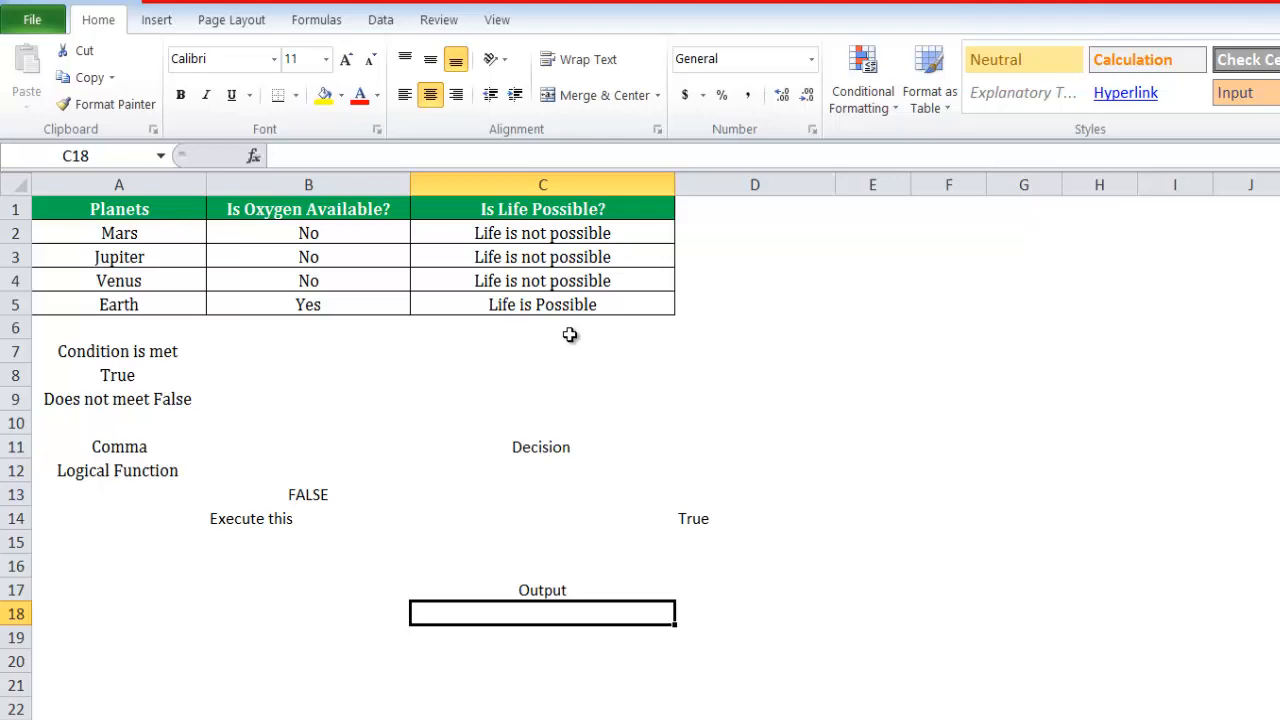
click(542, 256)
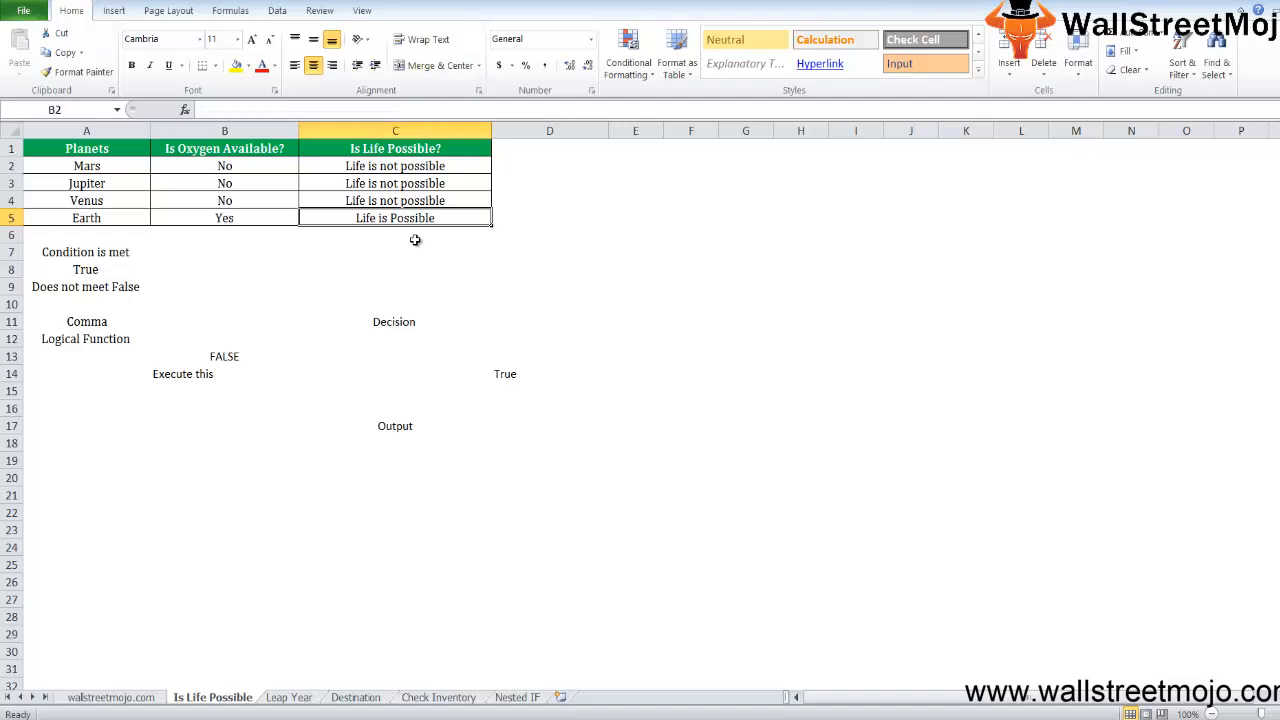
Show the Leap Year sheet listing years 1897 to 2187
click(288, 697)
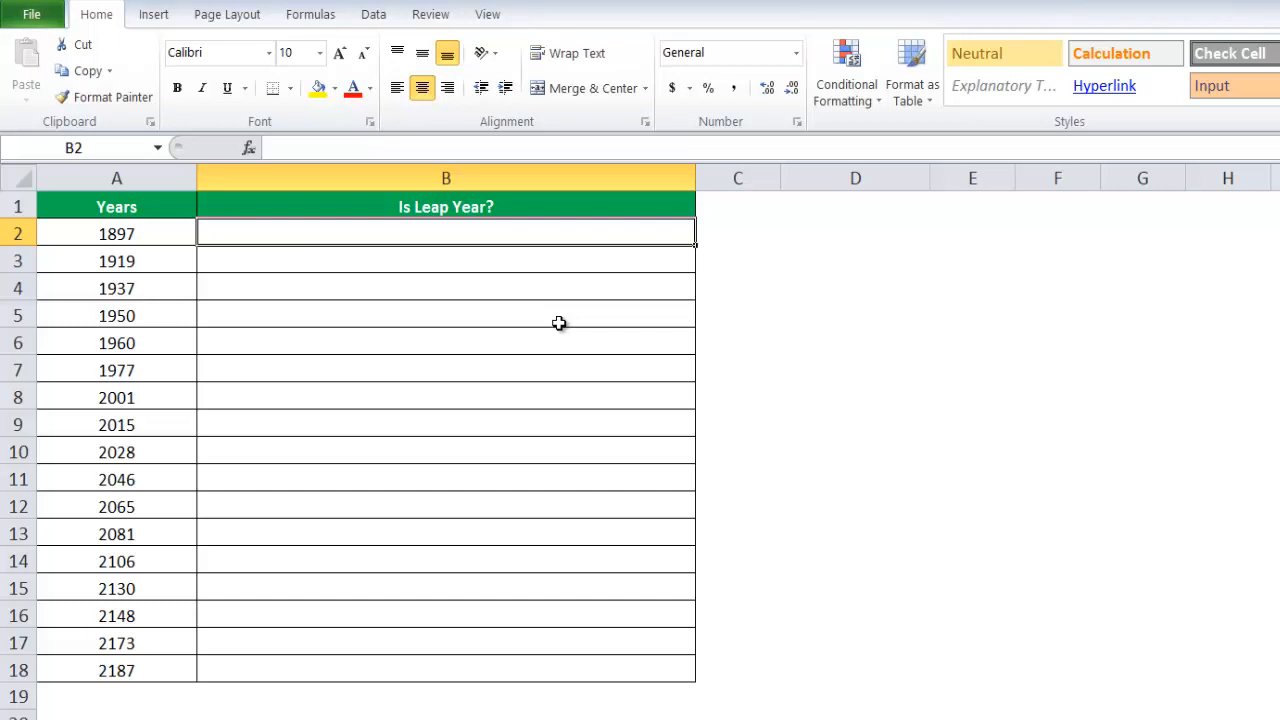
Enter the notes '366 days' in D2 and '29th feb' in E2
text(366 days)
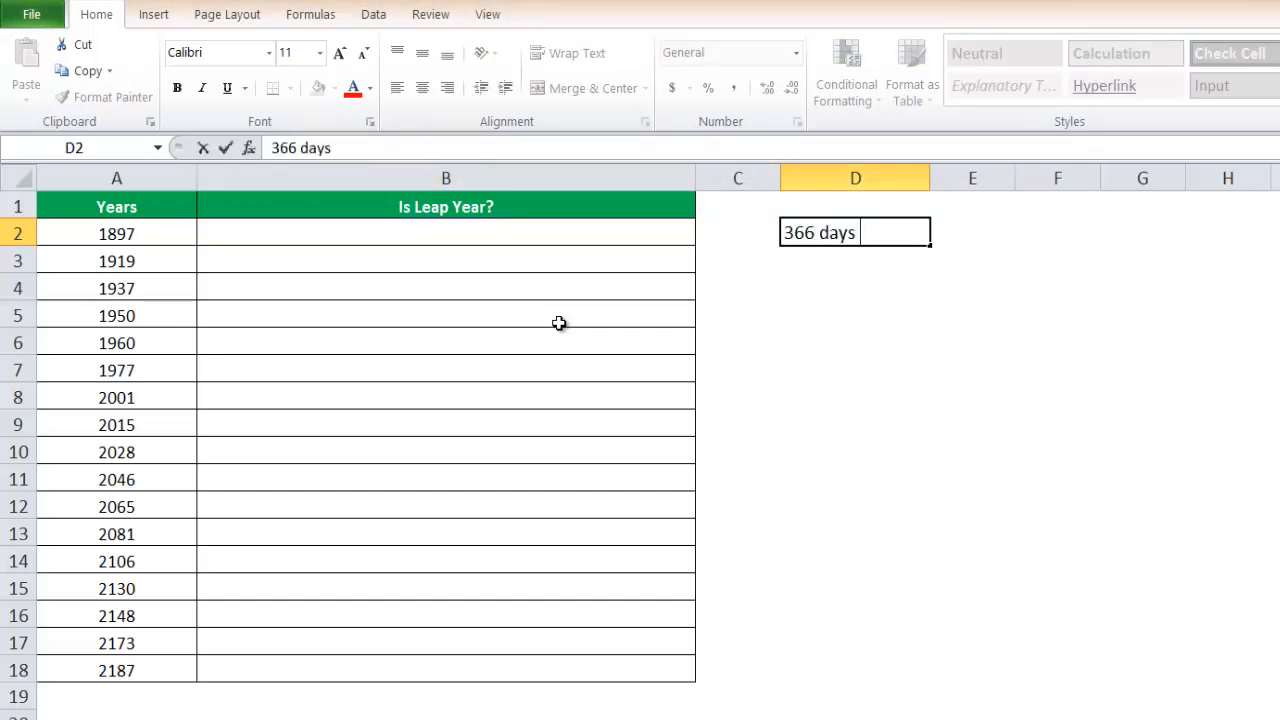
text(2)
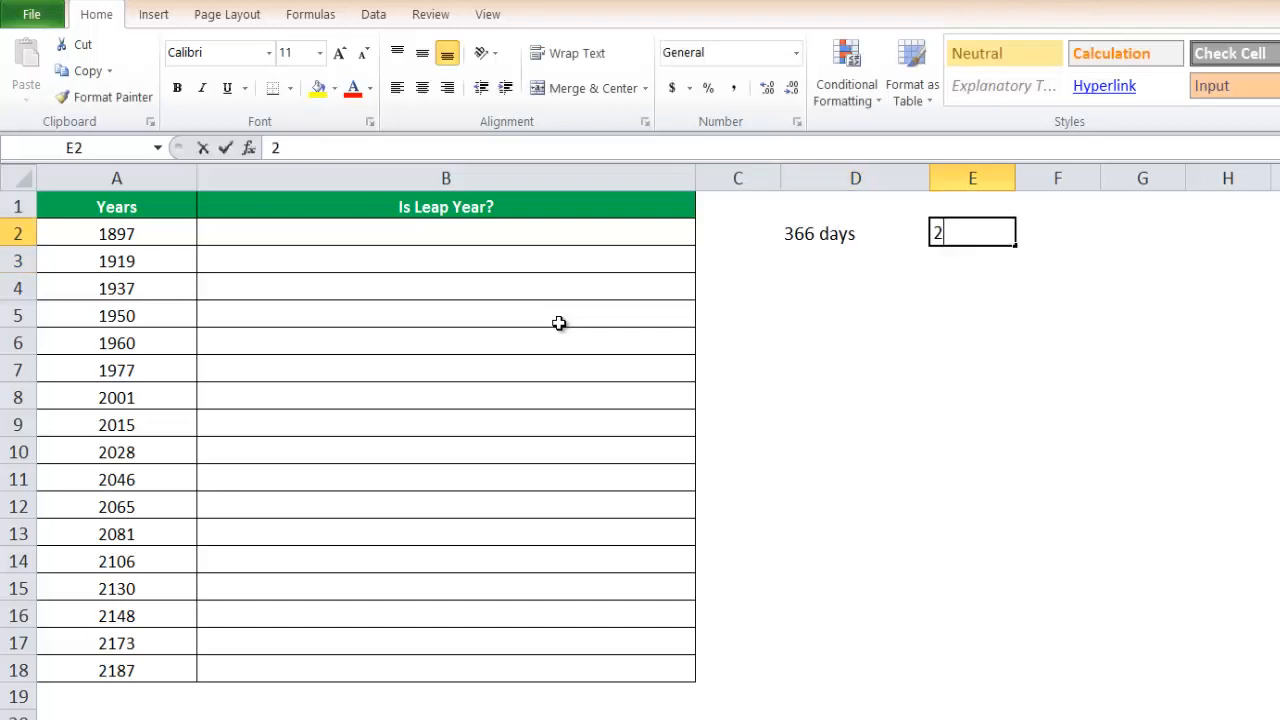
text(9th de)
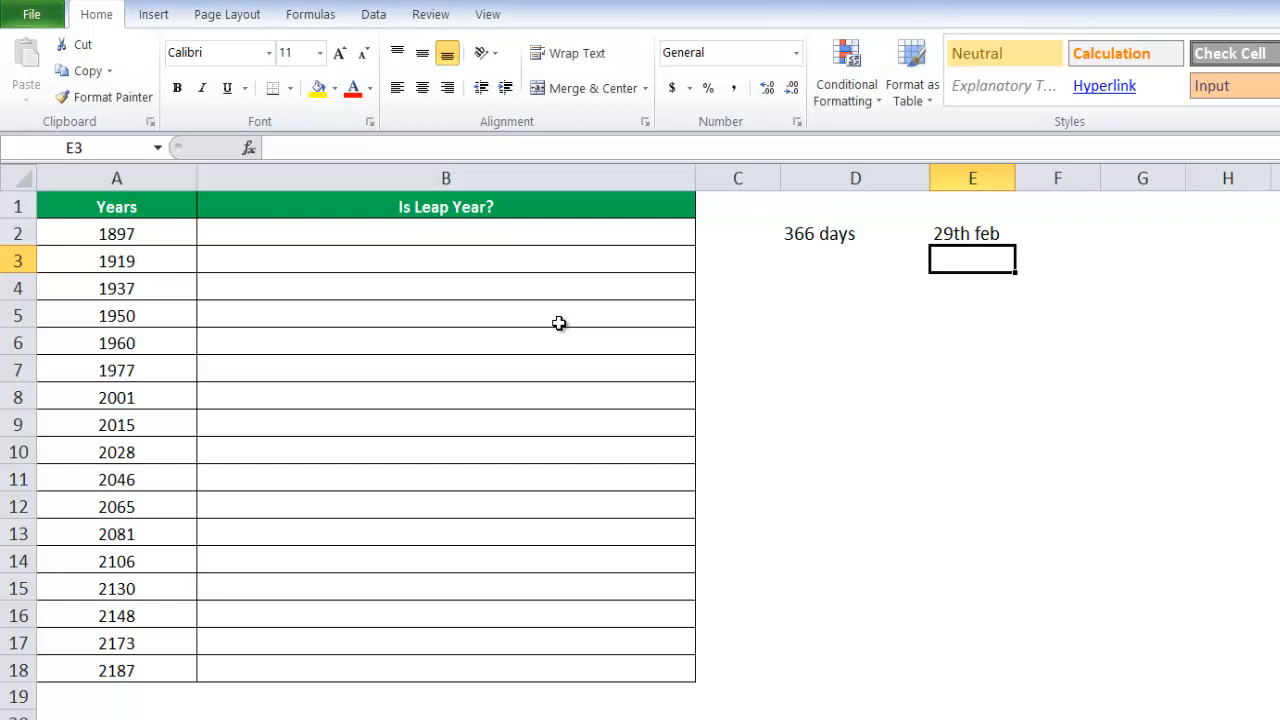
text(=m)
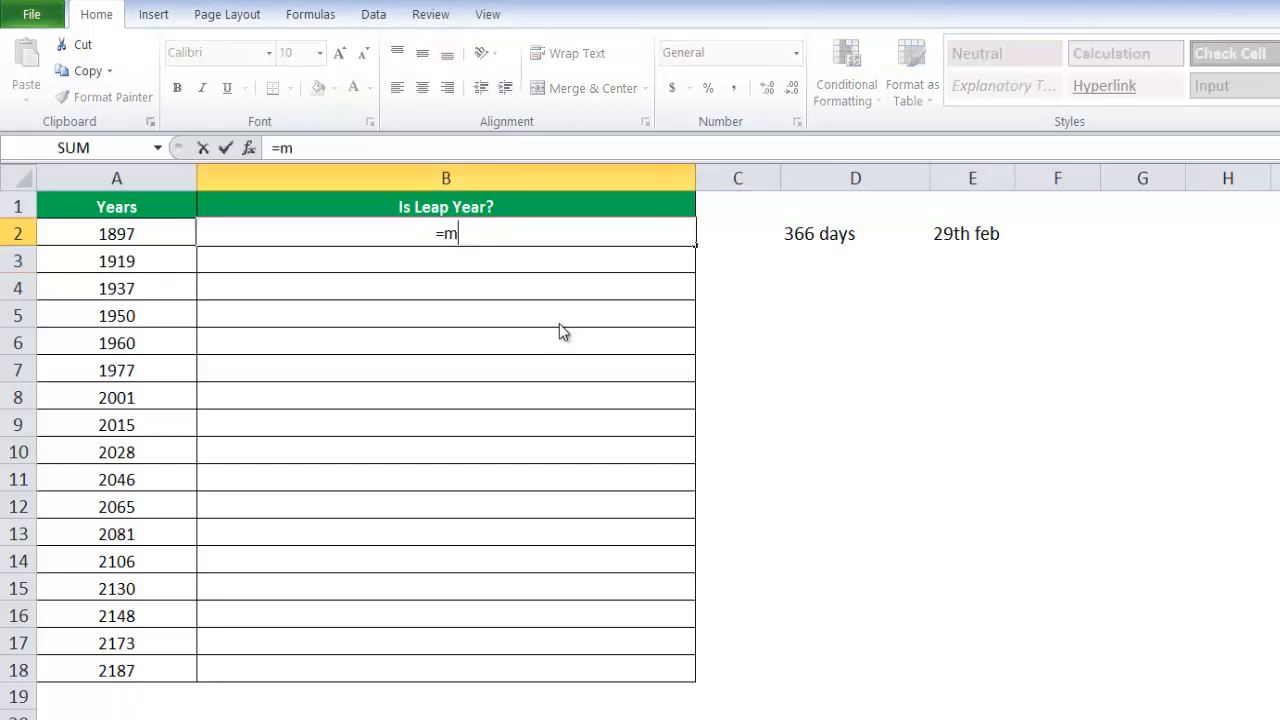
text(OD(A1)
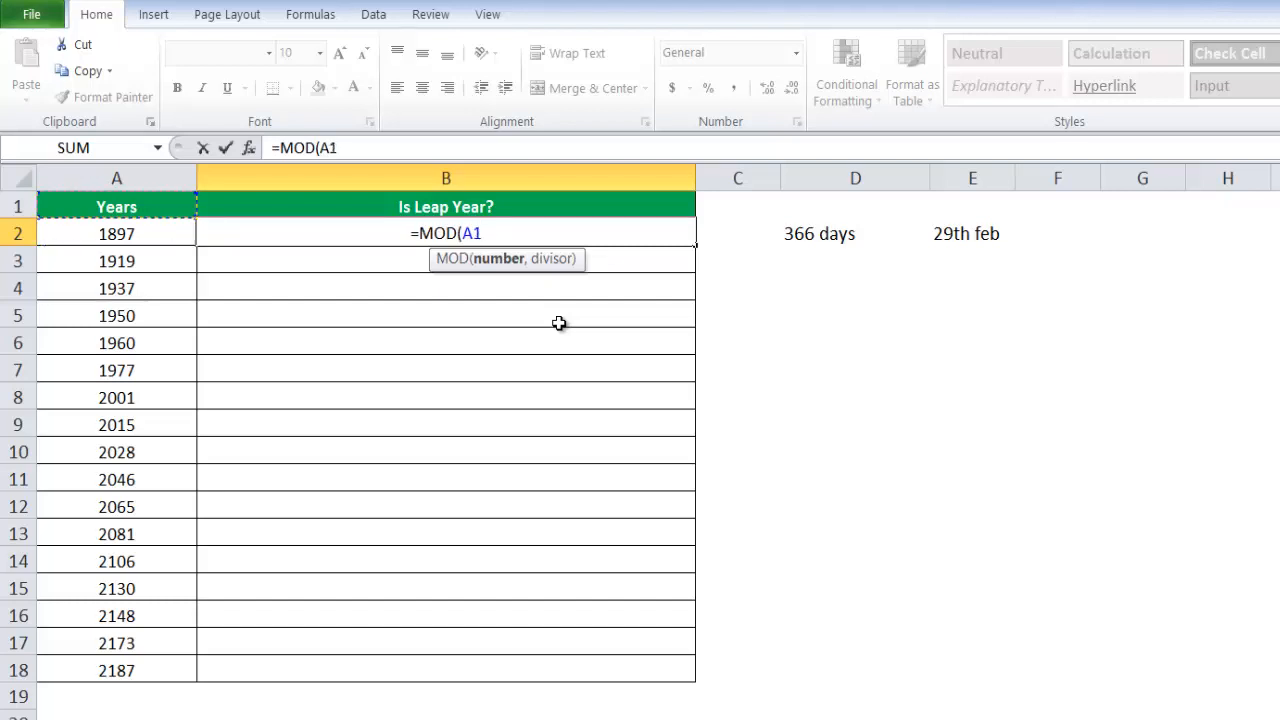
text(year)
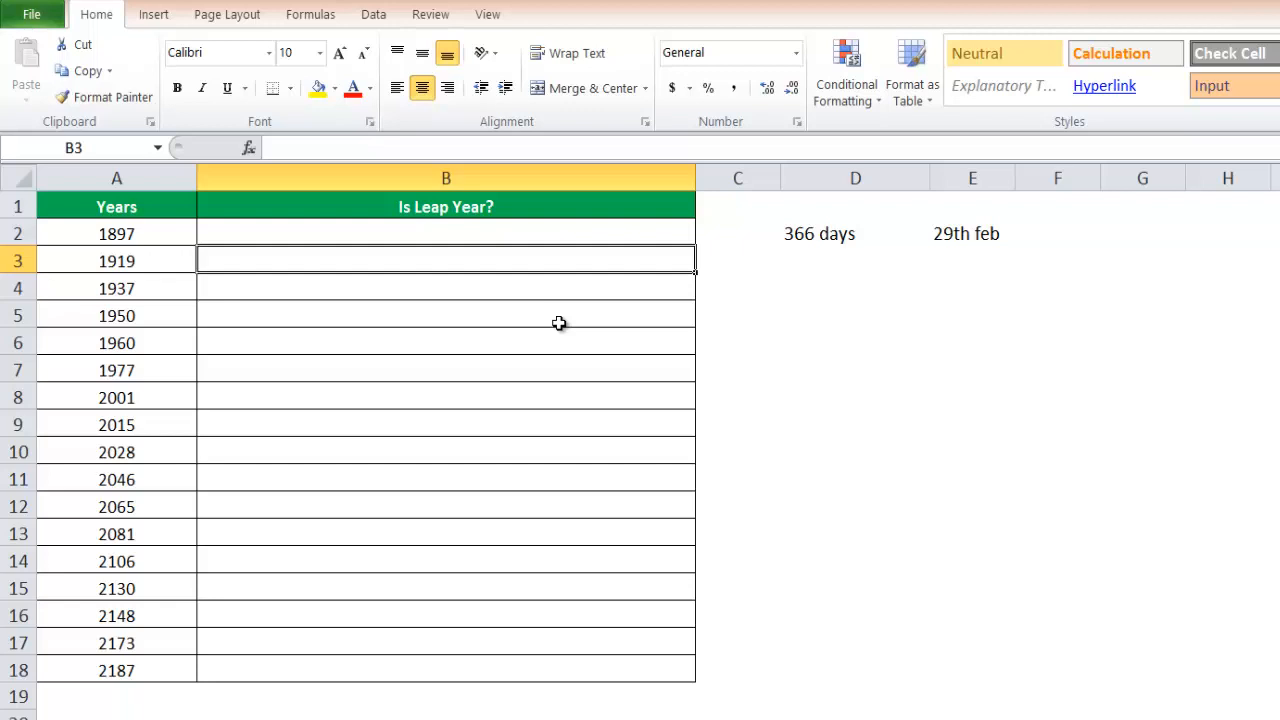
Type the opening =IF(OR(AND((MOD( in cell B2
click(446, 233)
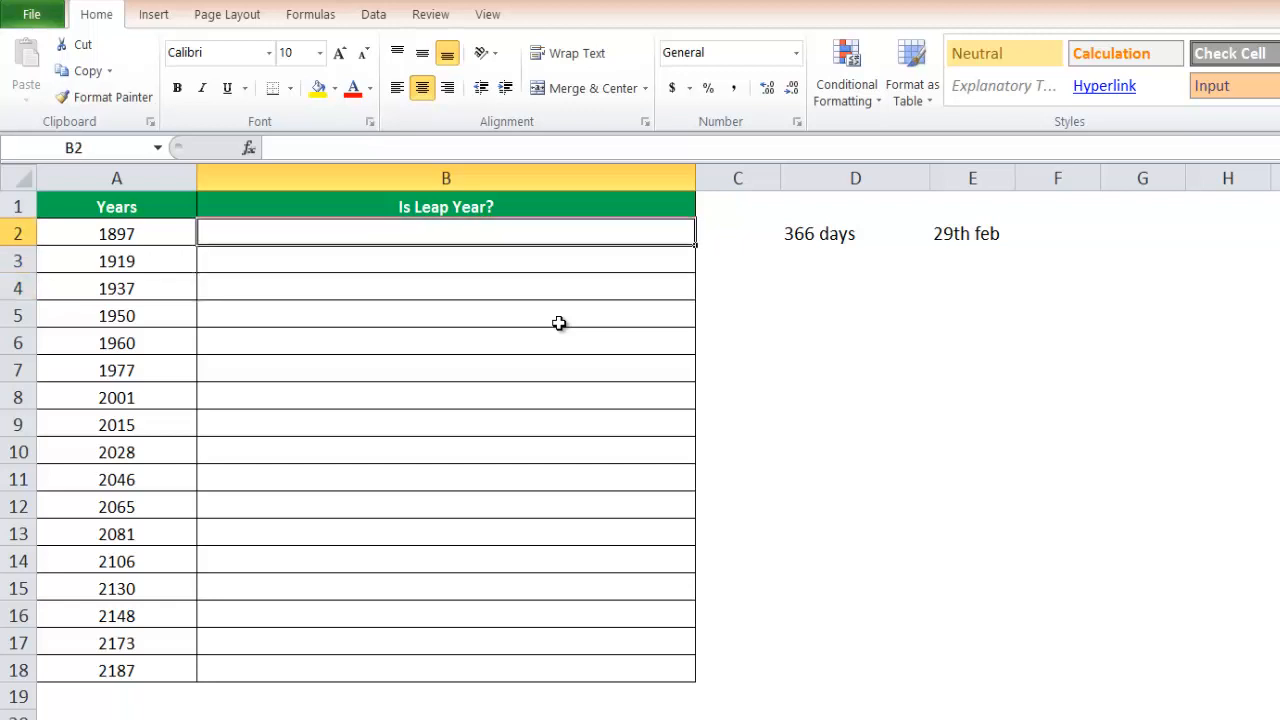
text(=)
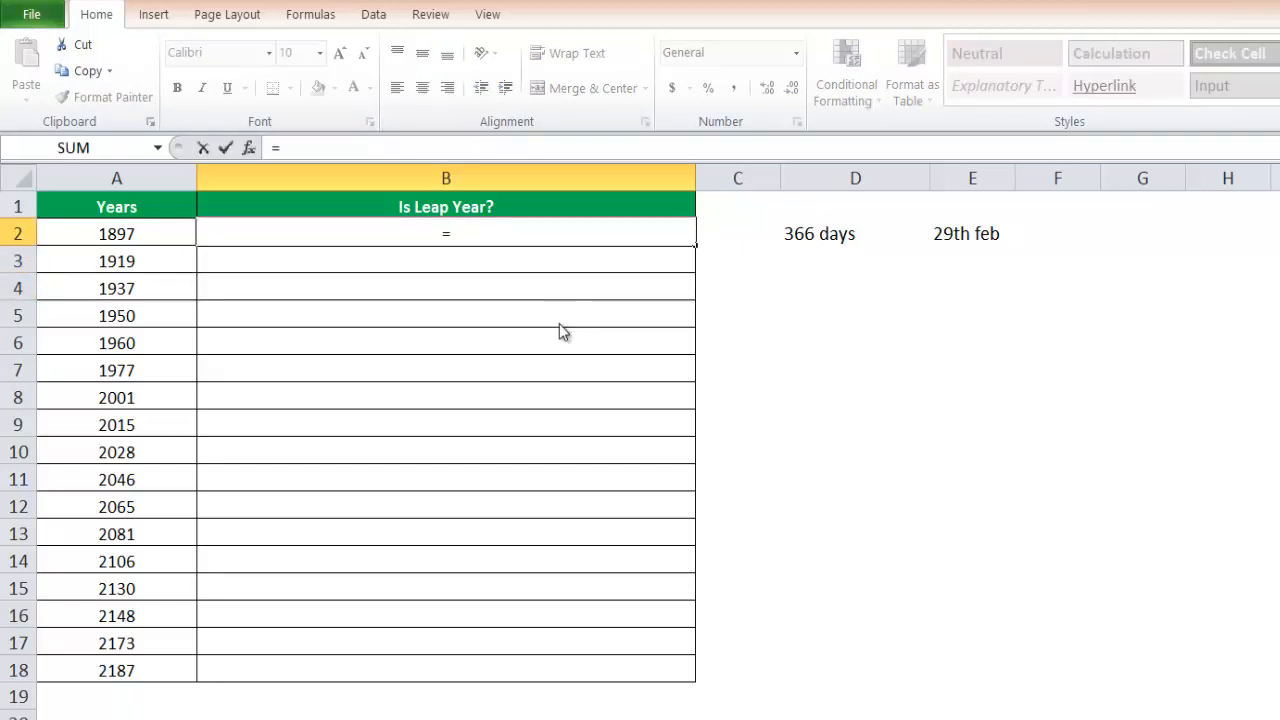
text(IF()
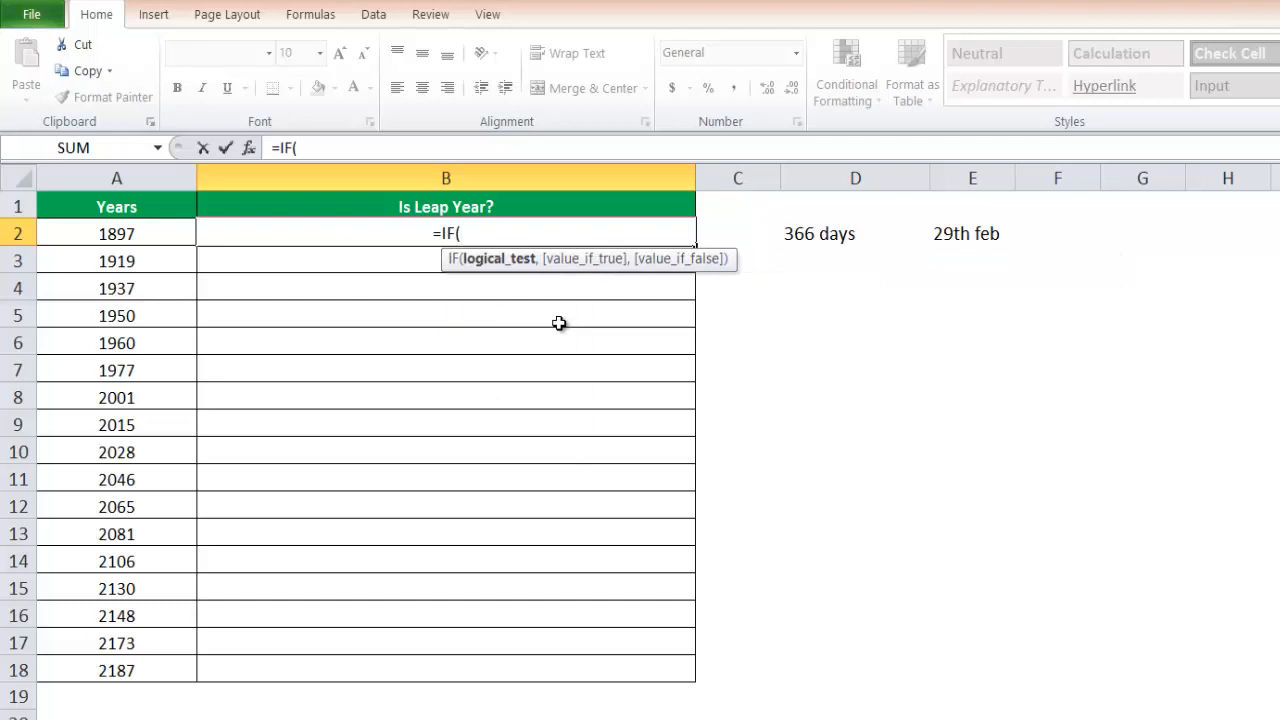
text(or)
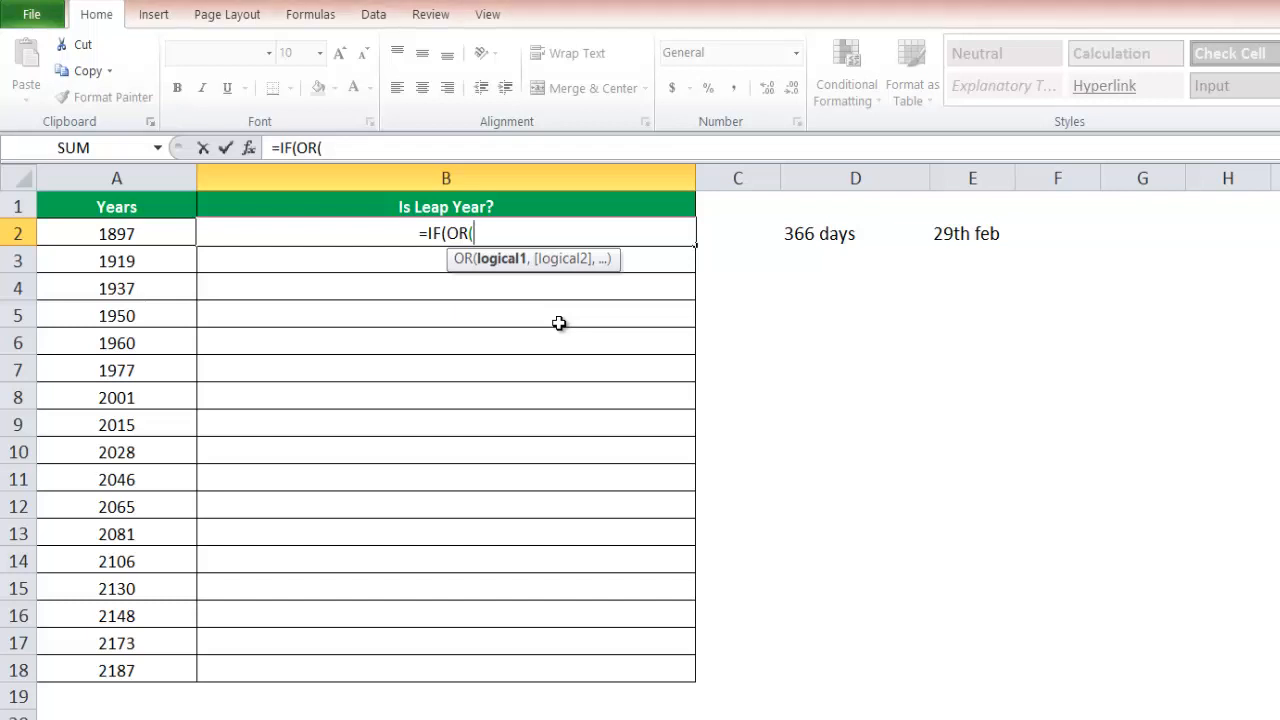
text(AND()
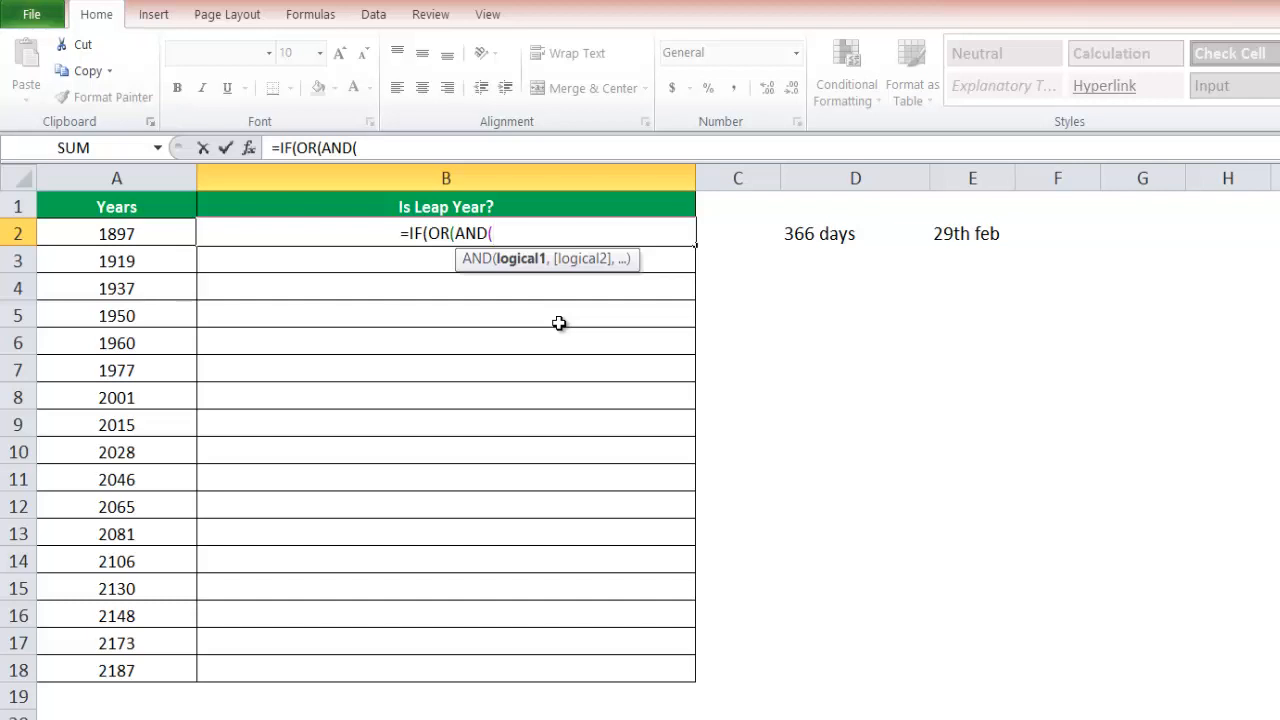
text((MOD()
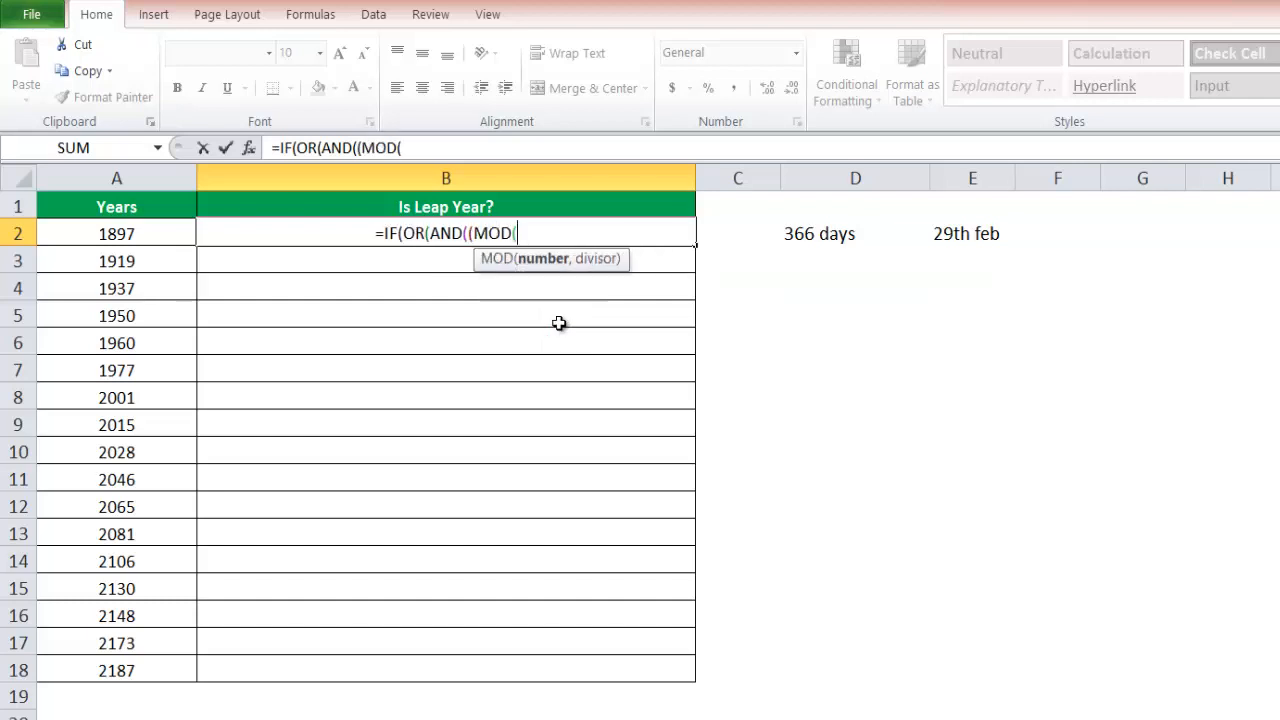
text(y)
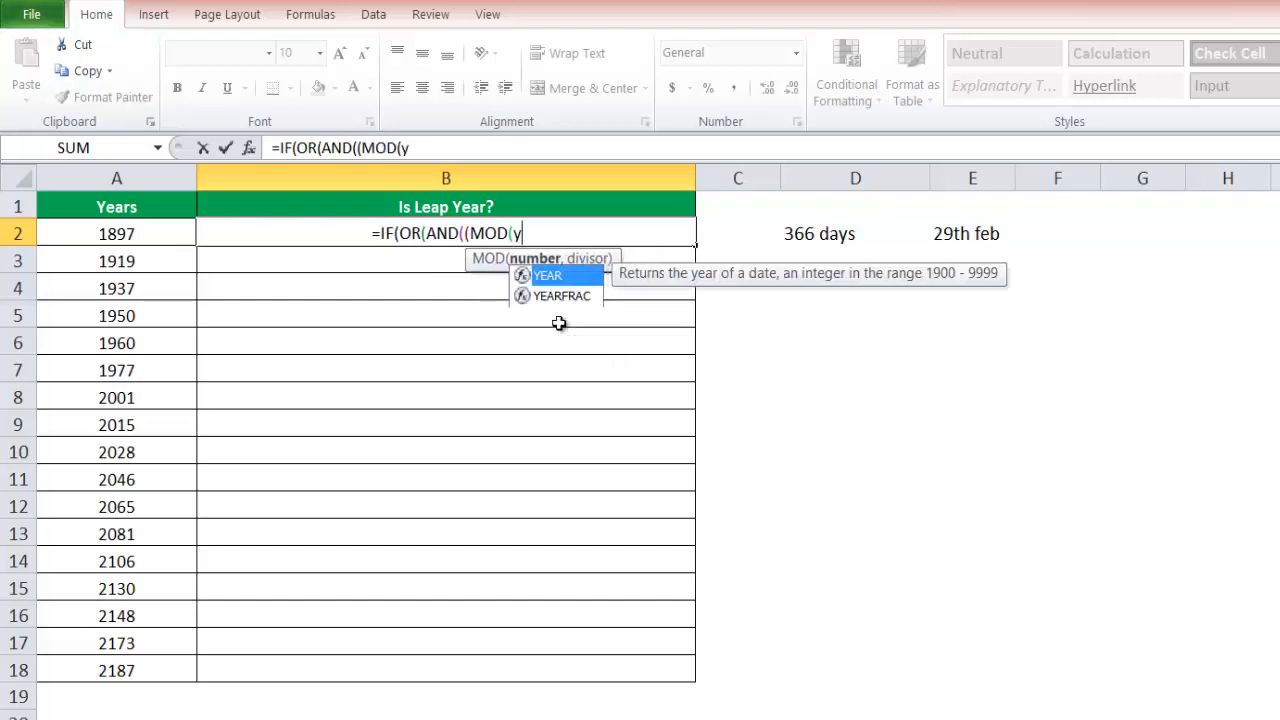
key(Backspace)
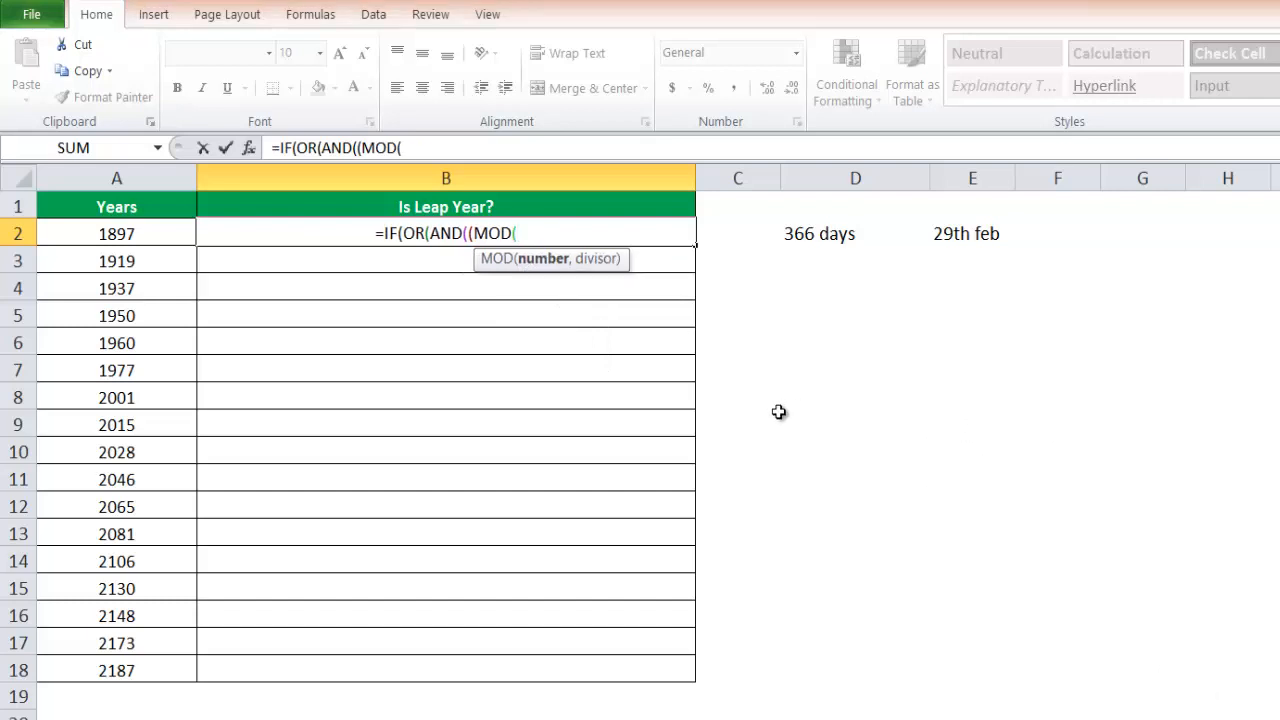
Reference year cell A2 inside MOD, dismissing the missing-parenthesis warning
click(116, 233)
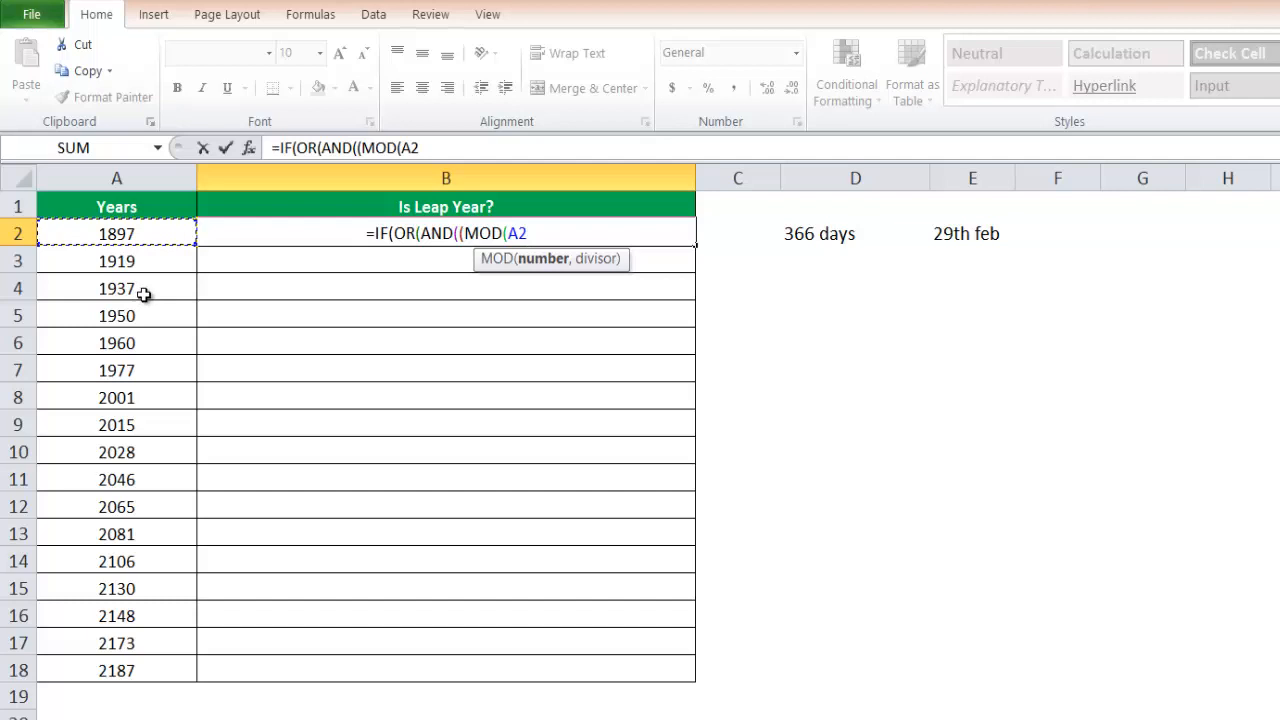
key(enter)
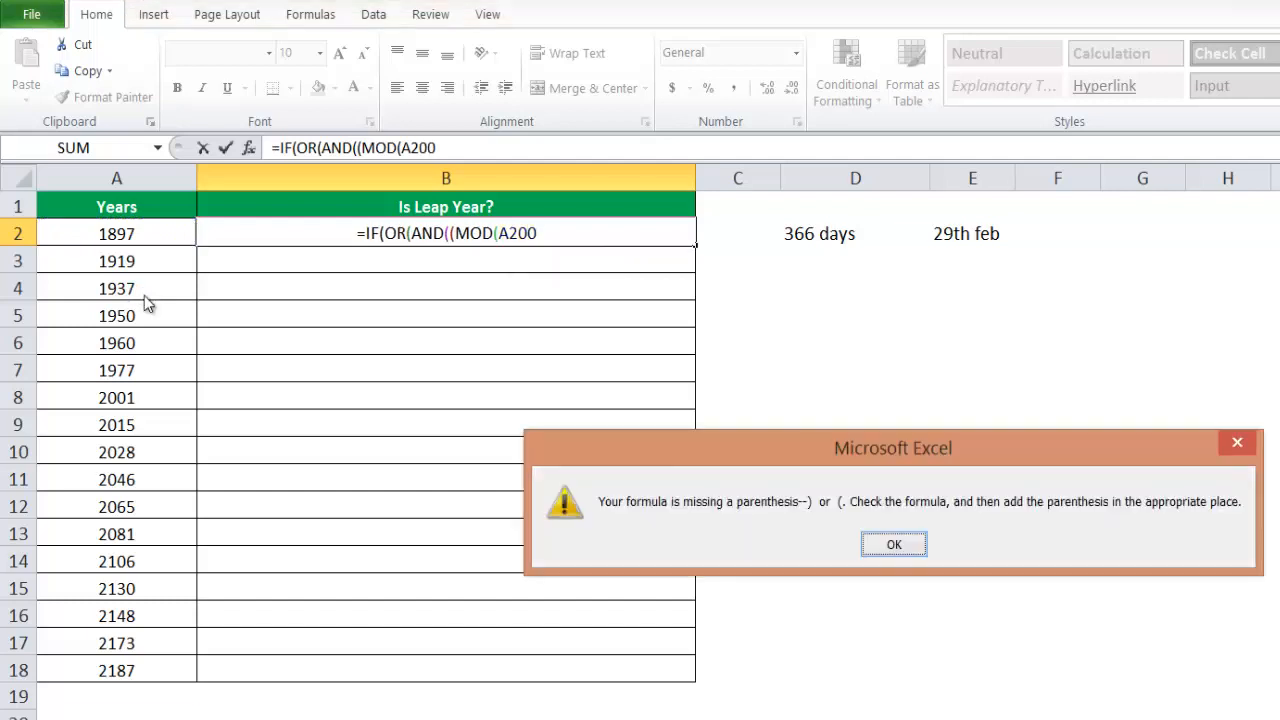
click(893, 543)
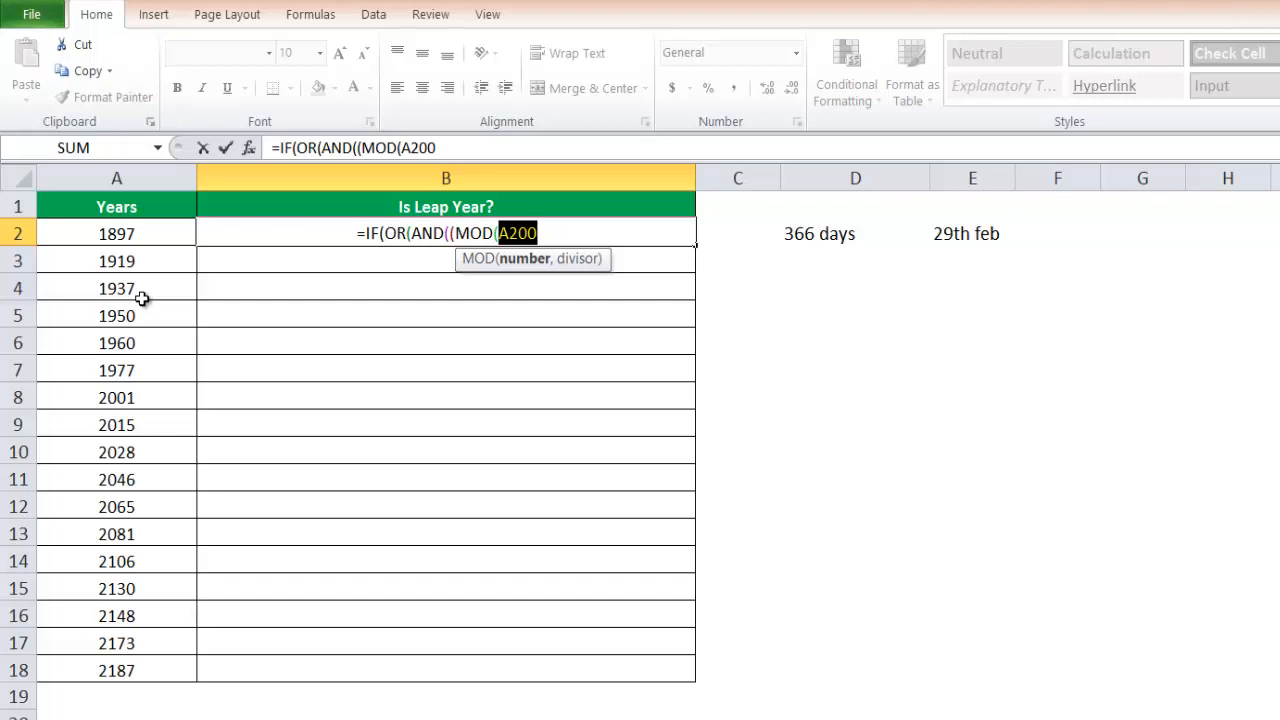
click(116, 233)
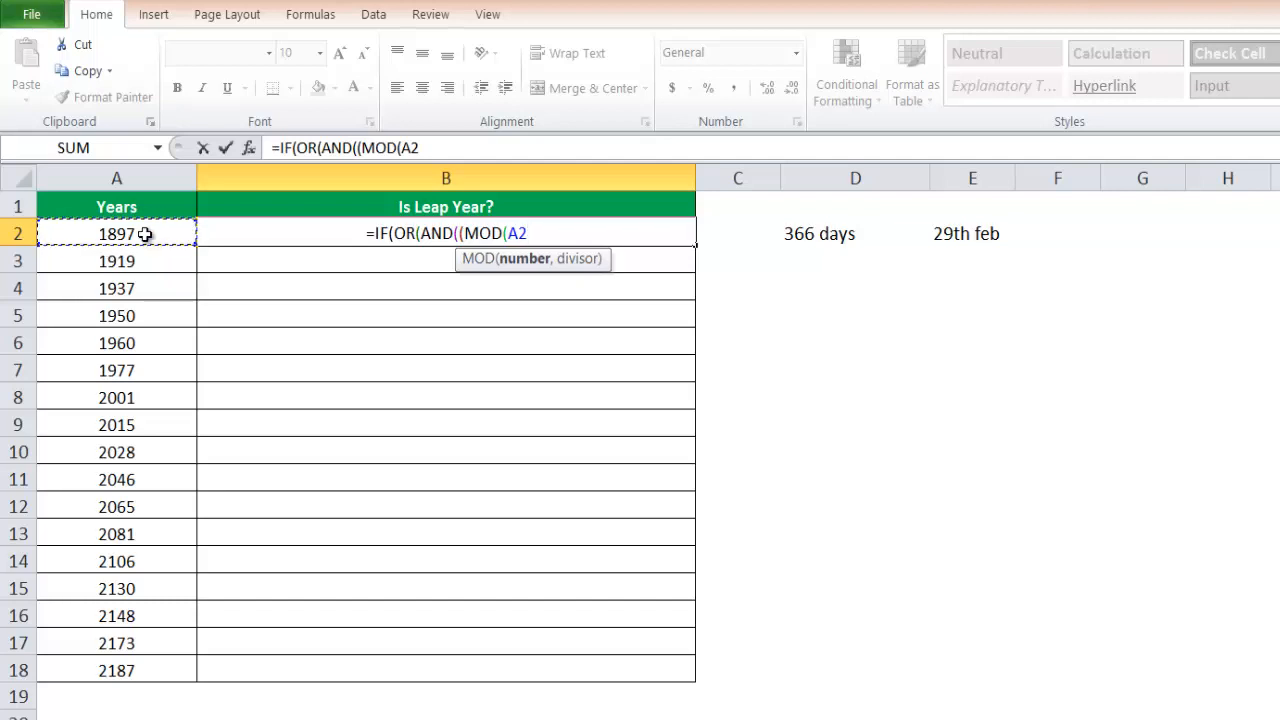
Add the divisibility checks MOD(A2,4)=0 and MOD(A2,100)<>0 to the formula
text(,)
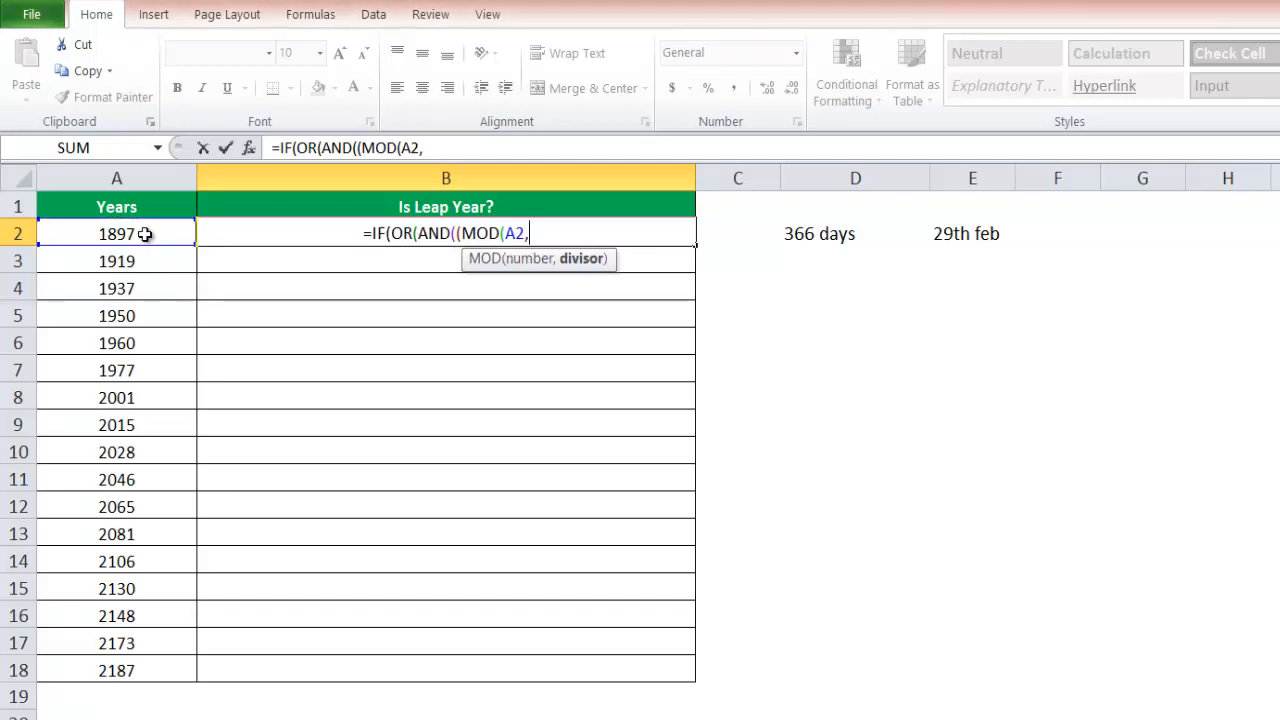
text(4)
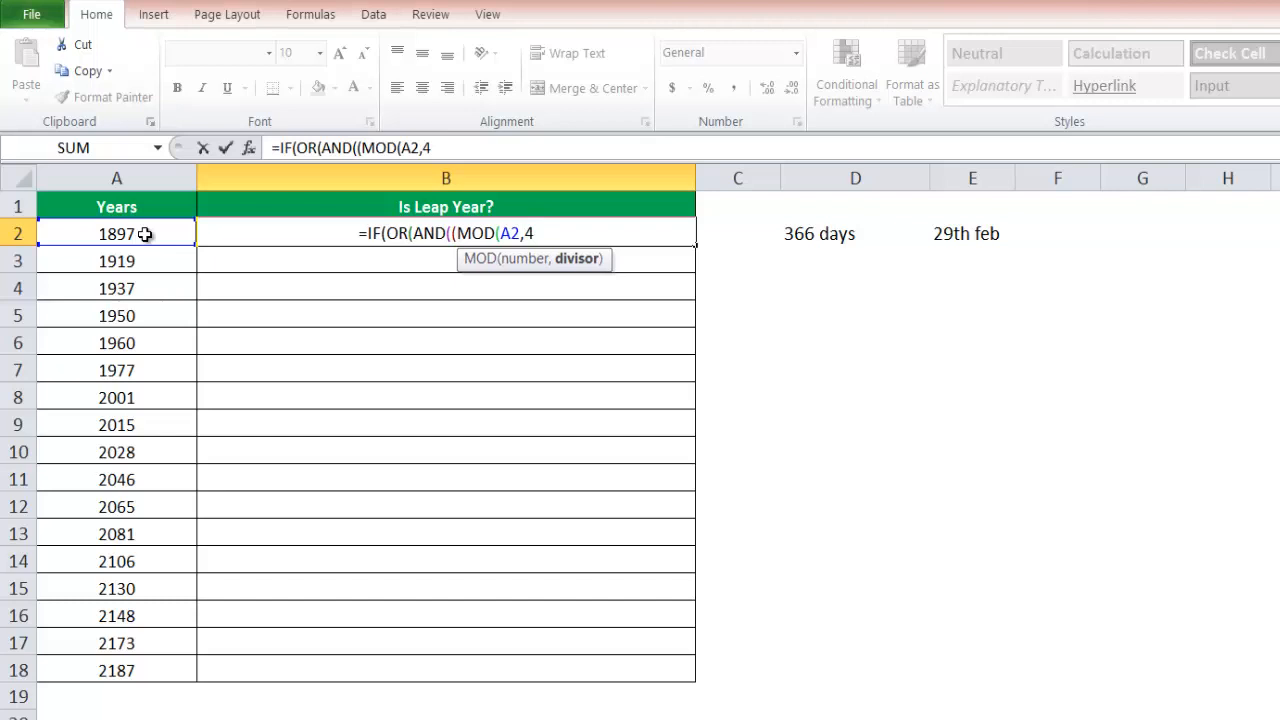
text())
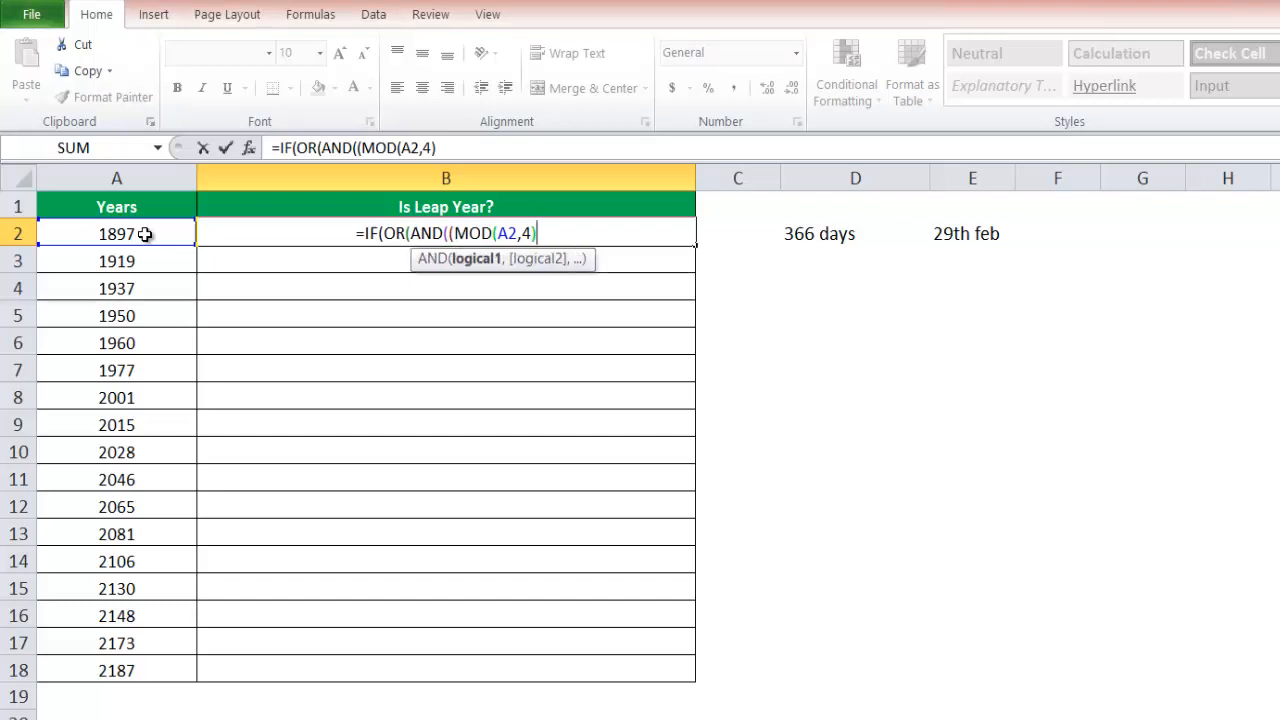
text(=0)
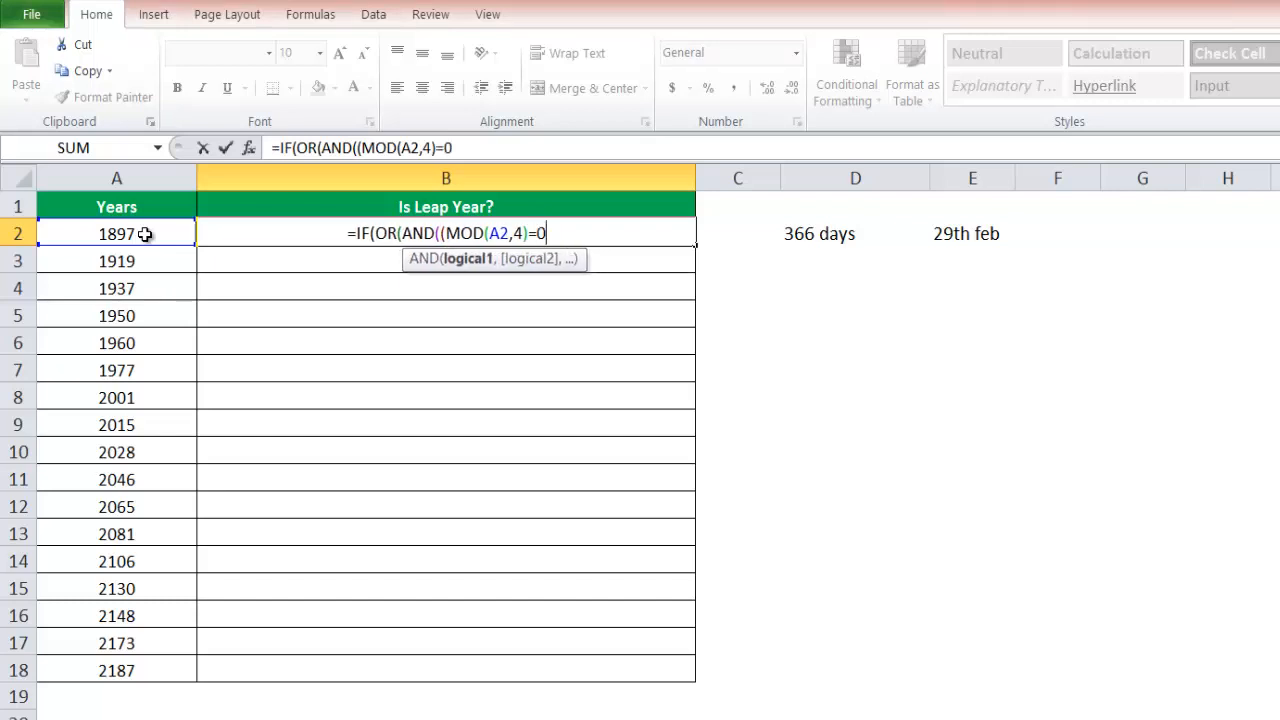
text(,)
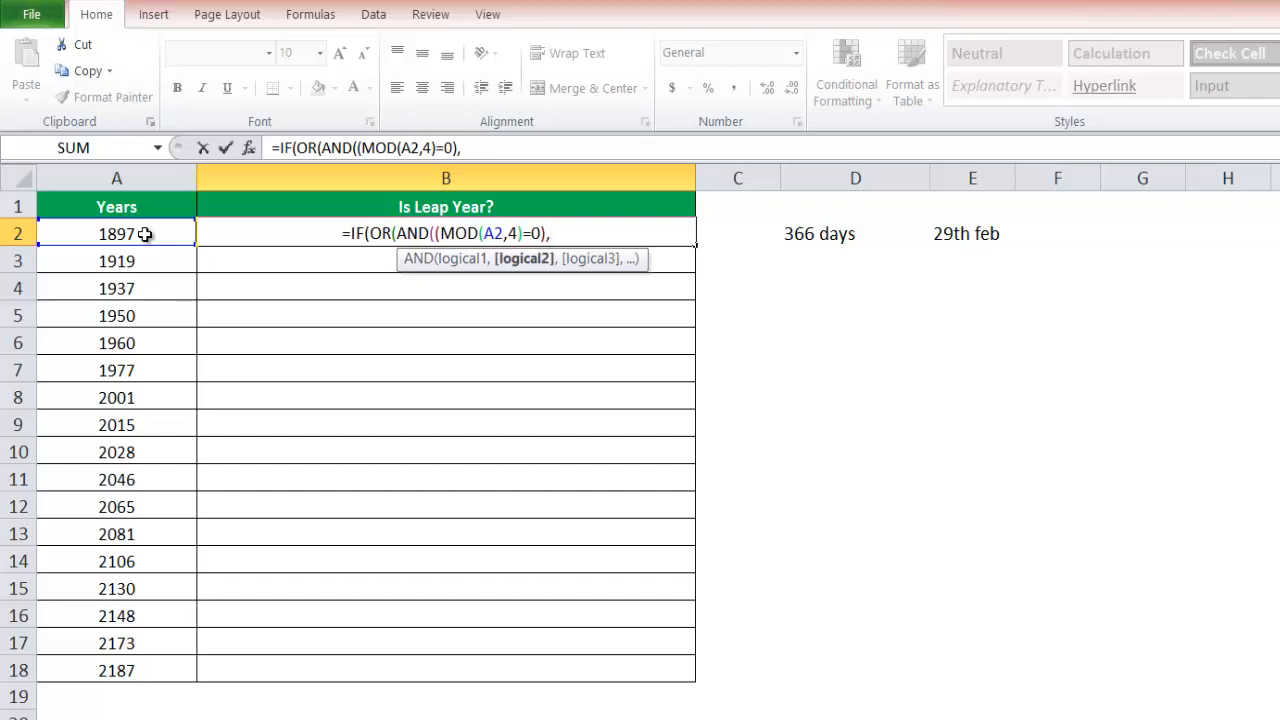
text(,(mo)
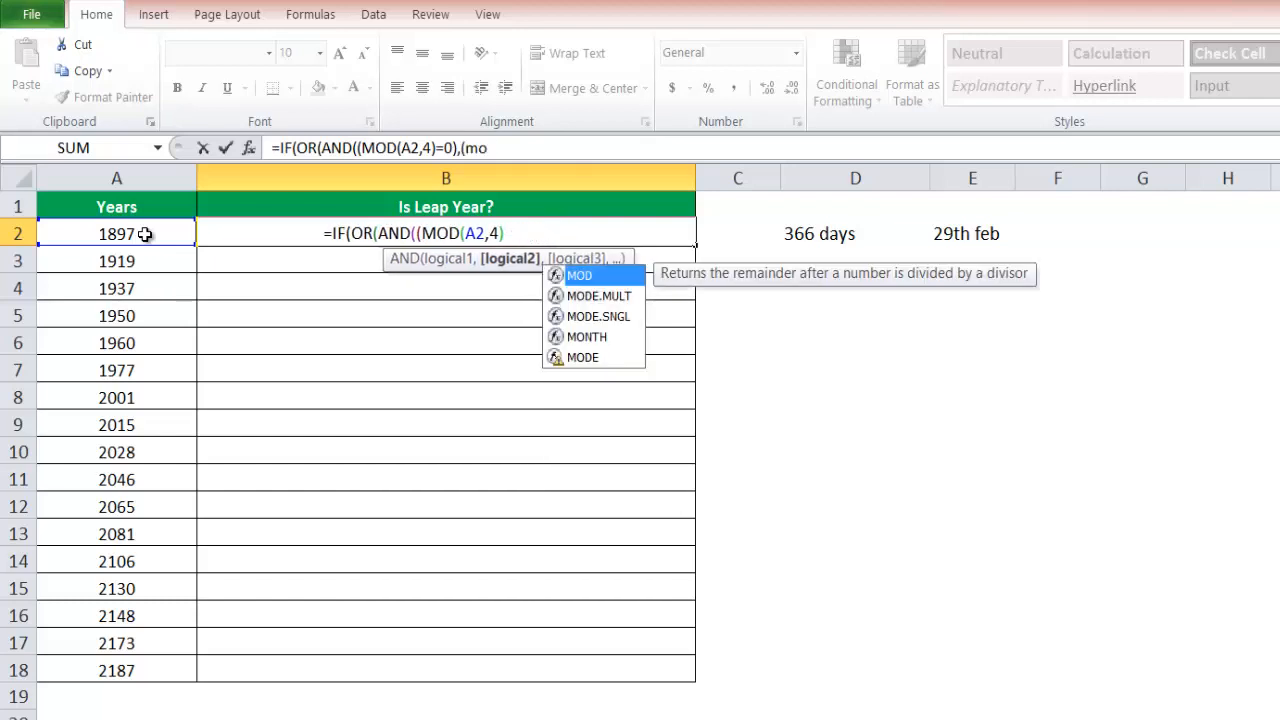
text((MOD()
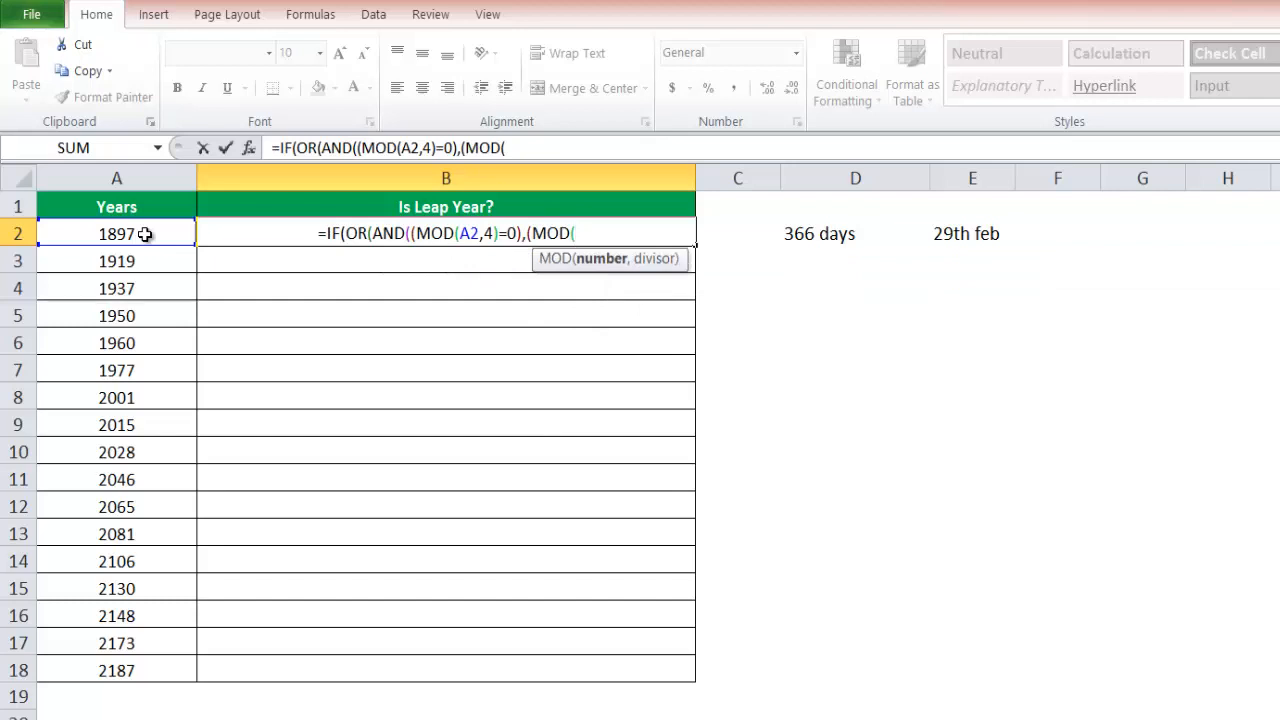
click(116, 233)
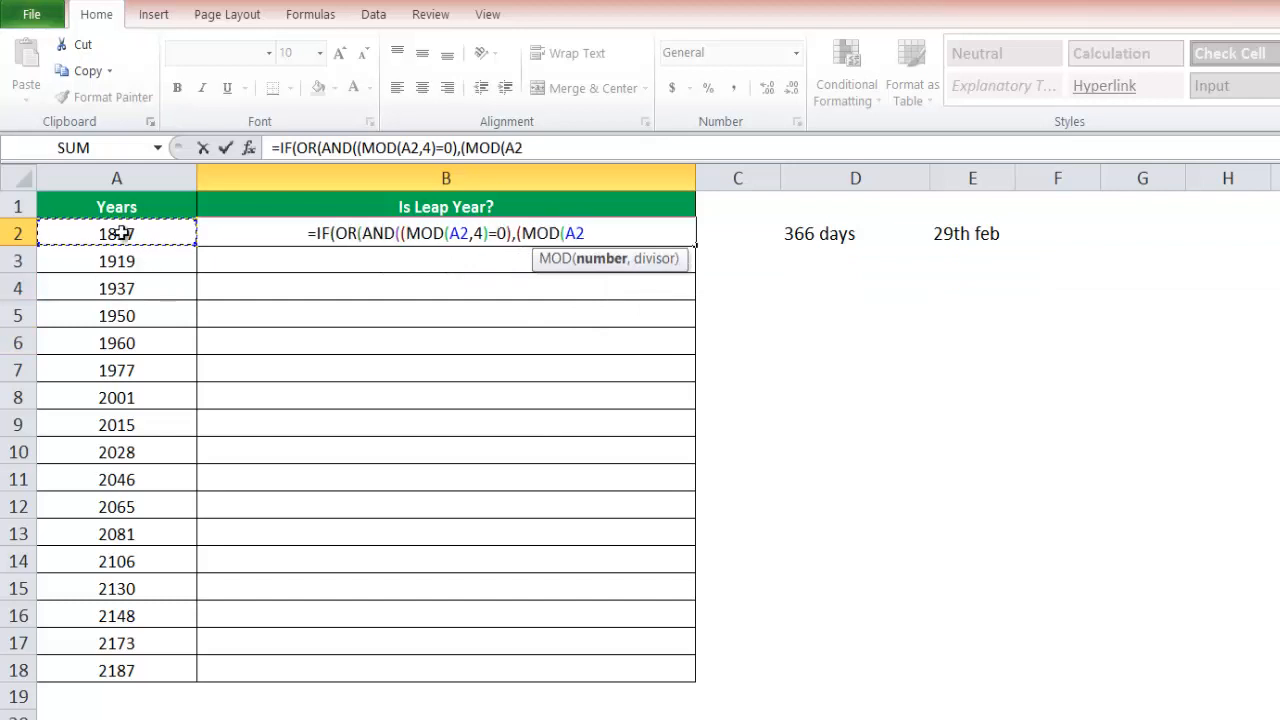
text(,100))
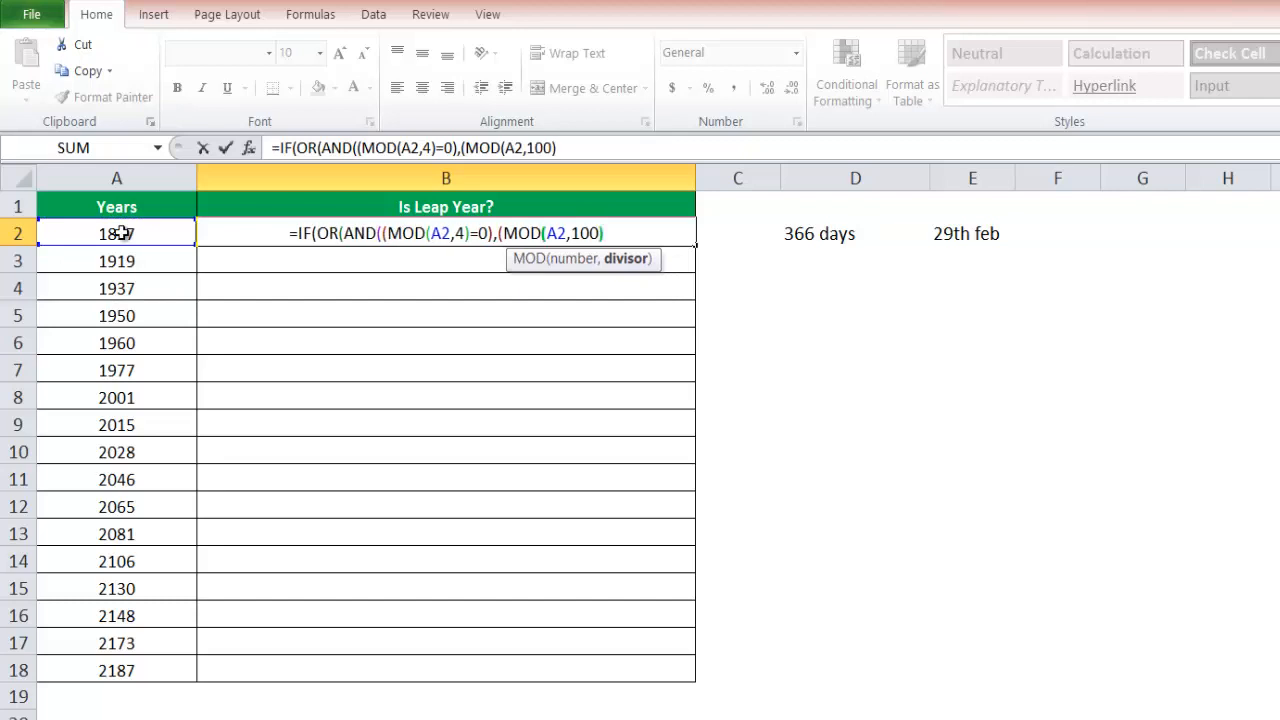
text(<>)
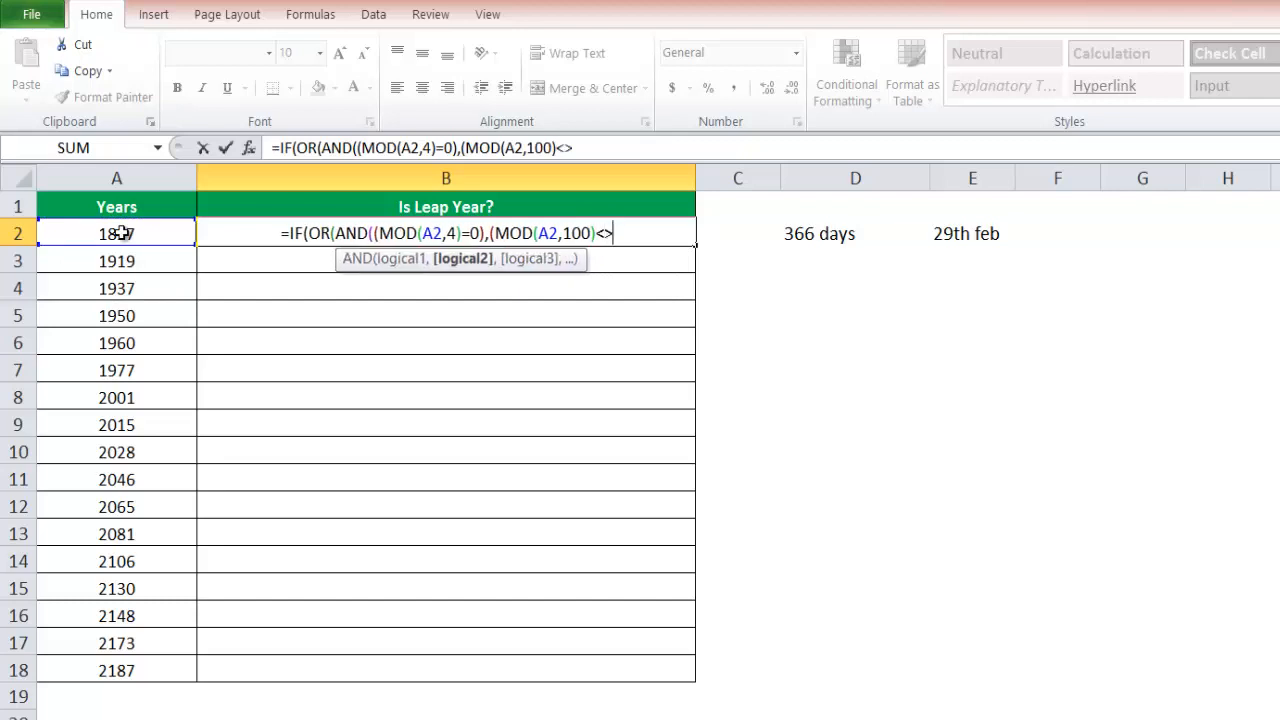
text(0)))
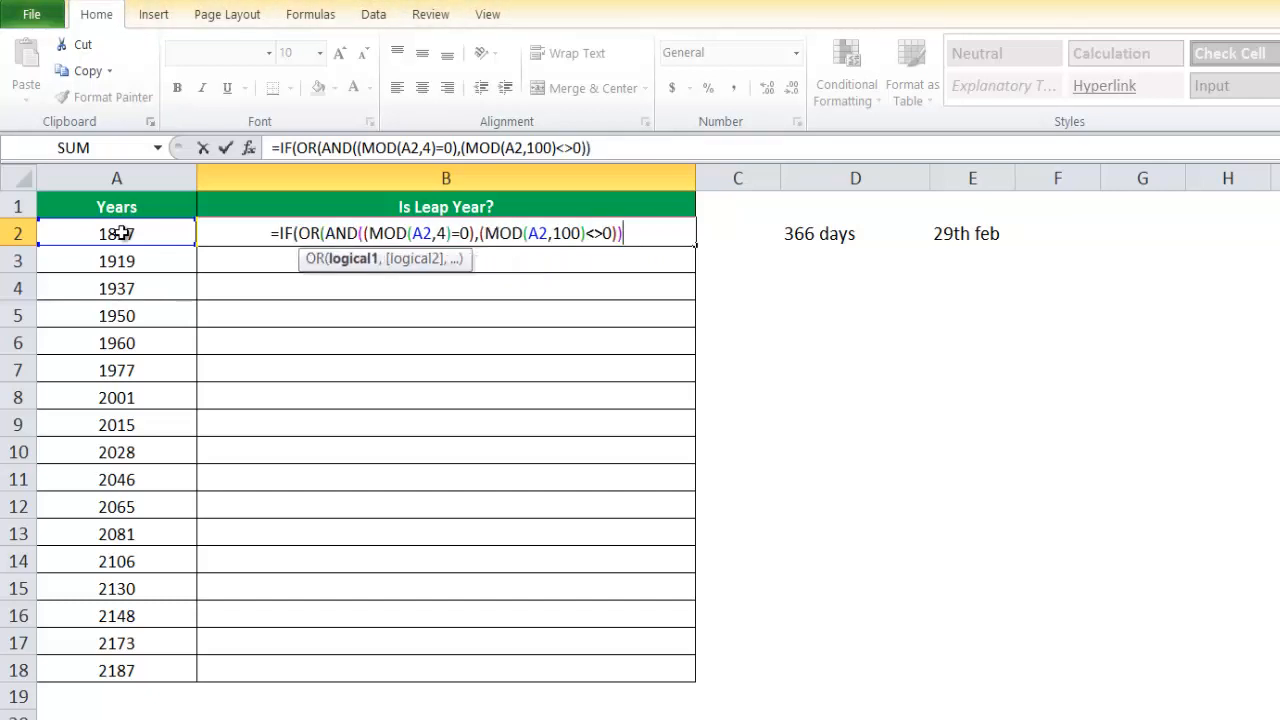
Add the result texts 'Leap Year' and 'Not A Leap Year'
text(,)
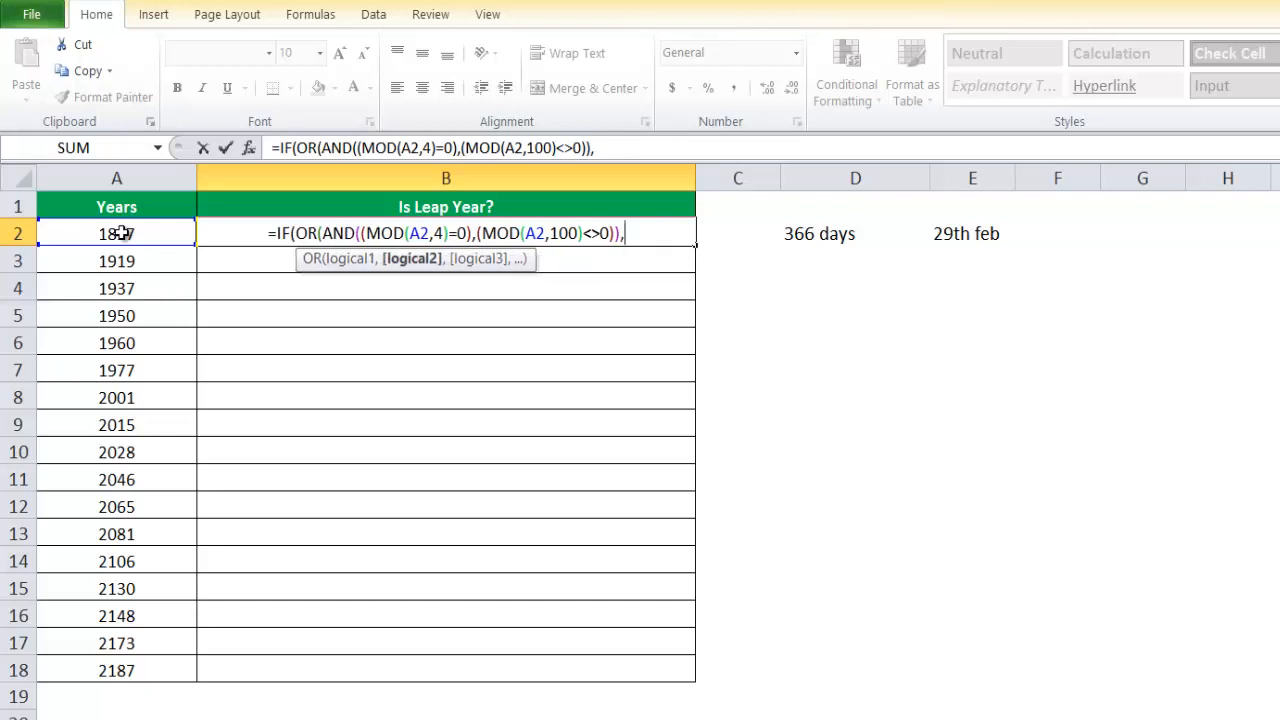
text(" Leap Year)
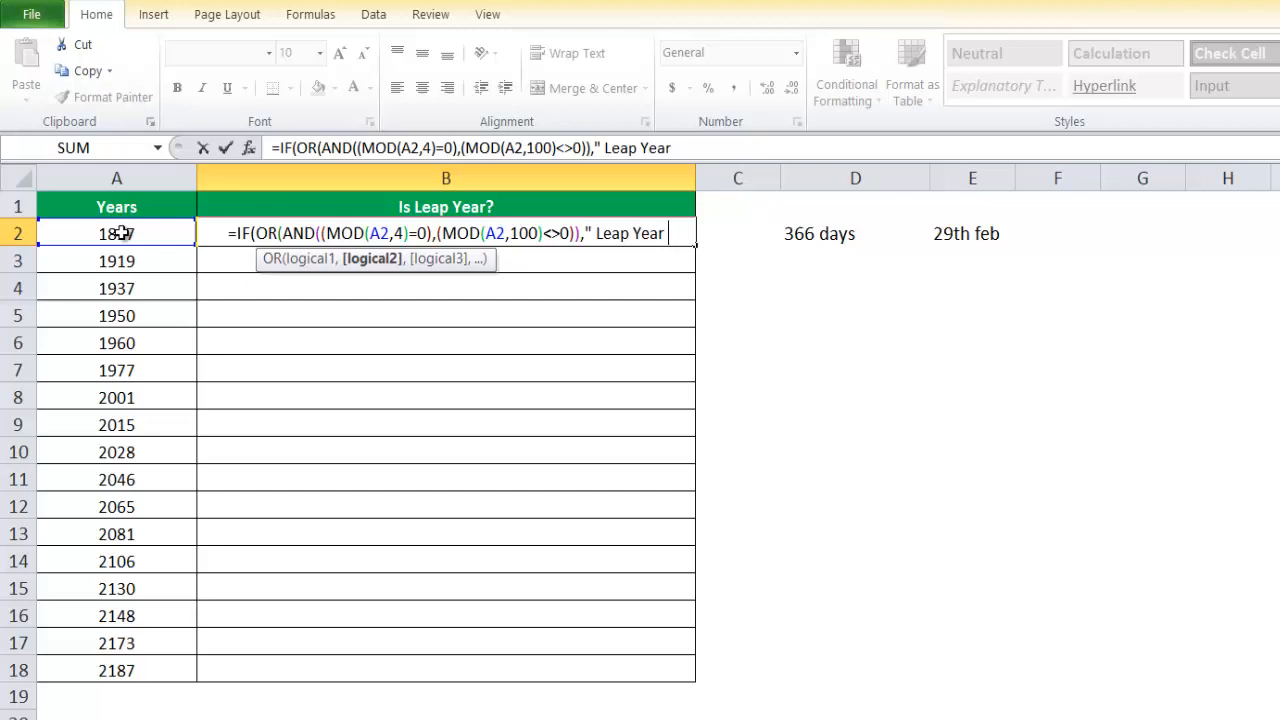
text(,)
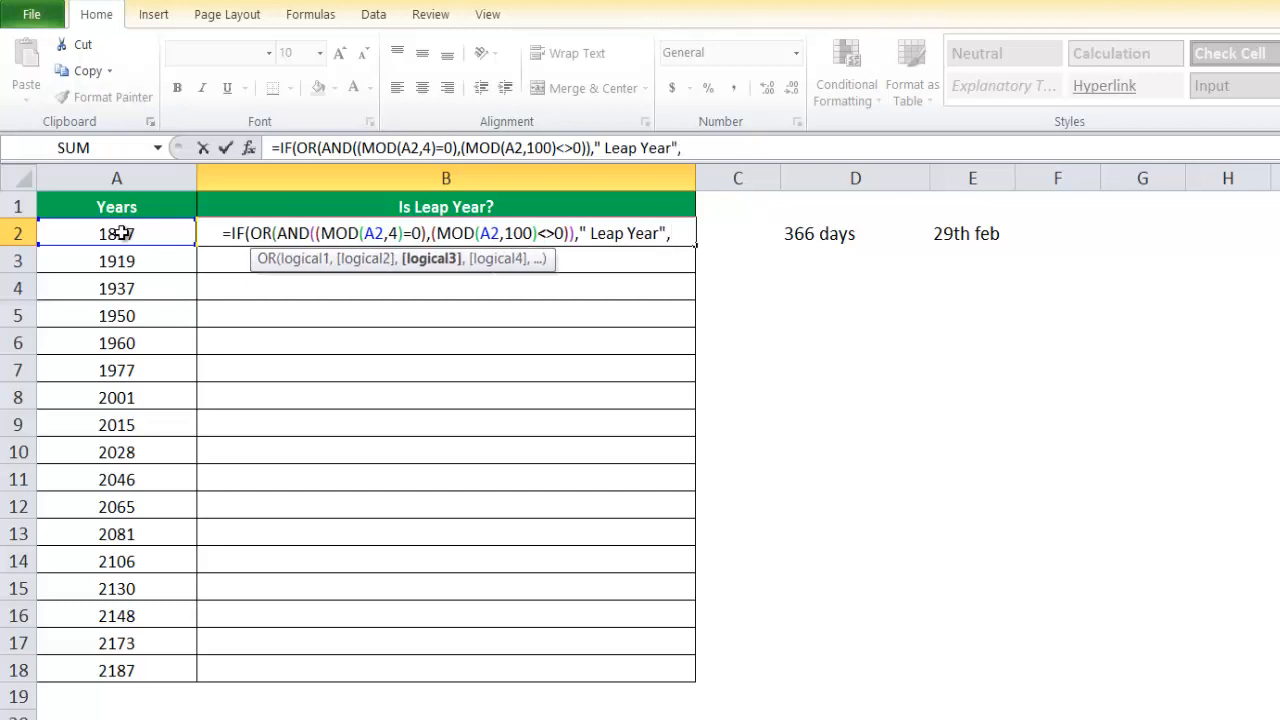
text("Not A leap year ")
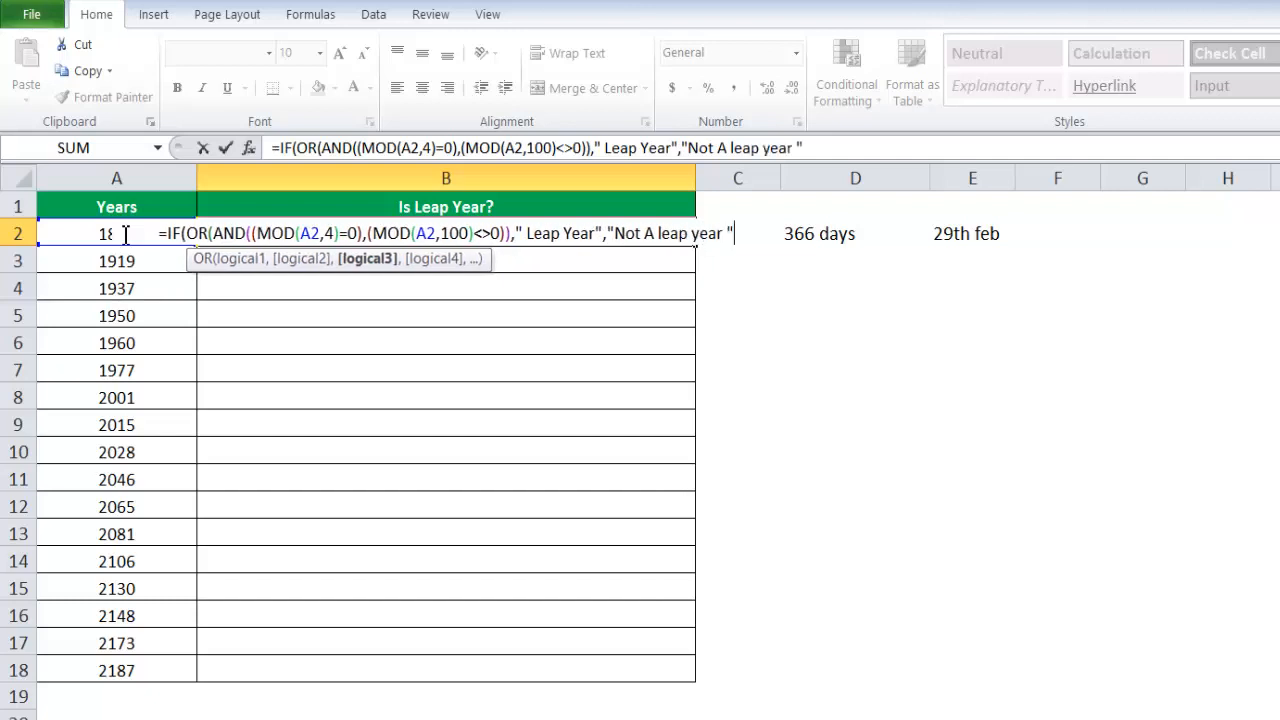
mouse_move(126, 240)
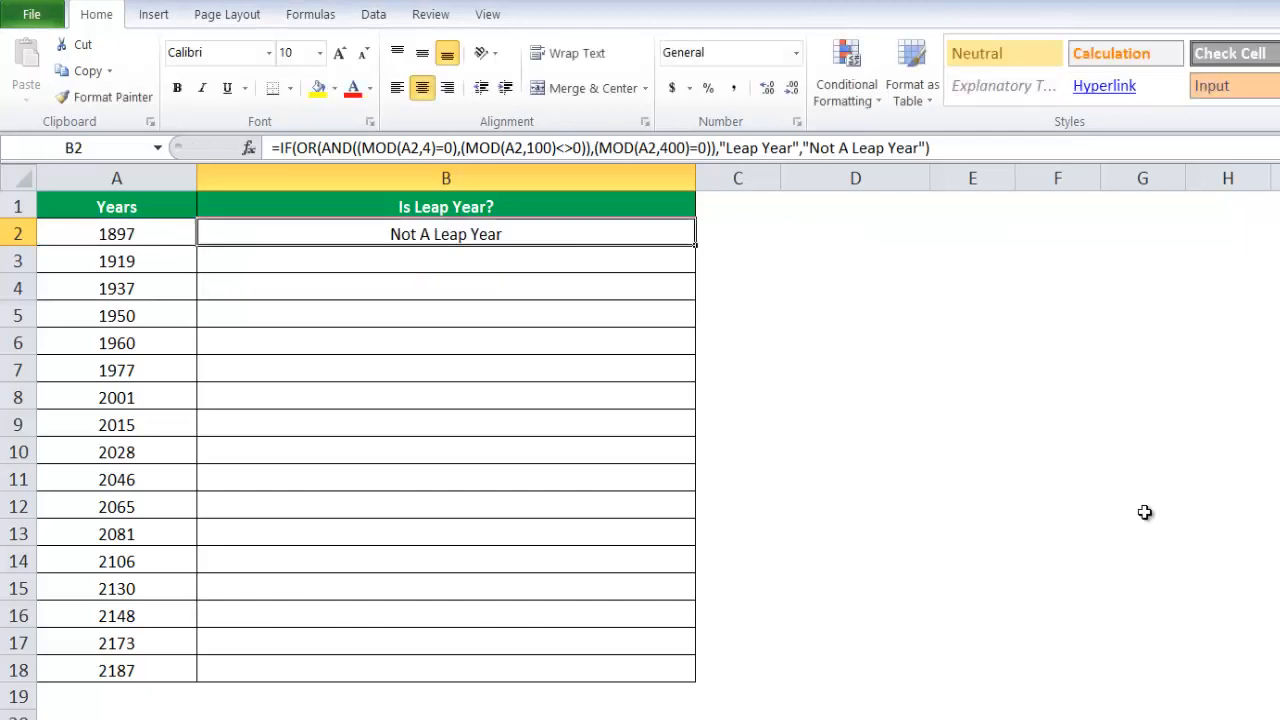
Drag from B2 down the sheet toward the sheet tabs
drag(446, 233, 446, 670)
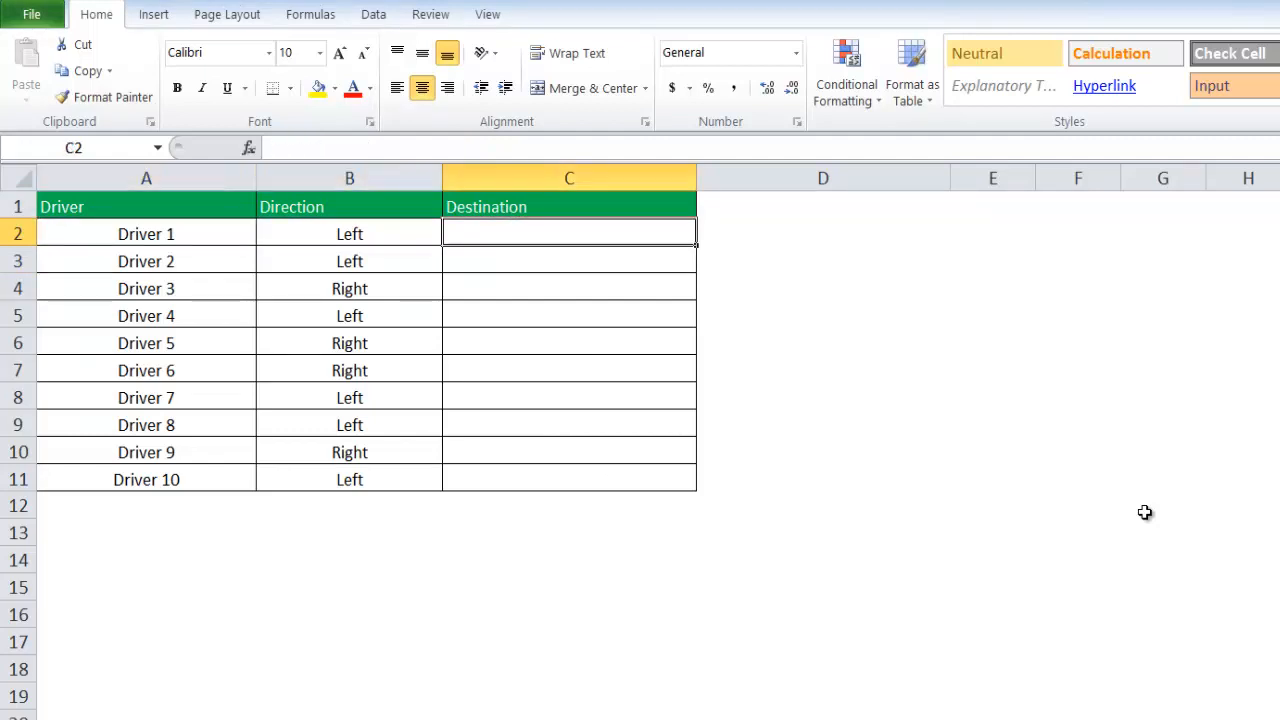
In C2, enter =IF(B2="Left","town C","Town B") so Left drivers go to town C, others Town B
text(=if)
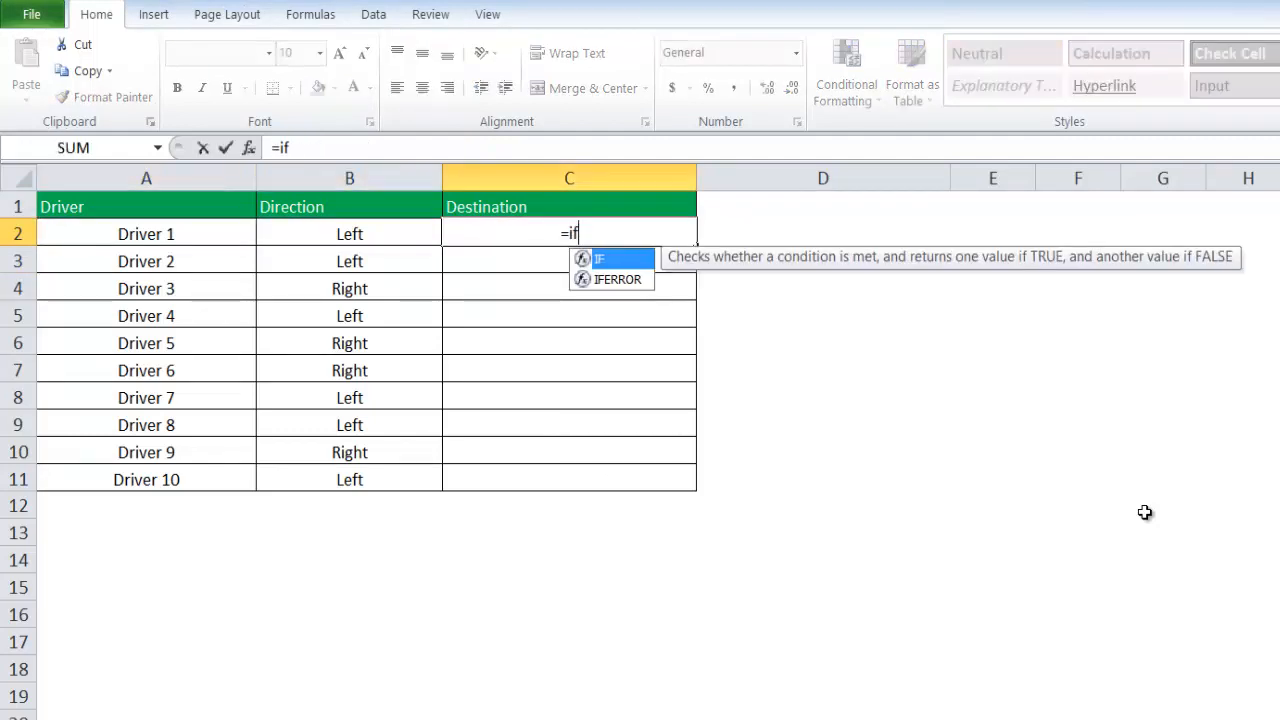
click(146, 233)
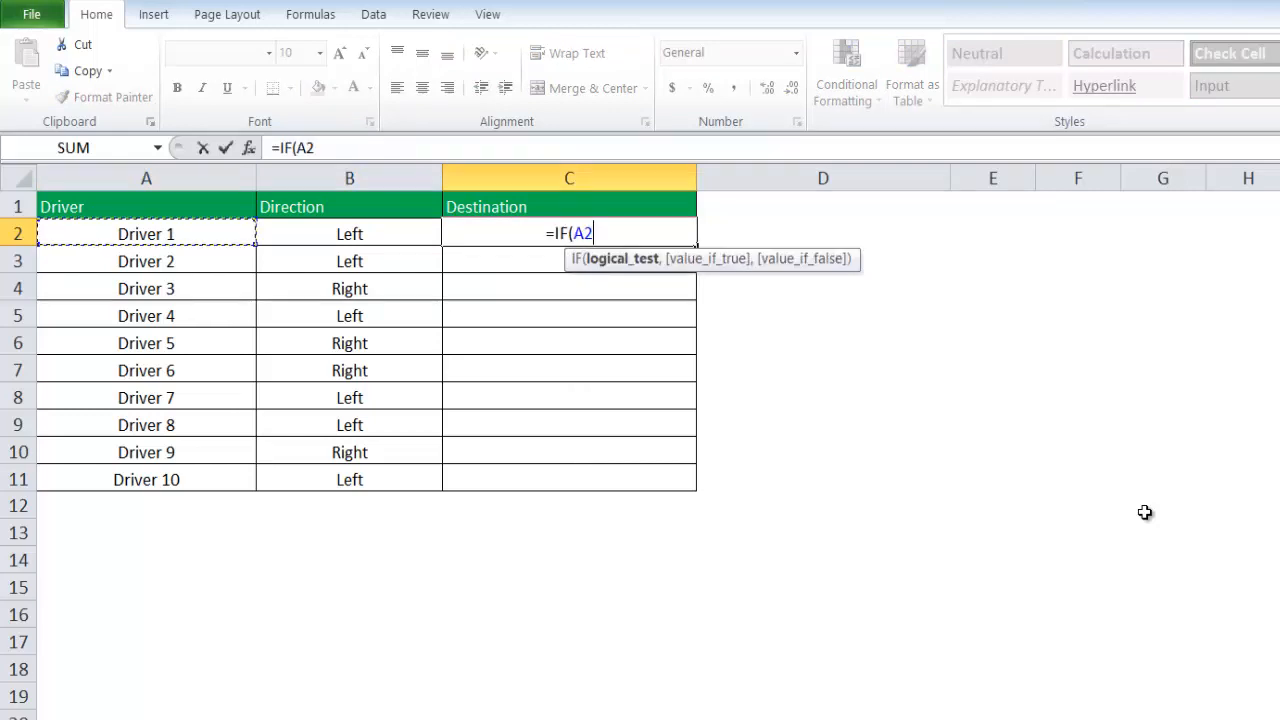
click(349, 233)
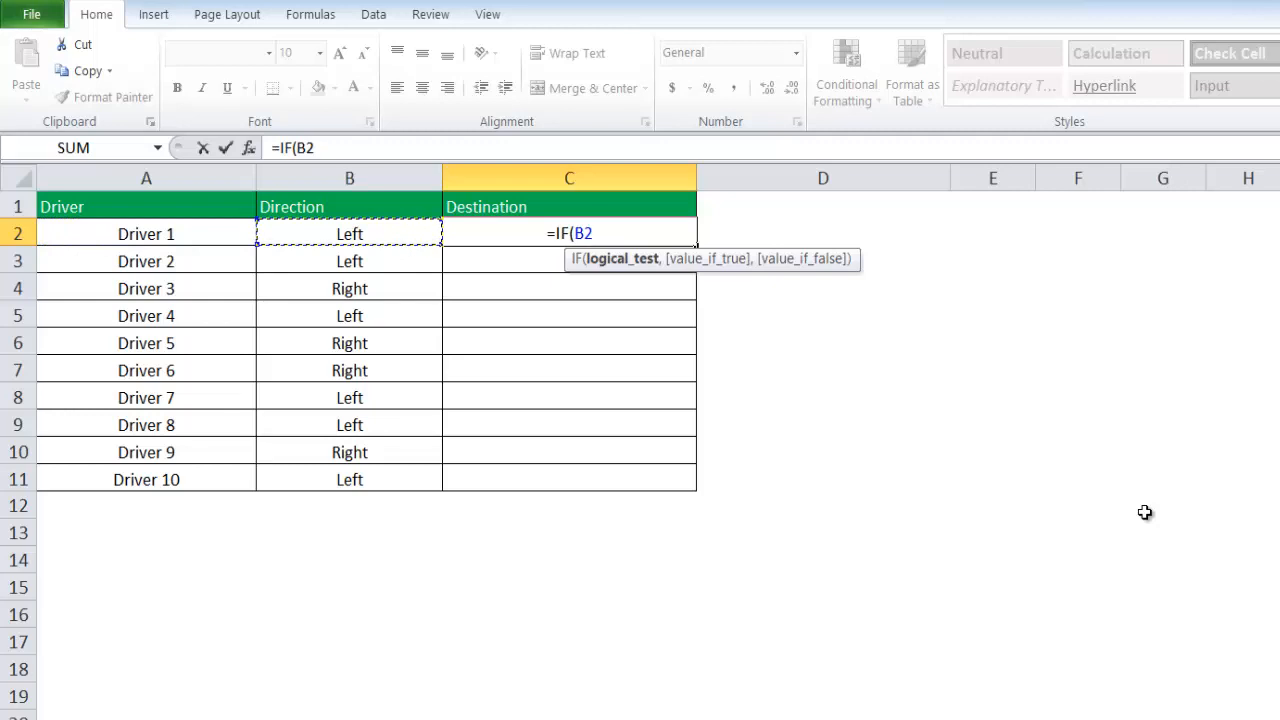
text(="Left",)
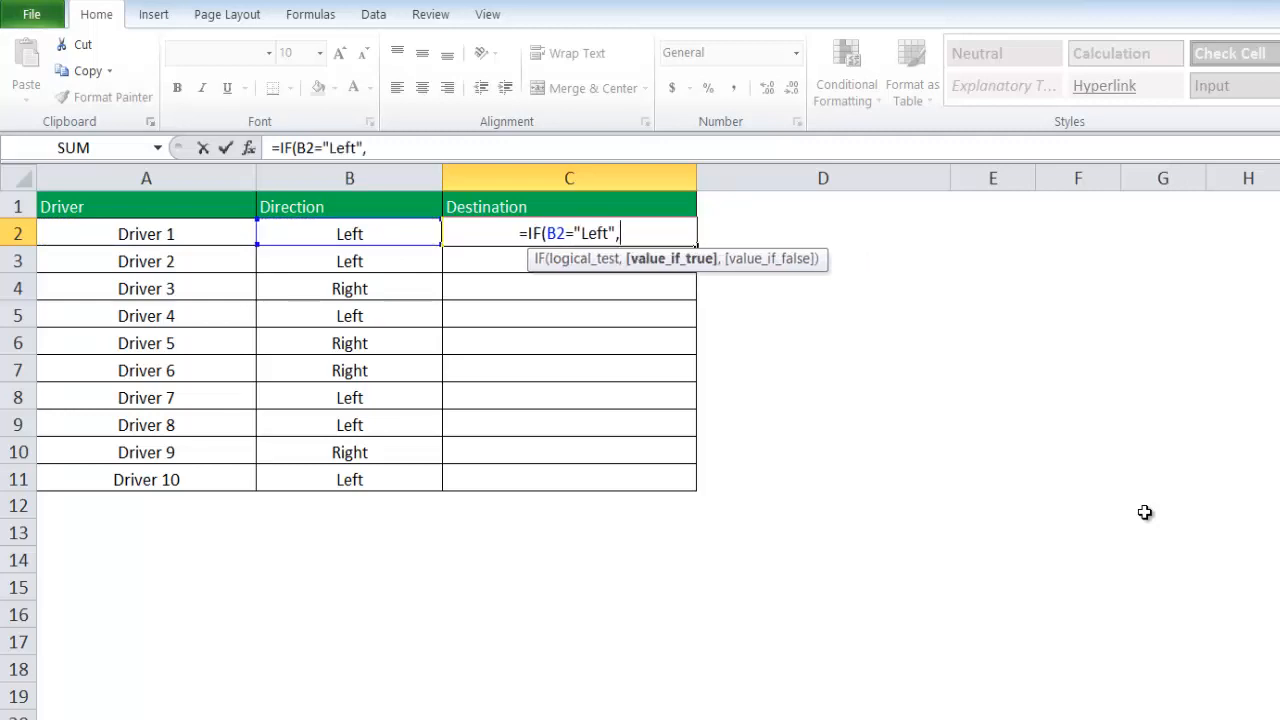
text(")
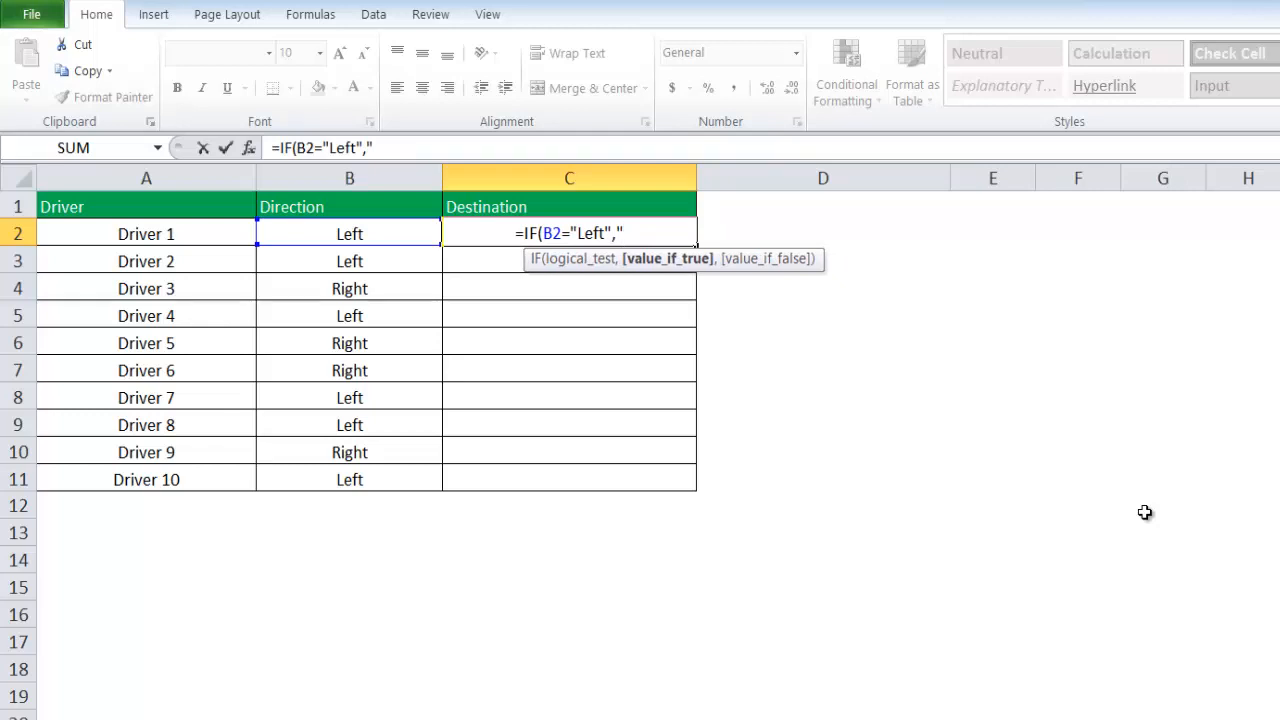
text(town)
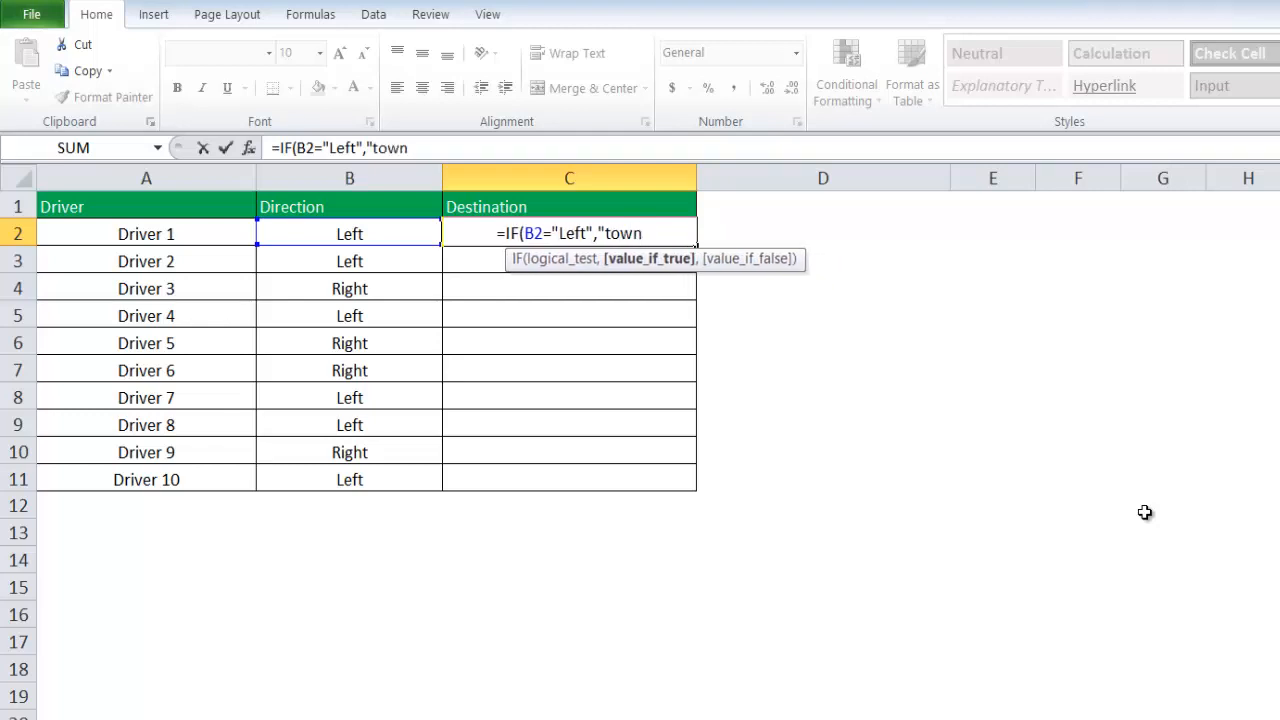
text(C")
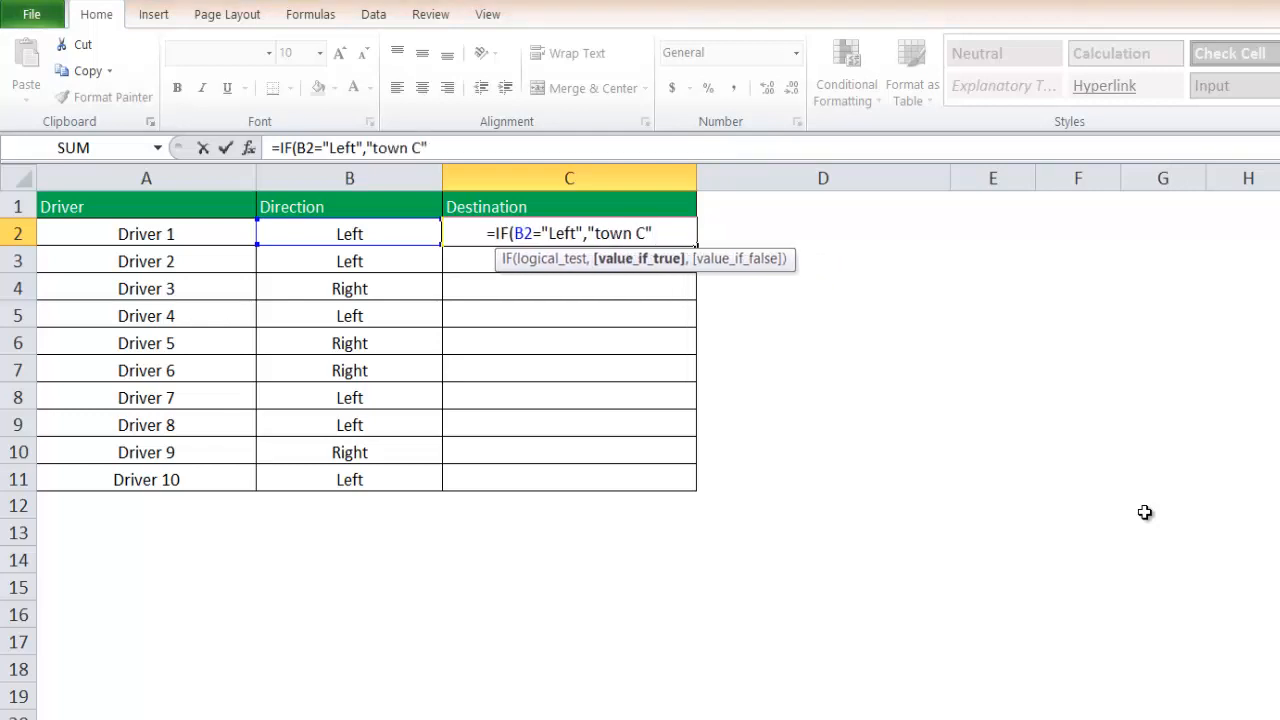
text(,To)
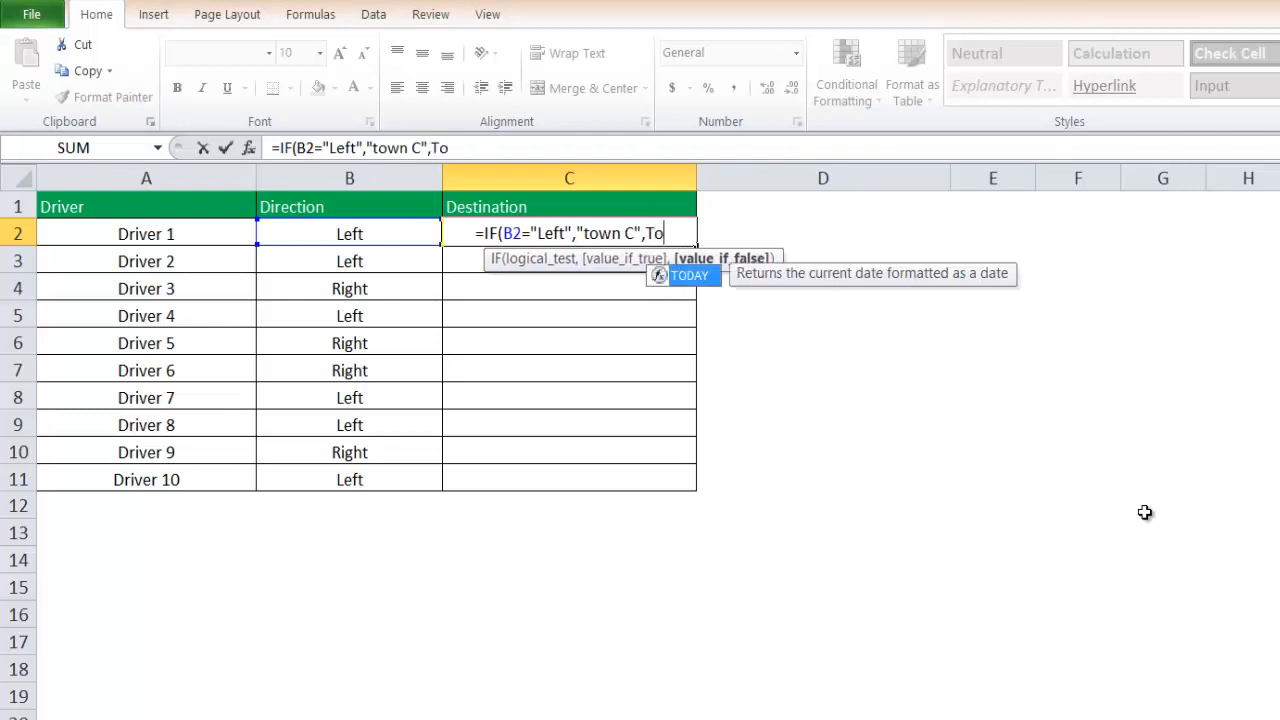
text("Town B "))
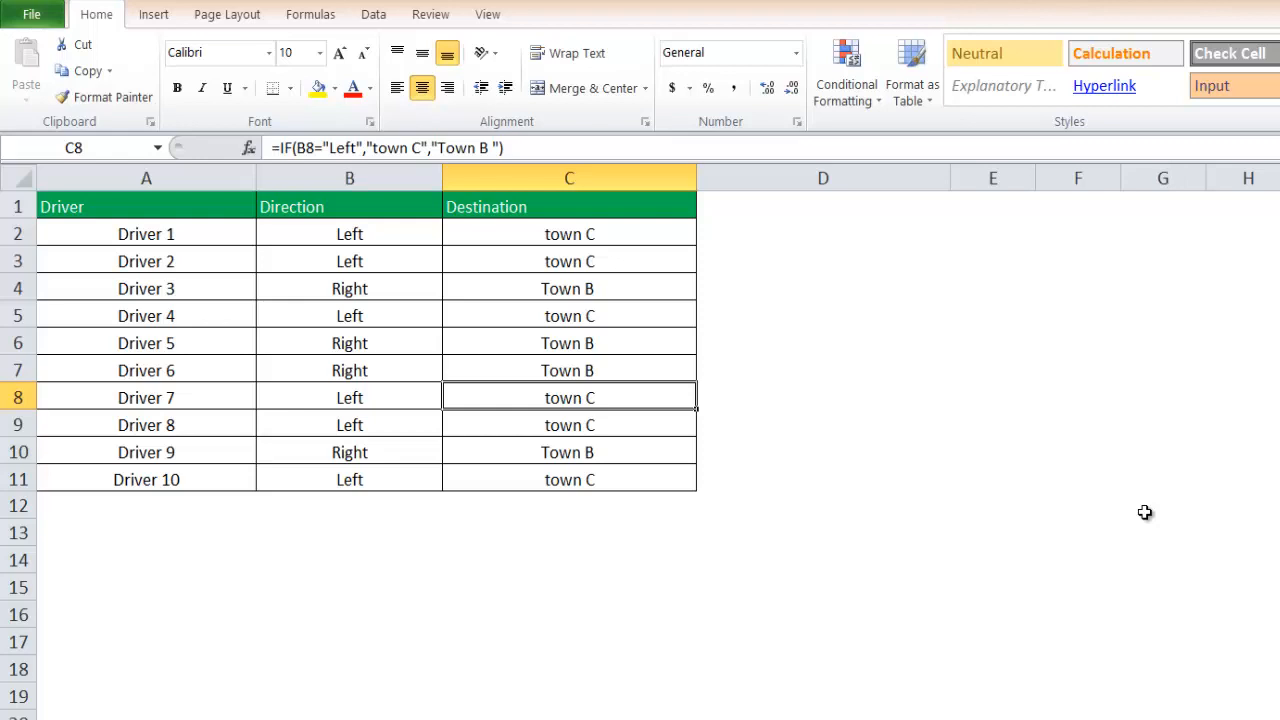
mouse_move(299, 638)
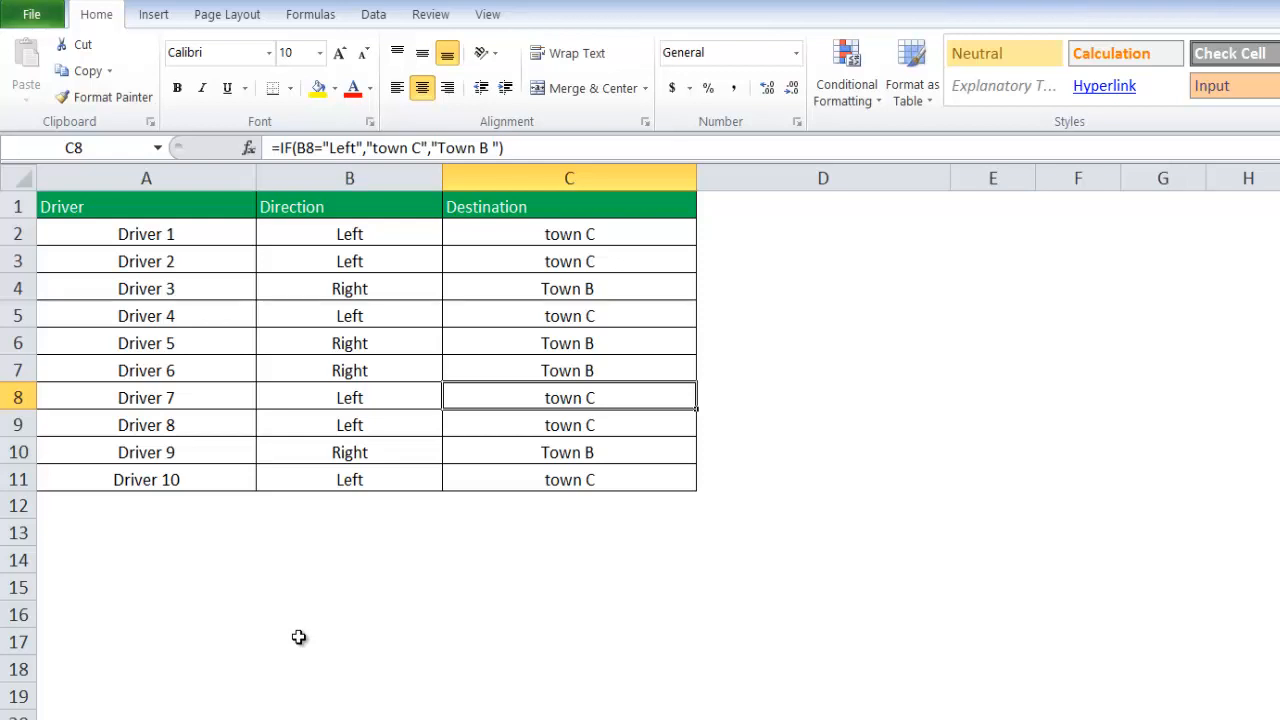
click(569, 479)
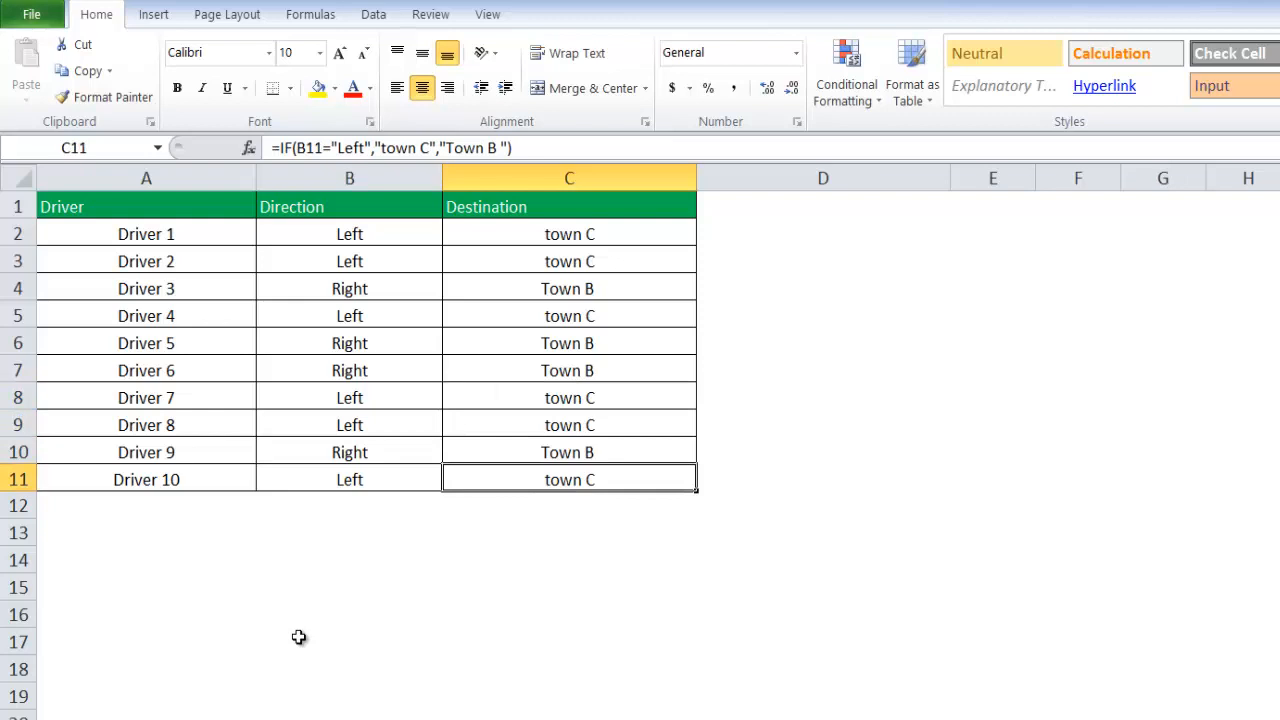
click(569, 370)
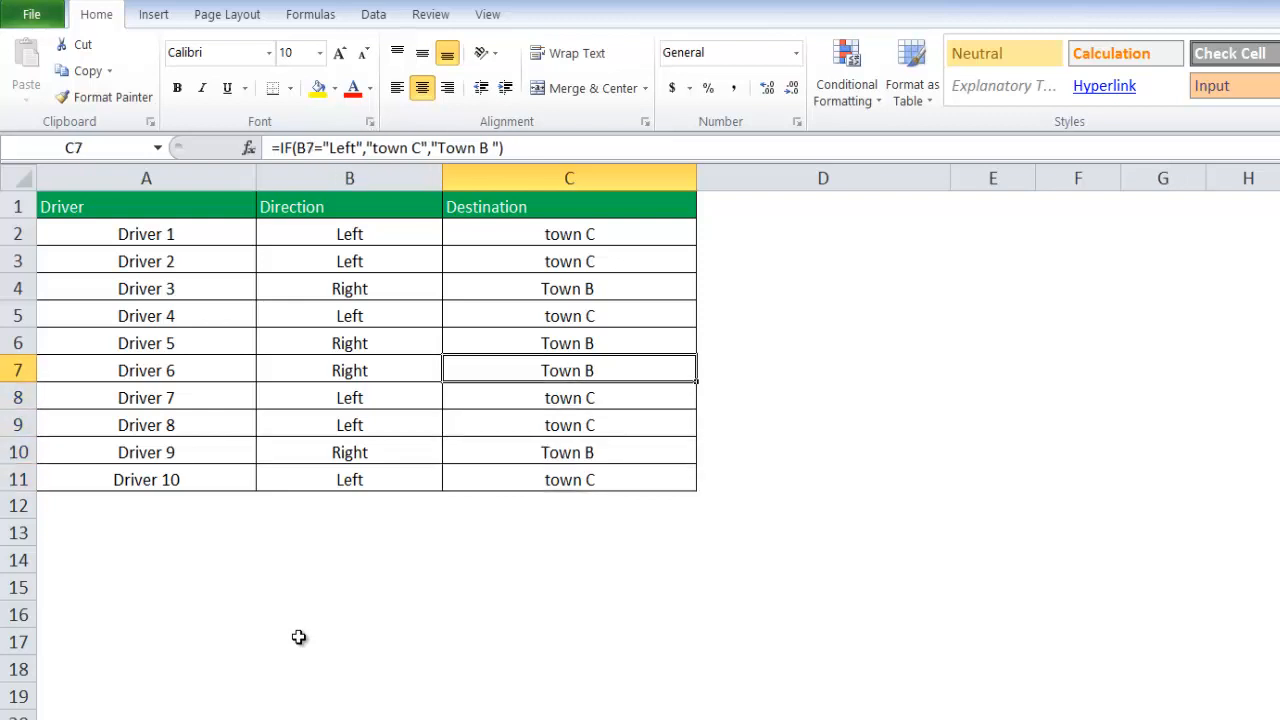
drag(569, 233, 569, 288)
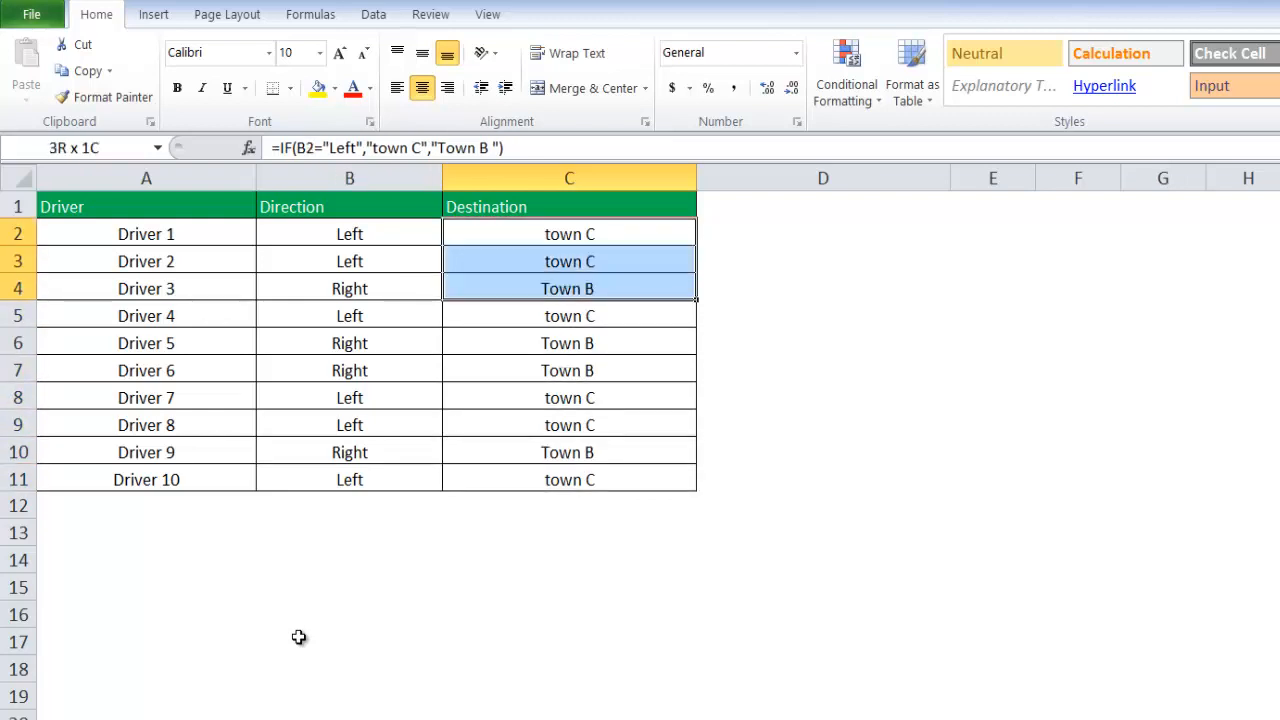
click(569, 288)
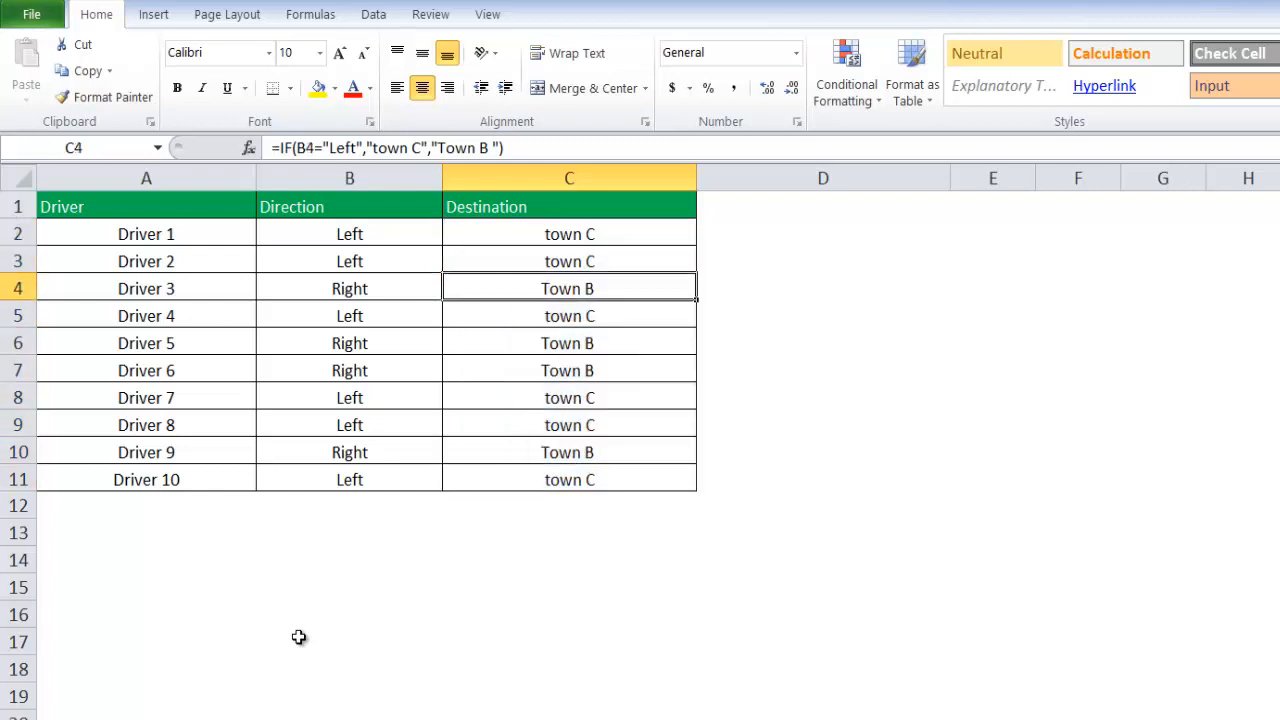